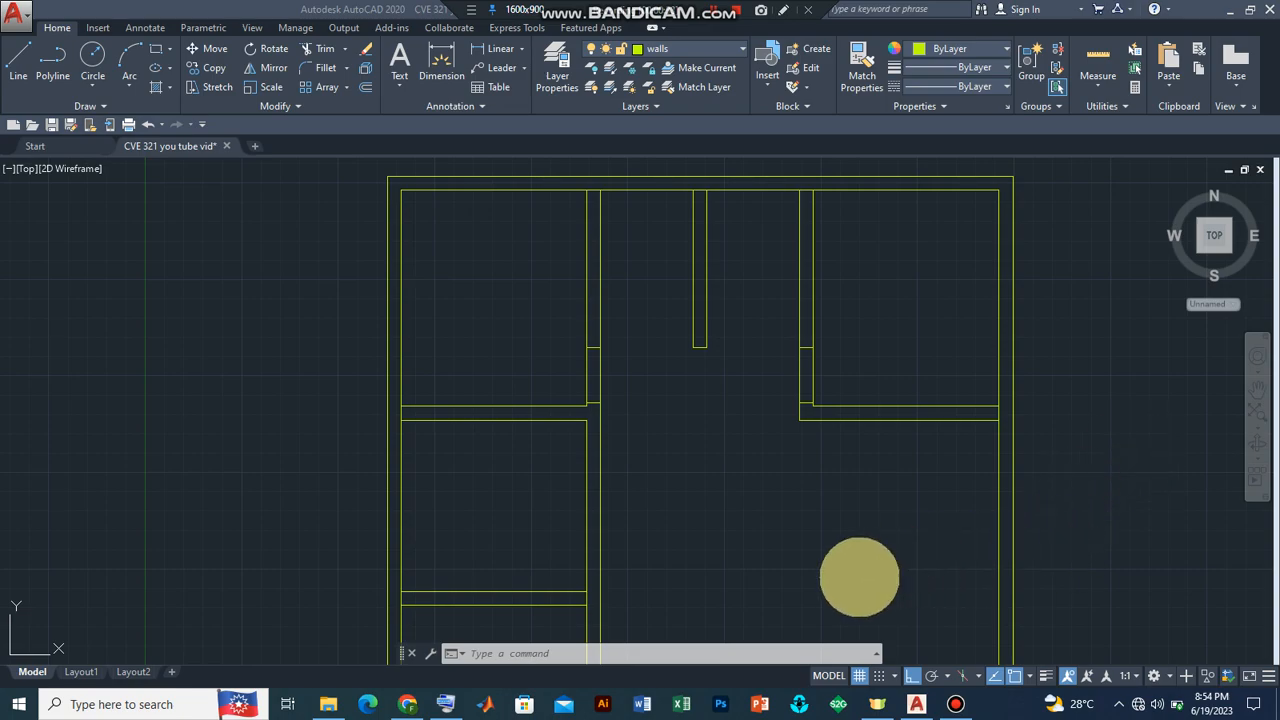
Pan and zoom the view onto the wall intersection on the left side of the plan.
left_click_drag(860, 576, 892, 412)
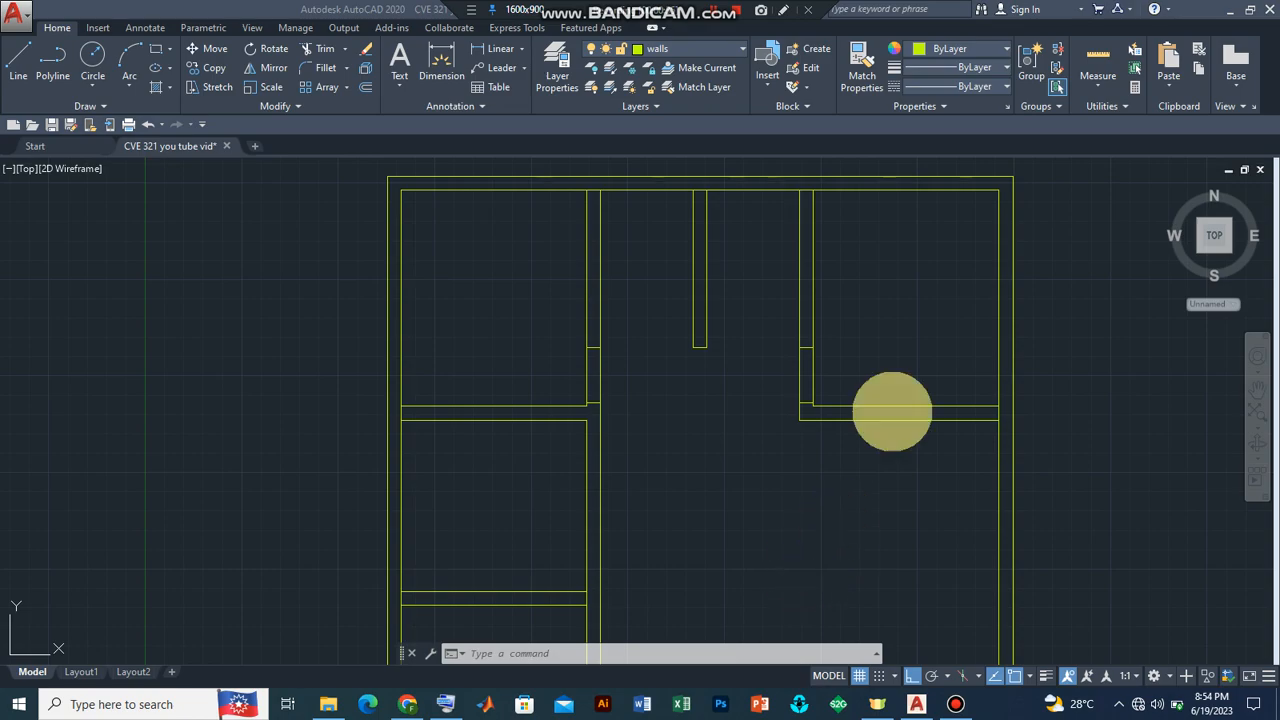
left_click_drag(892, 412, 740, 276)
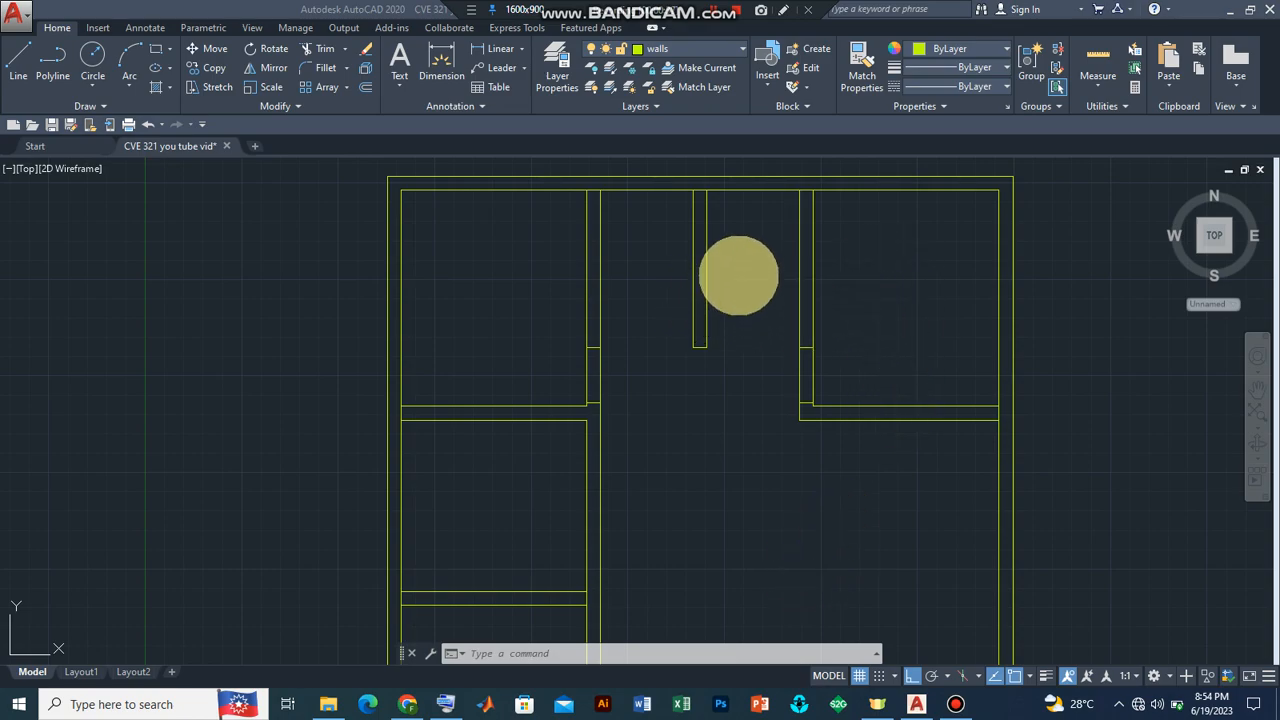
left_click_drag(740, 276, 624, 264)
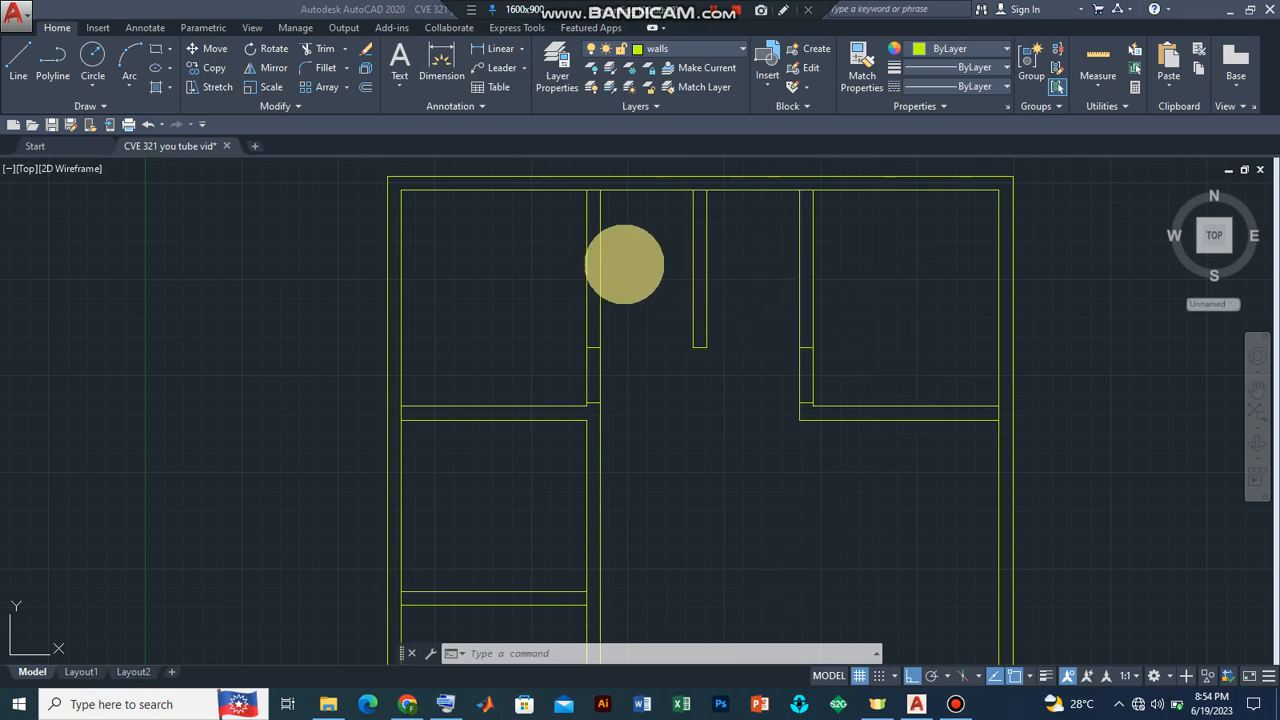
left_click_drag(624, 264, 494, 322)
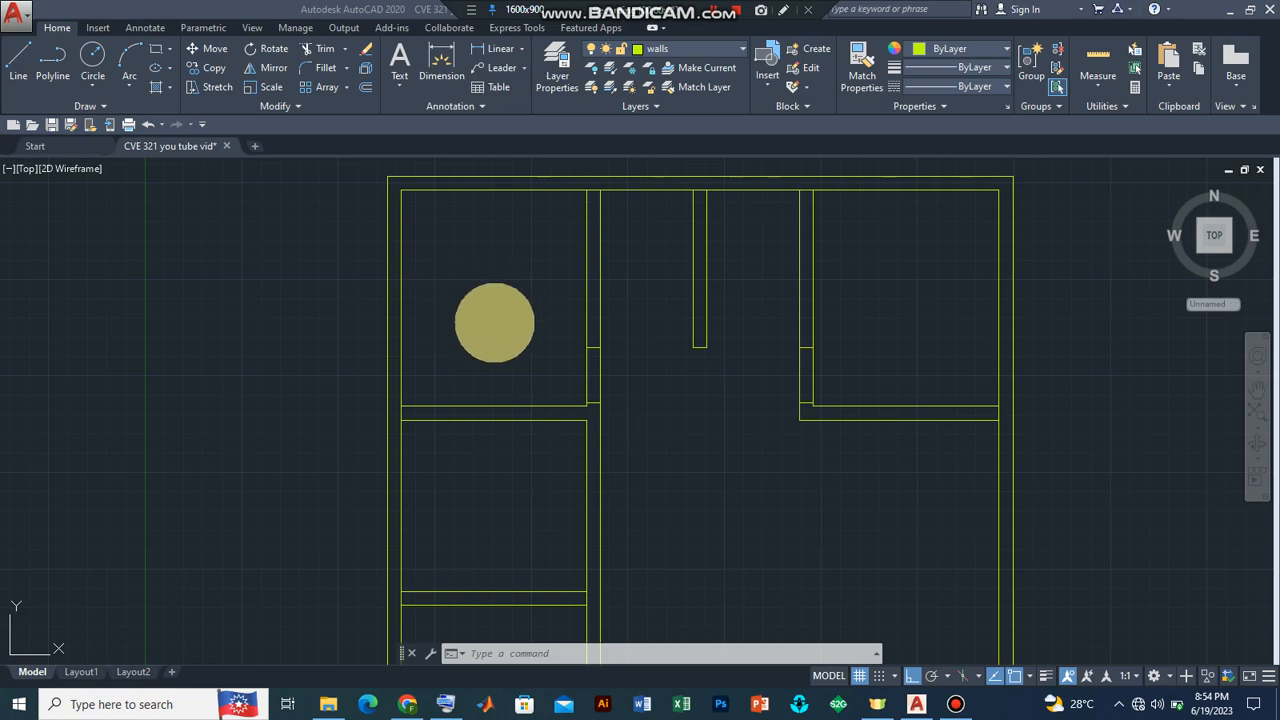
left_click_drag(496, 324, 500, 520)
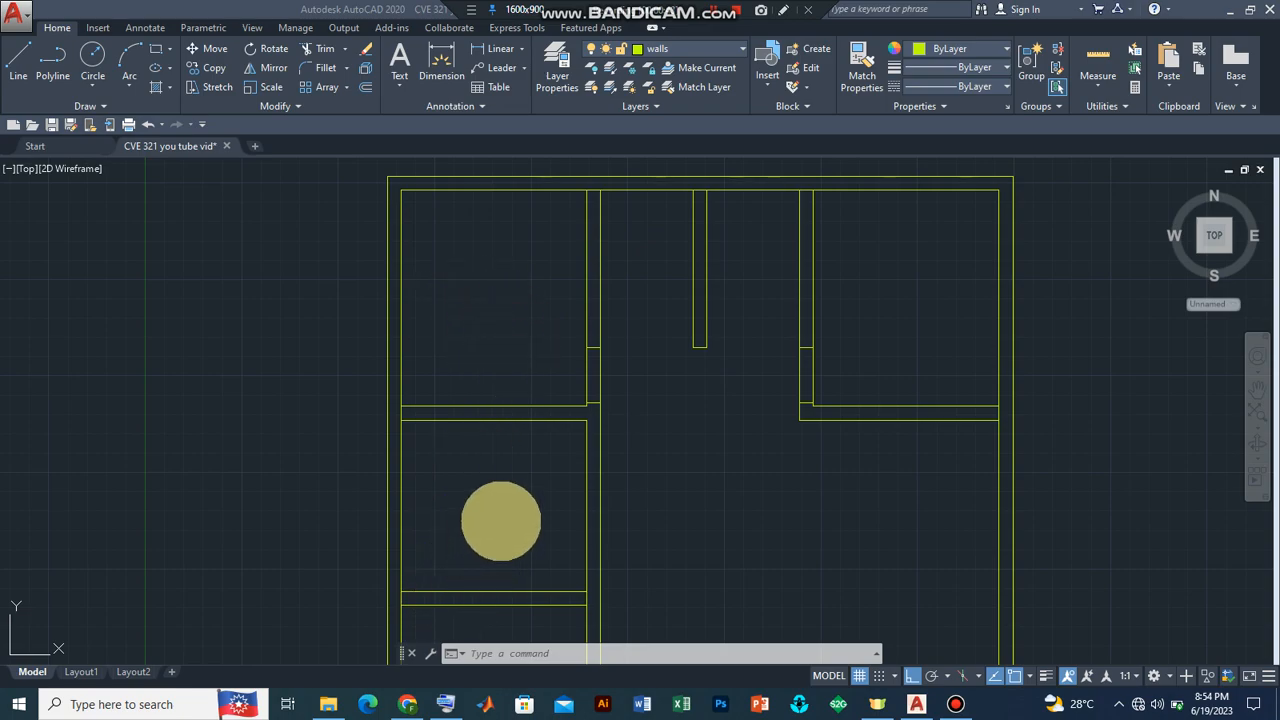
left_click_drag(500, 520, 744, 440)
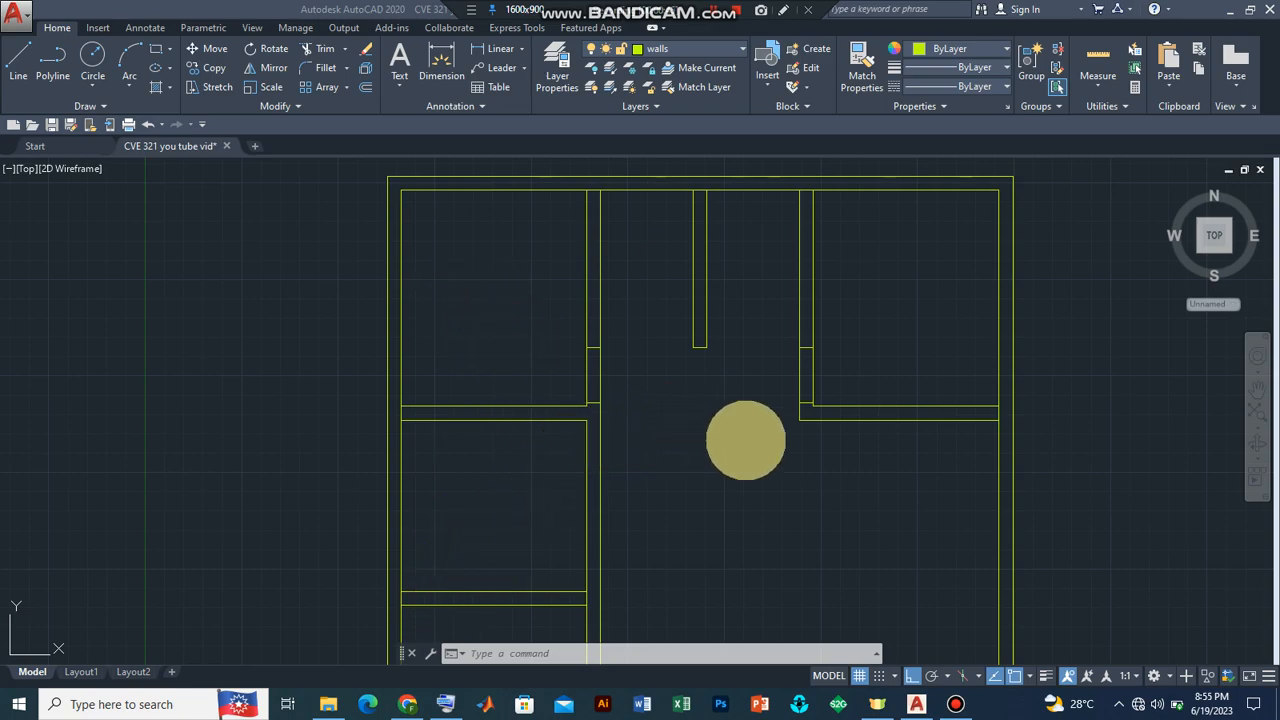
left_click_drag(746, 440, 600, 410)
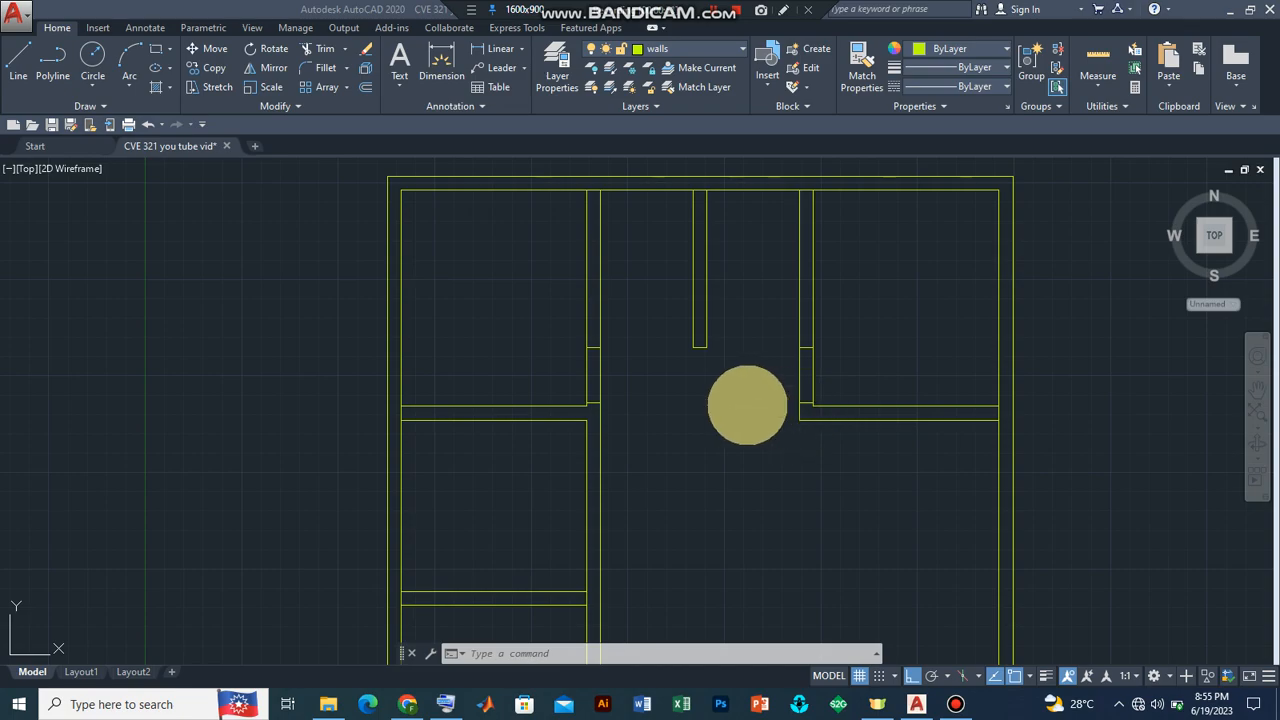
left_click_drag(748, 404, 640, 418)
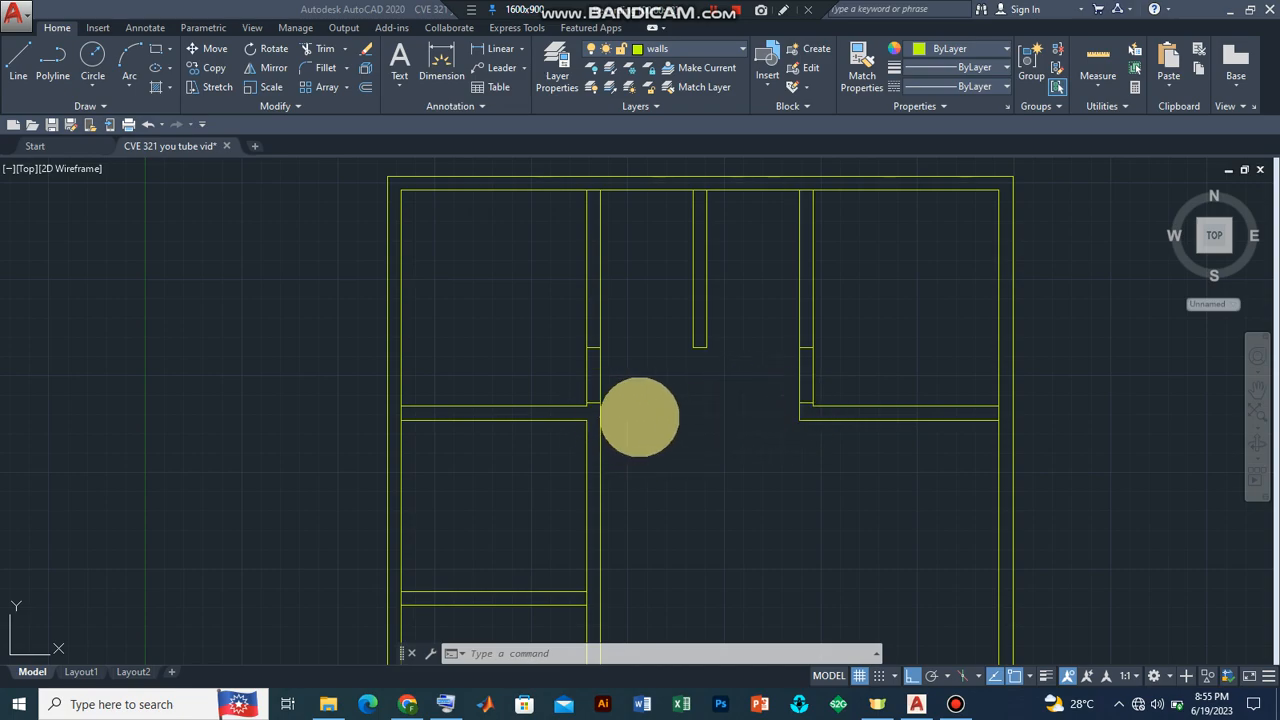
left_click_drag(640, 418, 660, 360)
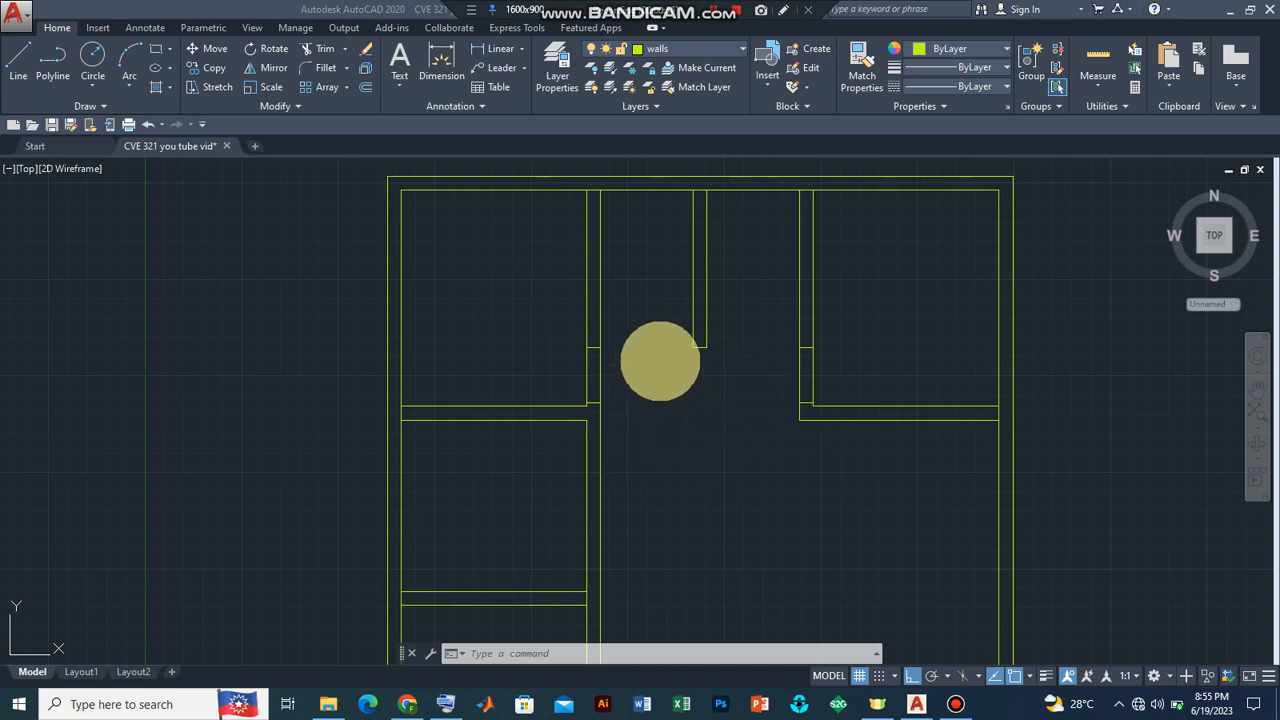
left_click_drag(660, 360, 604, 336)
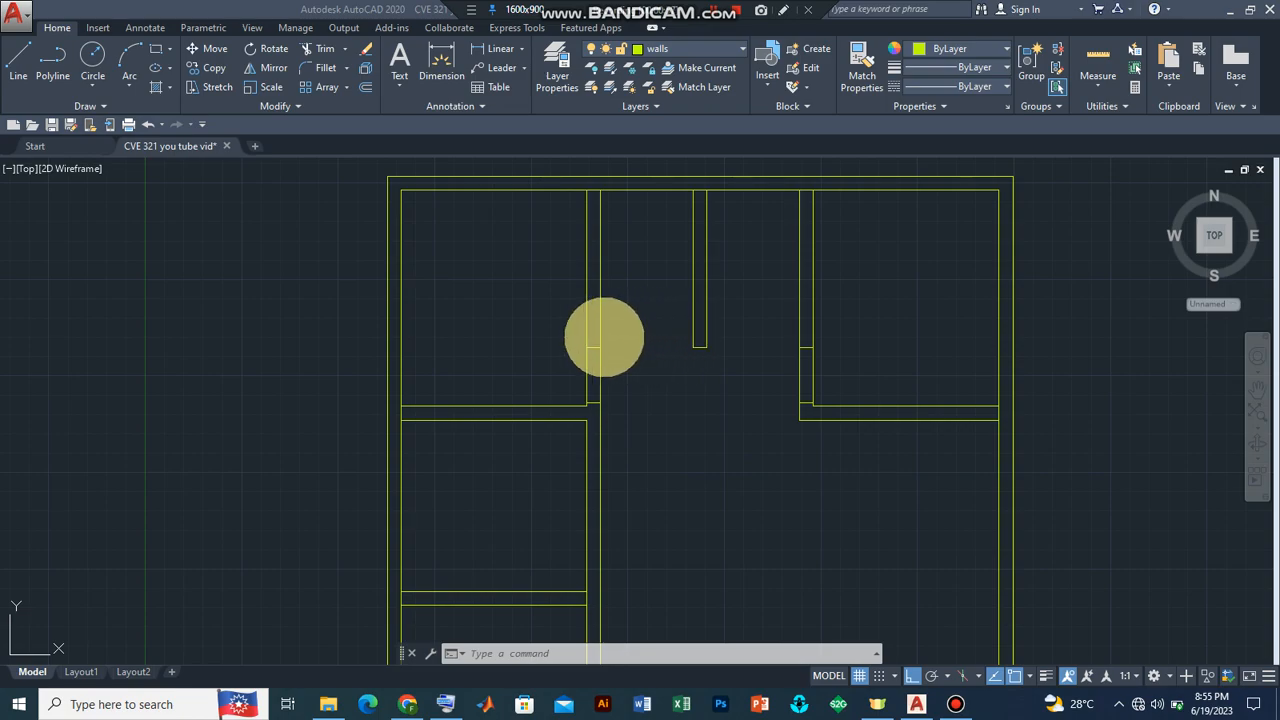
left_click_drag(604, 336, 662, 336)
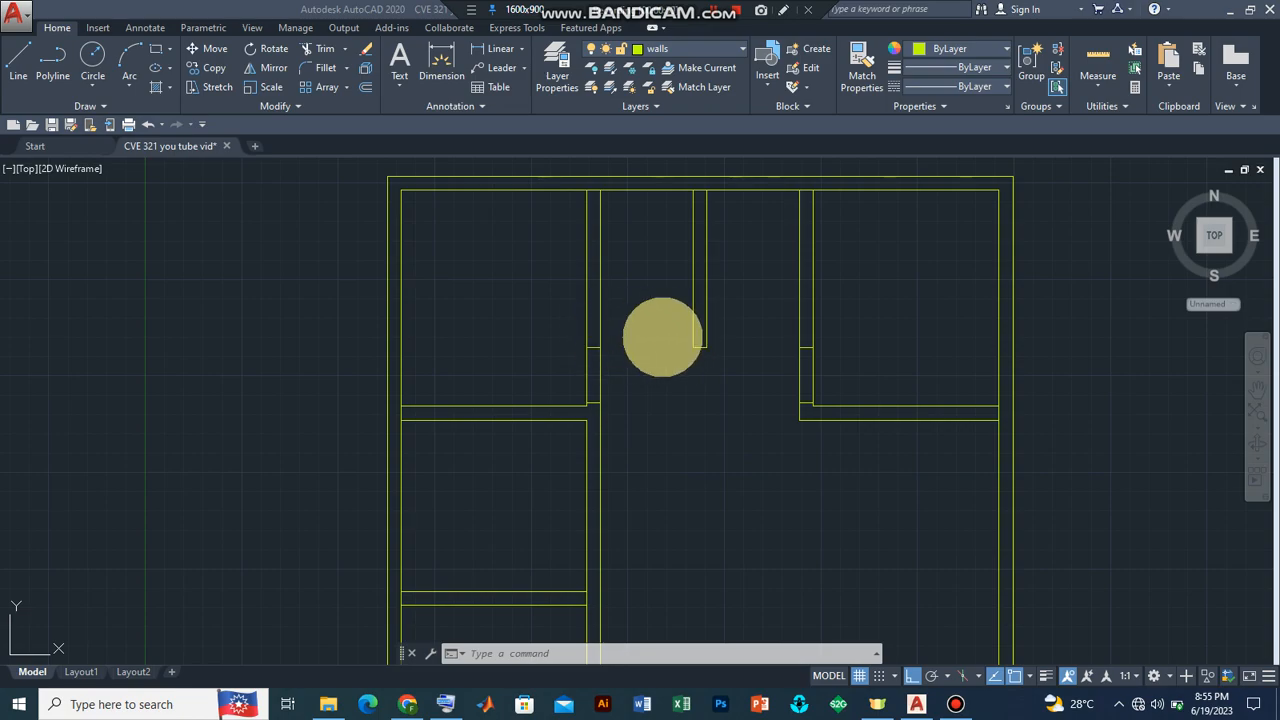
left_click_drag(662, 336, 632, 436)
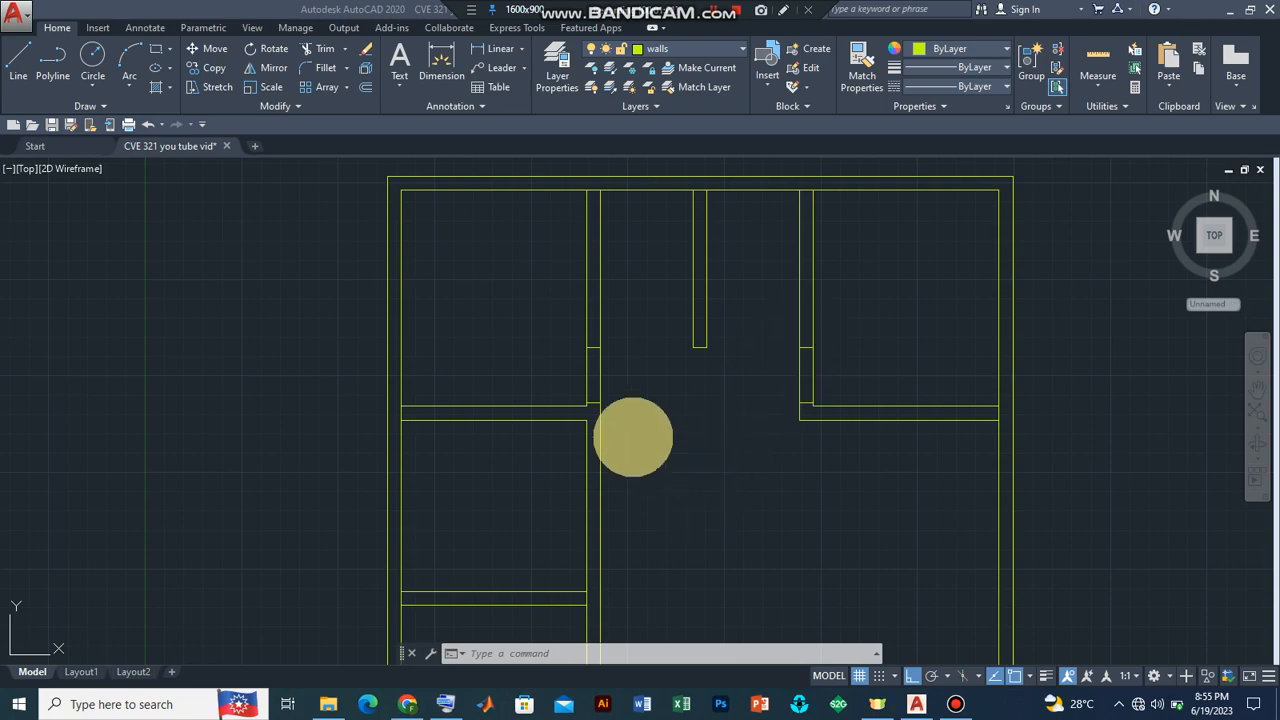
left_click_drag(634, 436, 654, 298)
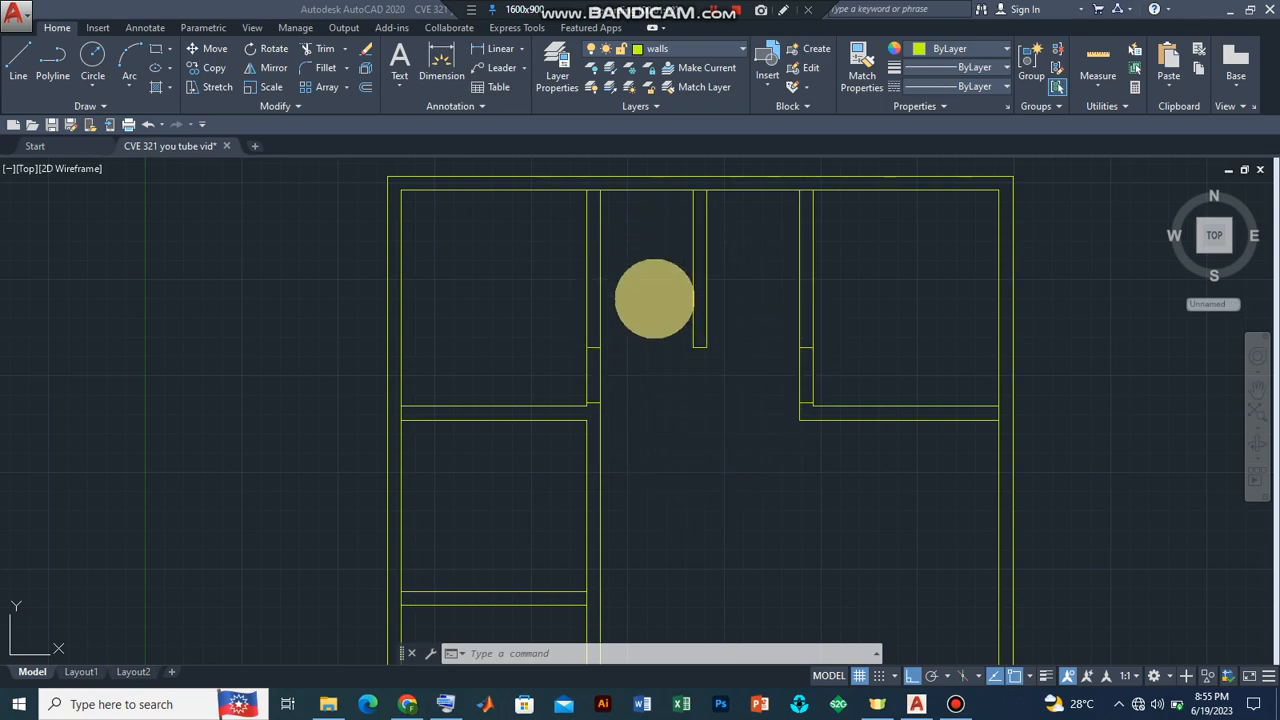
left_click_drag(656, 300, 680, 328)
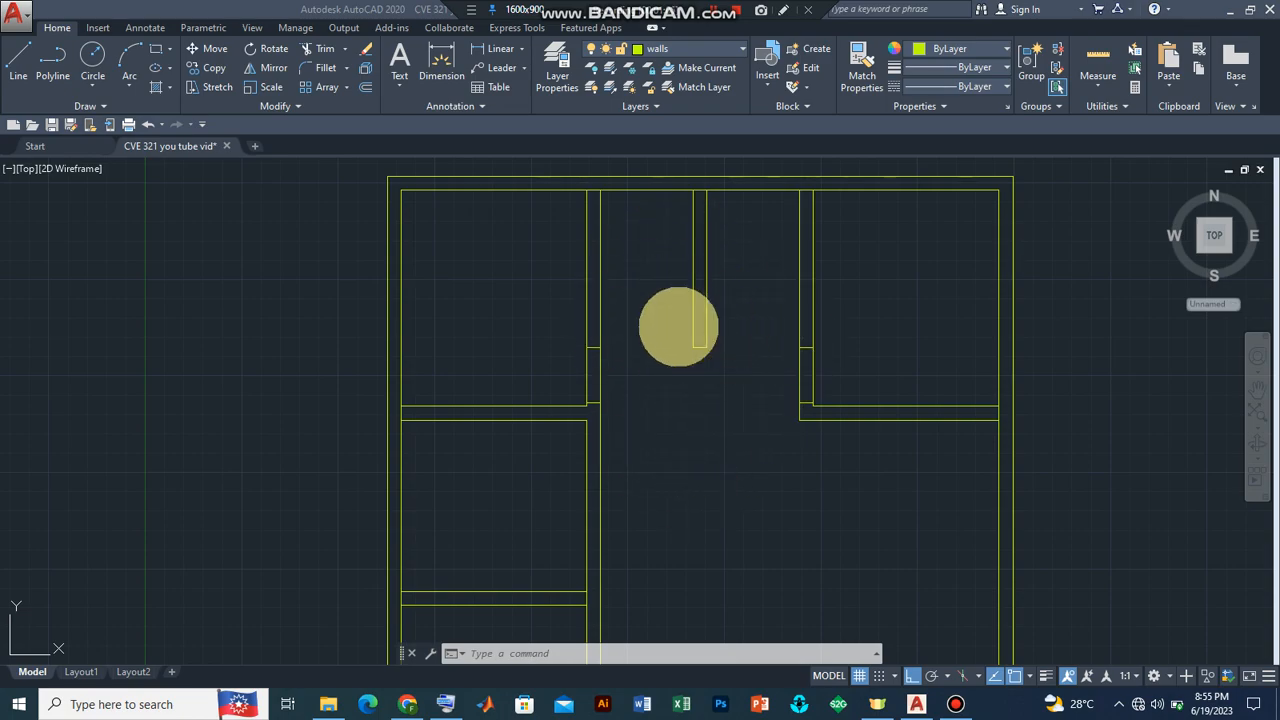
left_click_drag(678, 328, 730, 340)
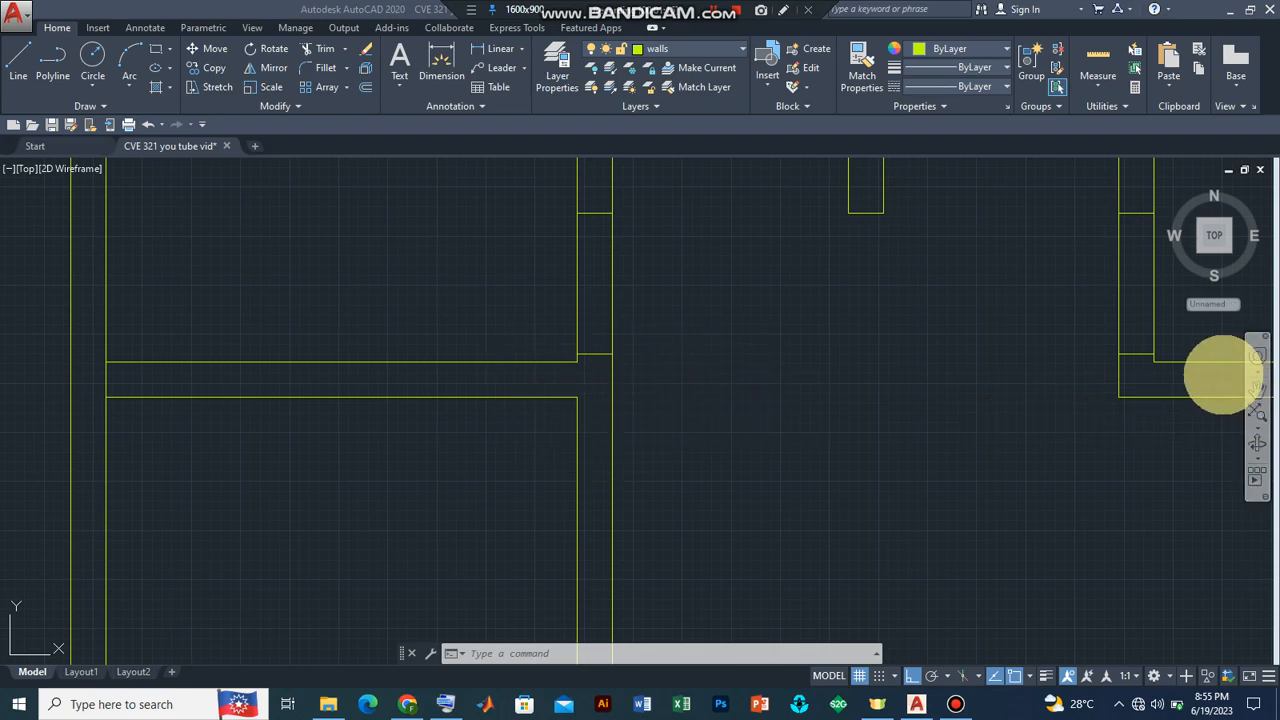
mouse_move(1178, 392)
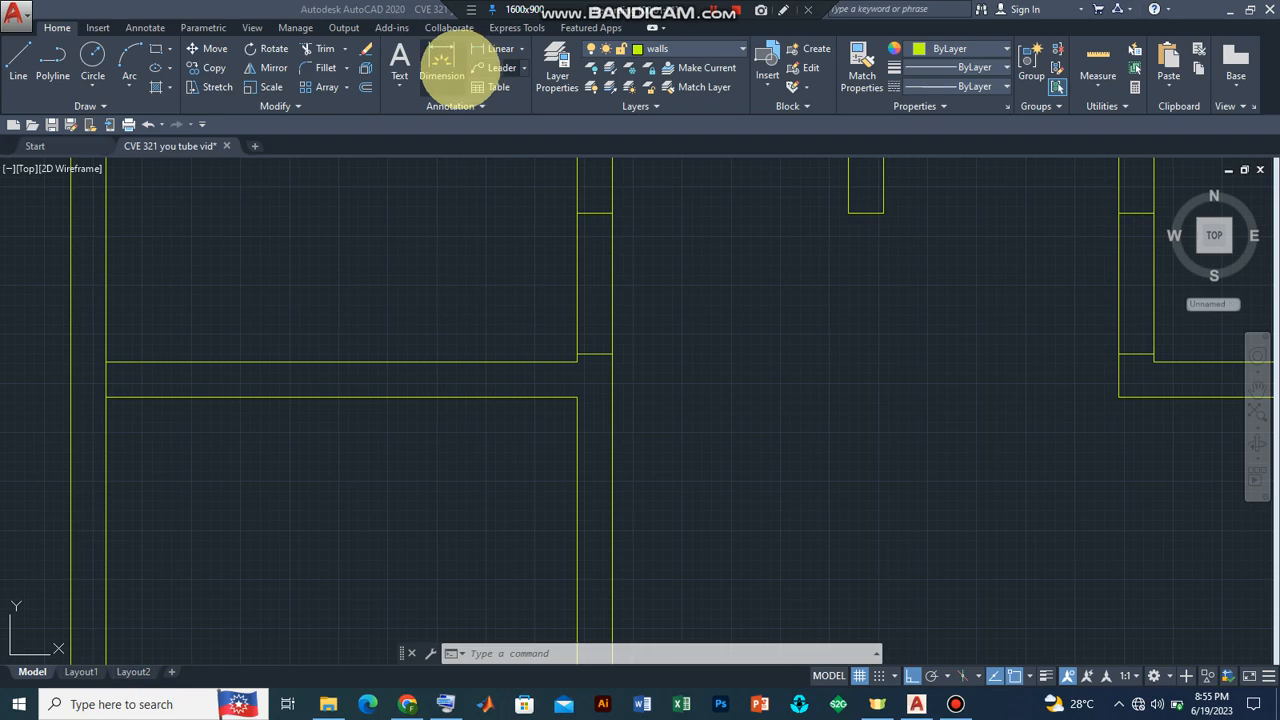
mouse_move(524, 370)
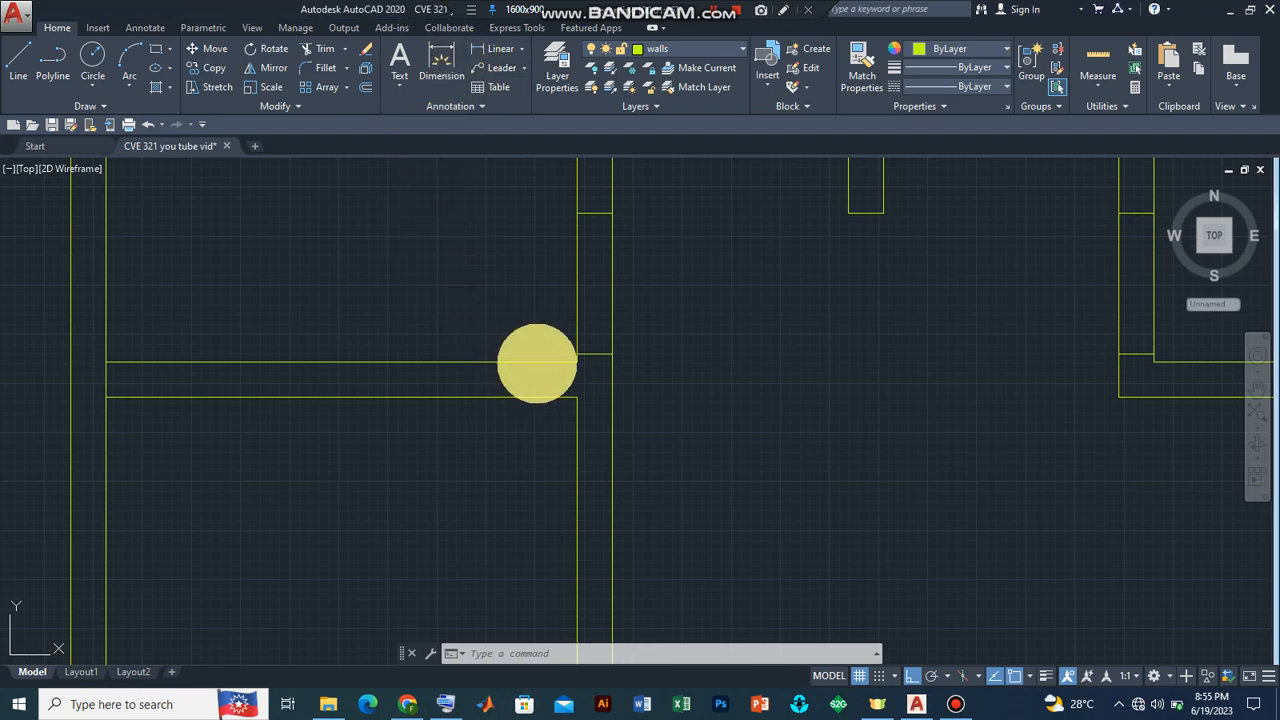
mouse_move(550, 364)
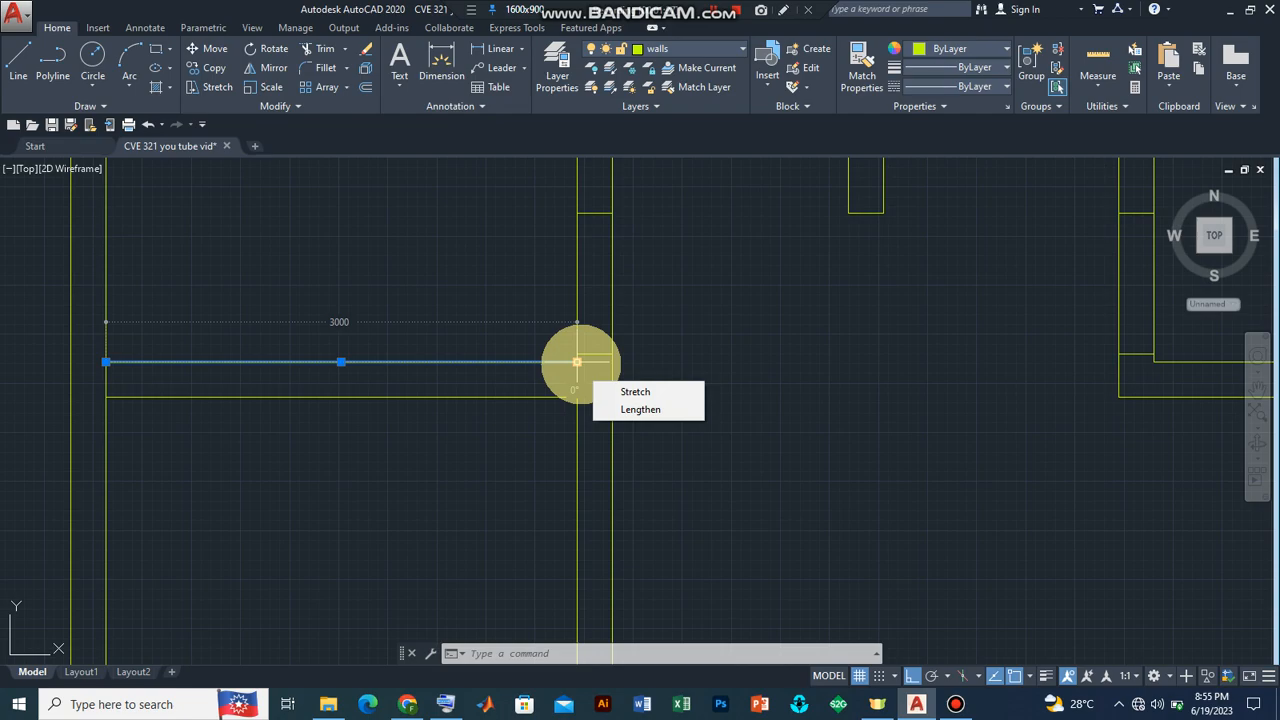
Stretch the upper horizontal wall line's end to 1225 so it passes the vertical wall.
left_click(640, 408)
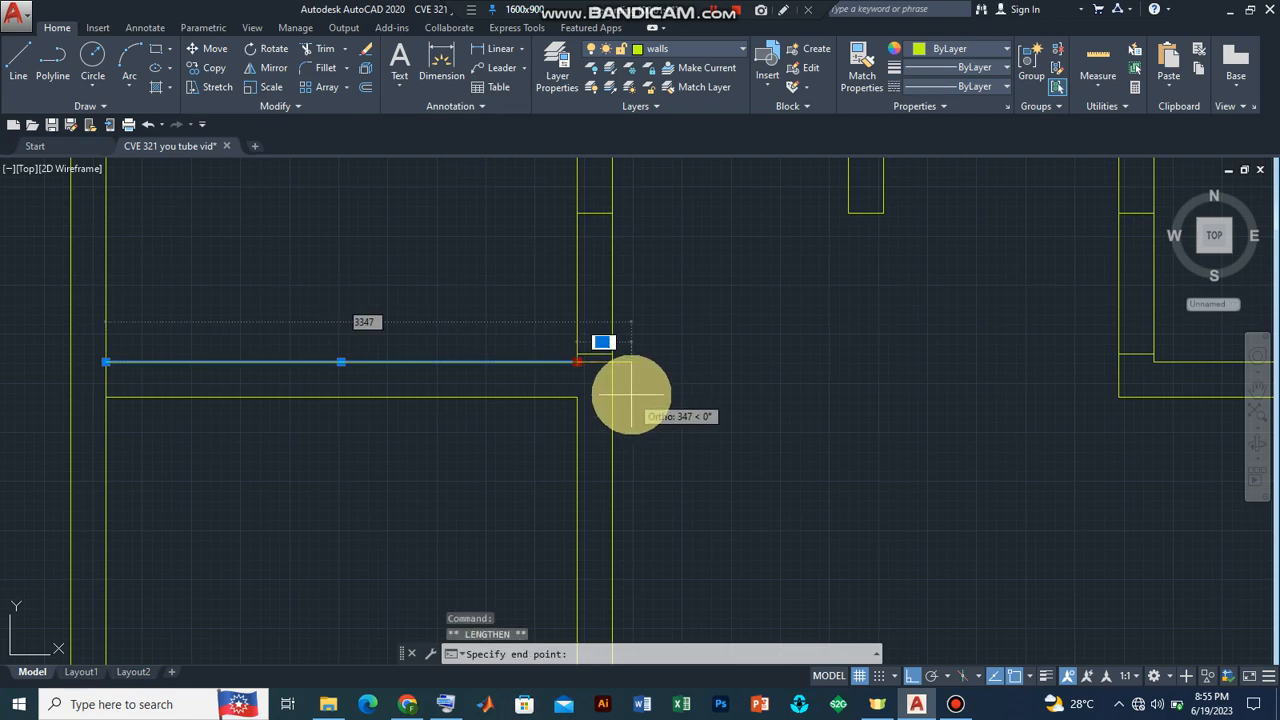
mouse_move(660, 410)
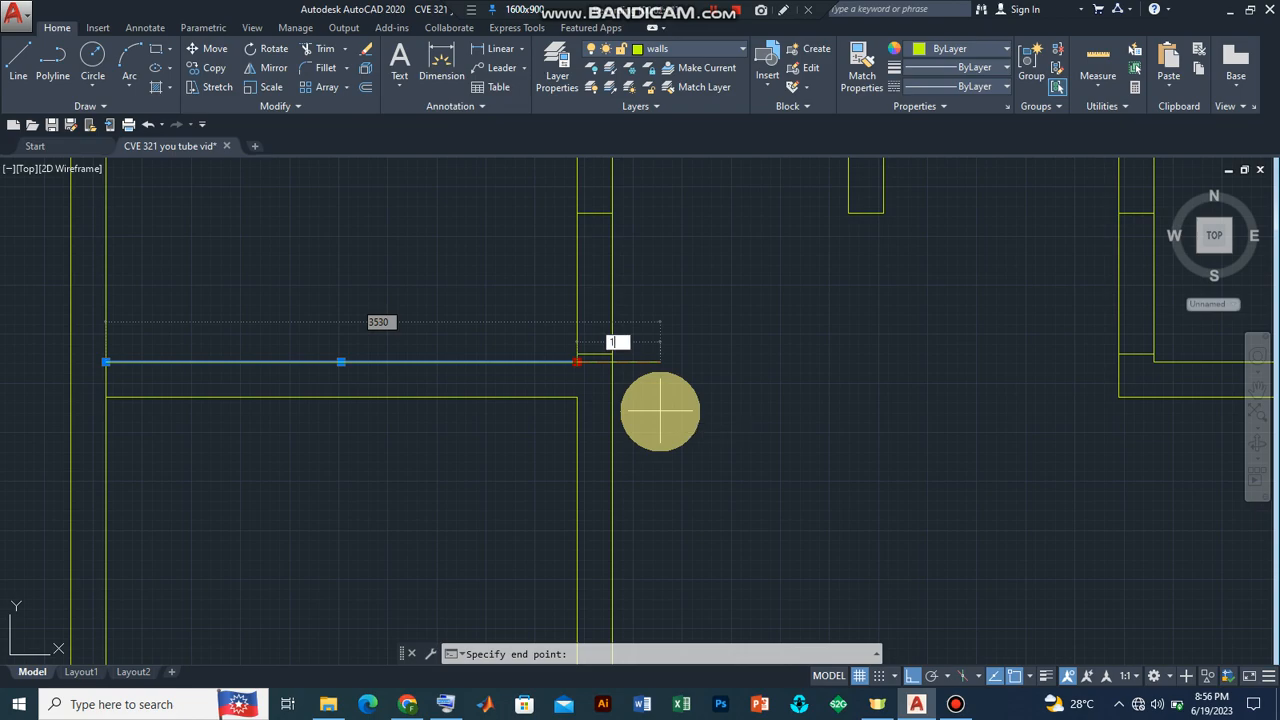
type("1225")
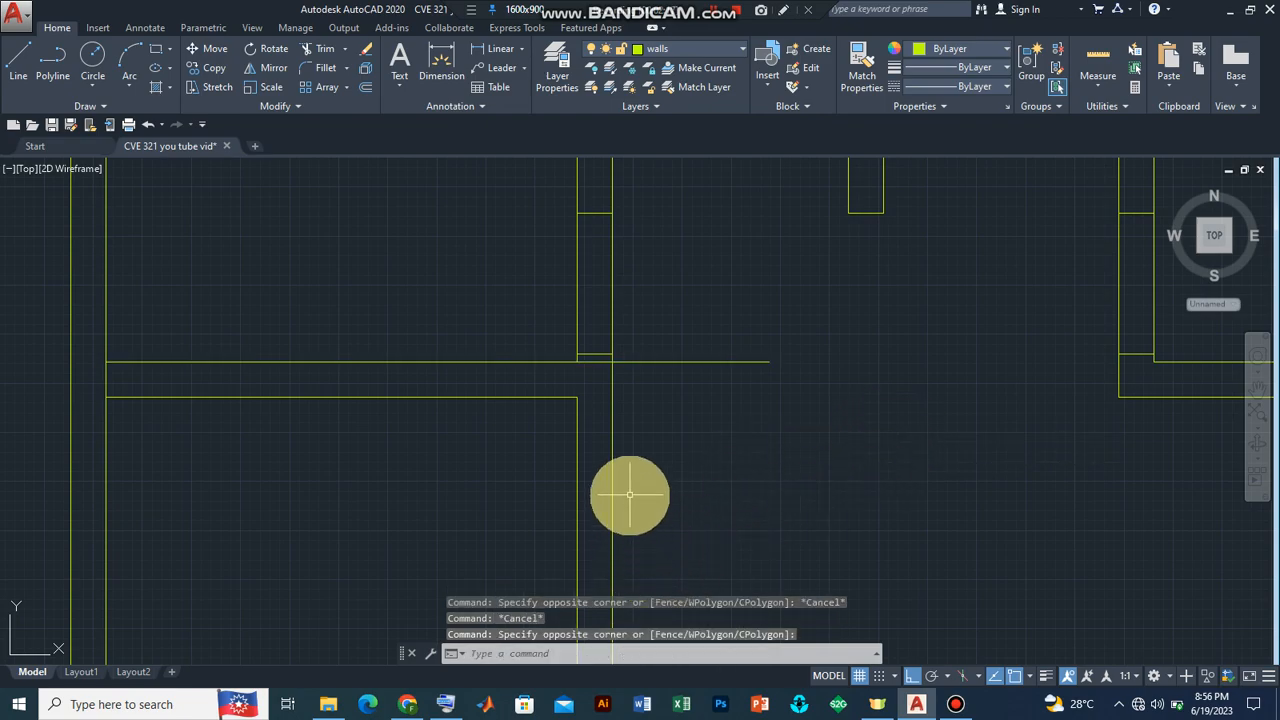
mouse_move(508, 402)
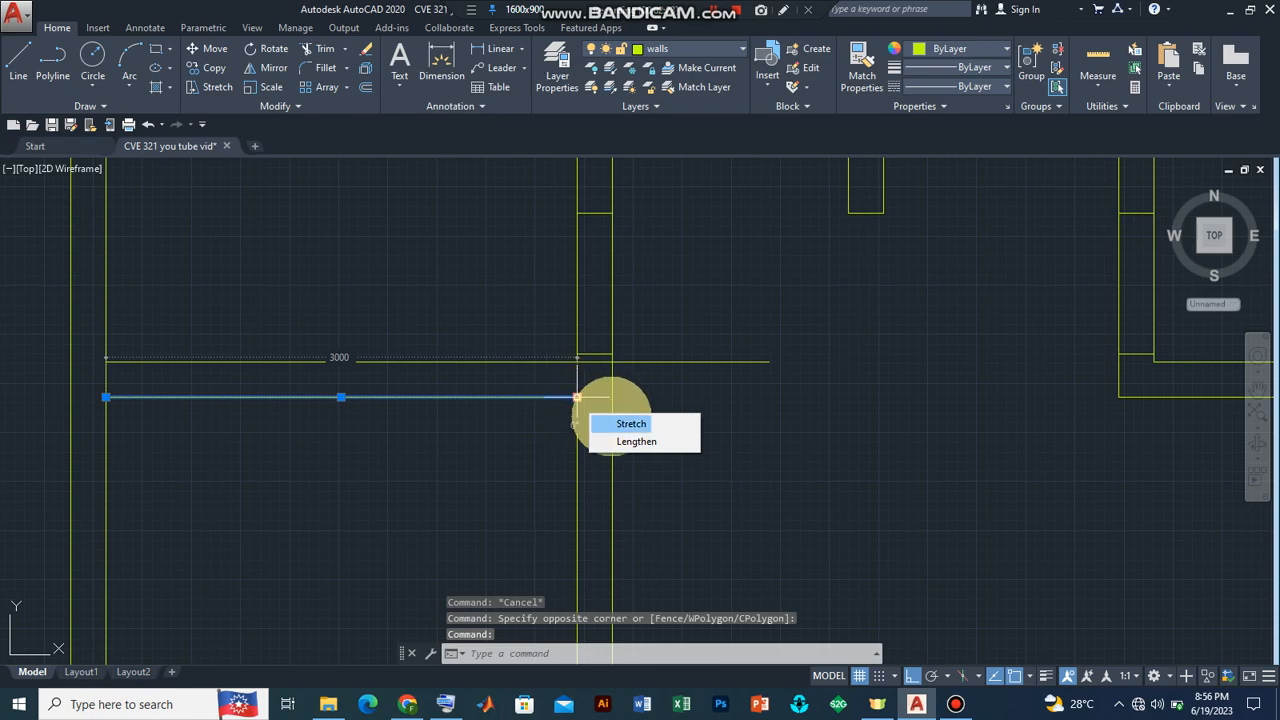
Stretch the lower horizontal wall line so its end sits level with the upper line.
left_click(636, 442)
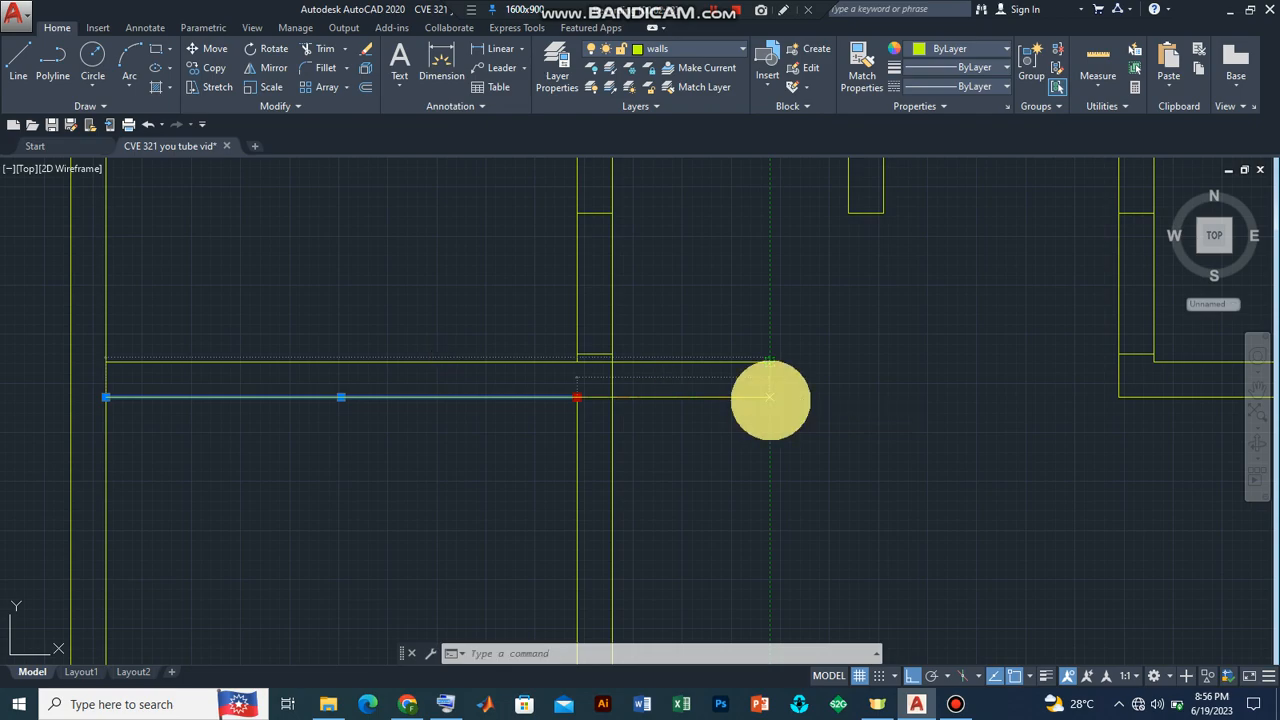
left_click(770, 396)
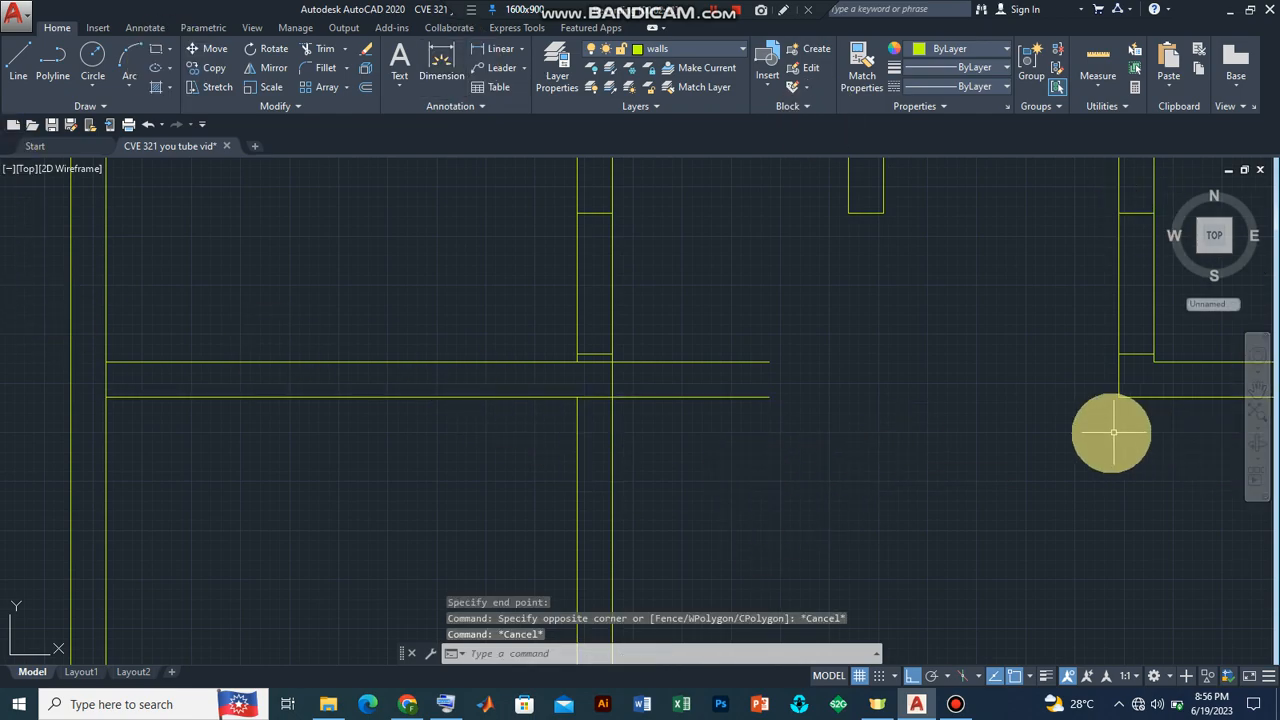
mouse_move(1184, 362)
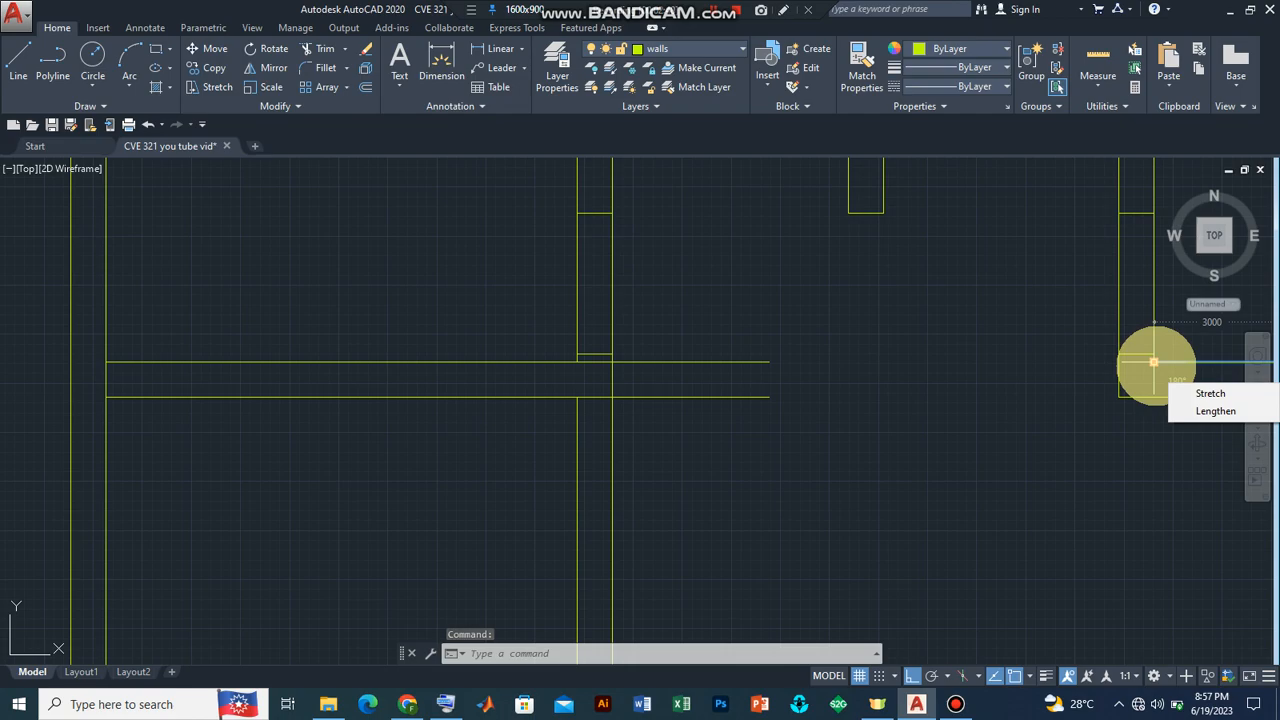
mouse_move(1216, 412)
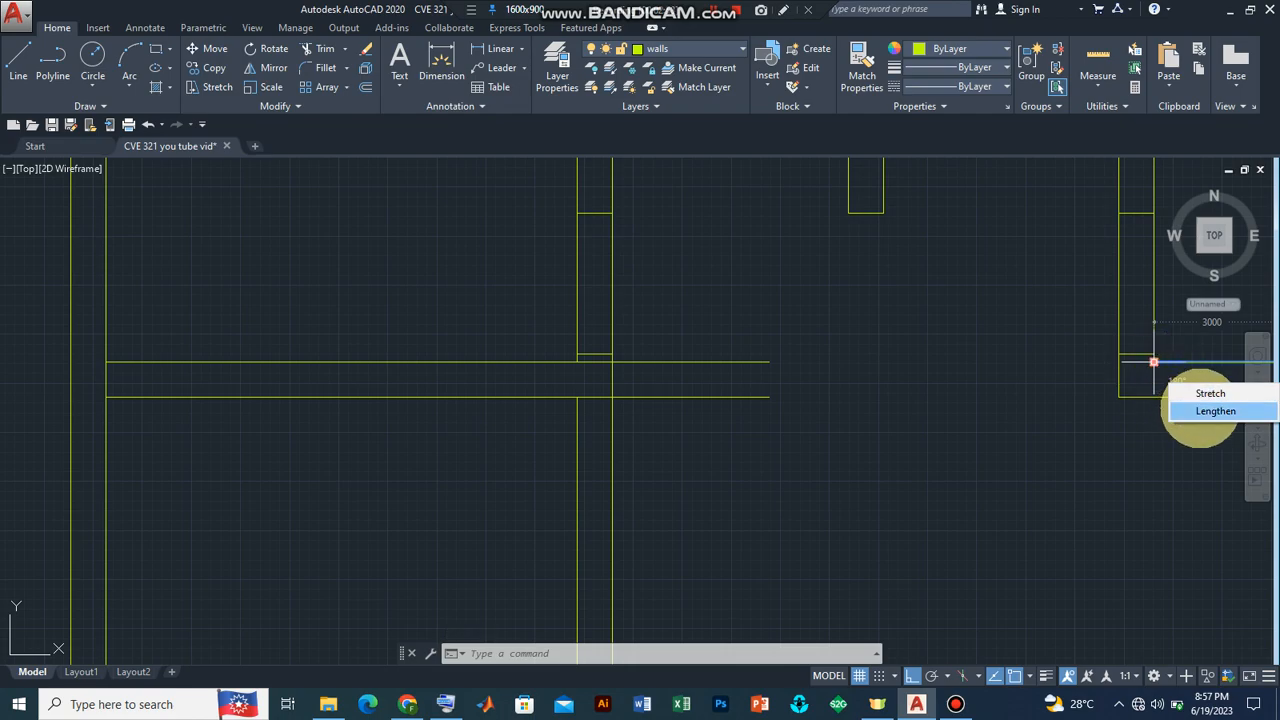
Lengthen the right-hand wall lines leftward toward the centre, undoing one wrong edit on the way.
left_click(1216, 412)
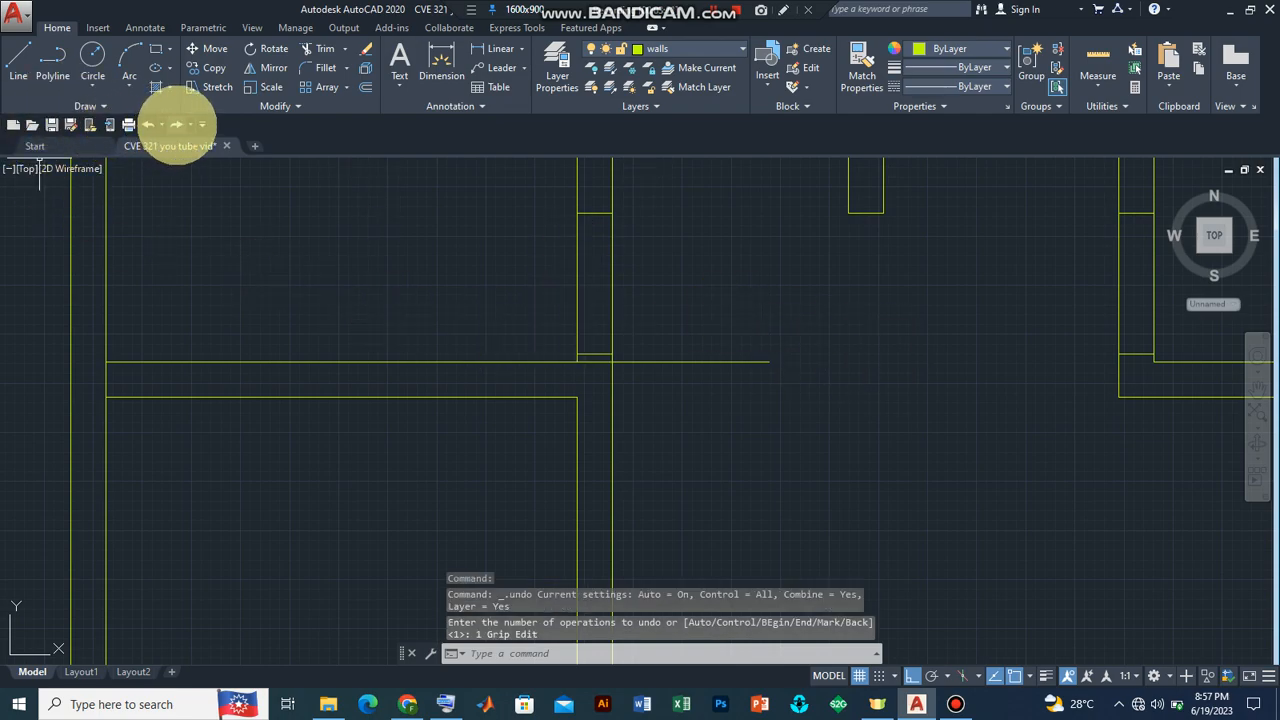
left_click(178, 124)
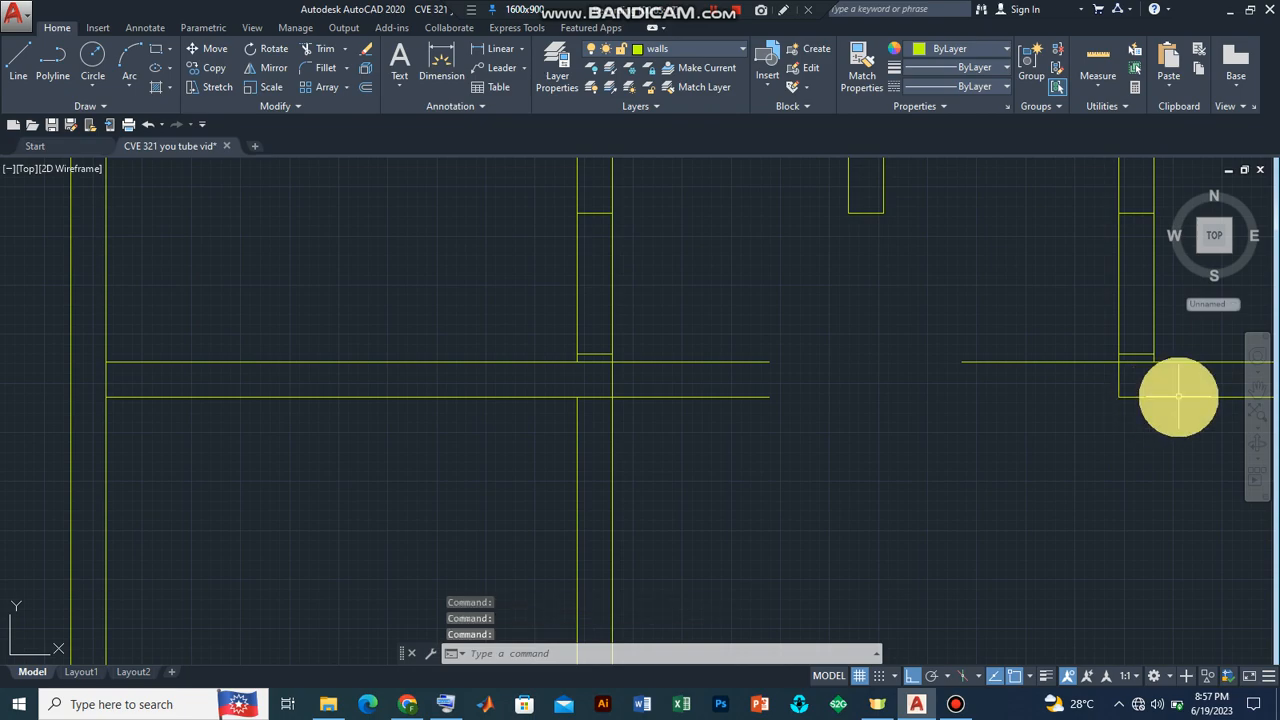
mouse_move(1212, 398)
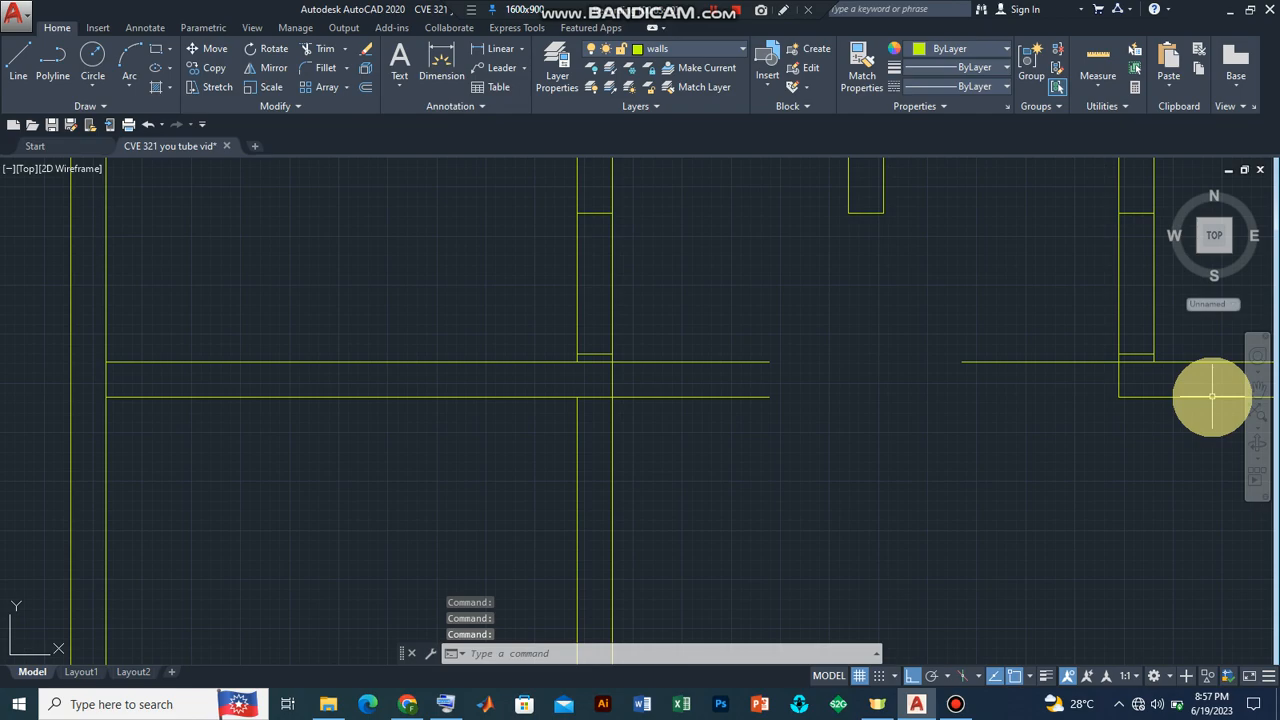
mouse_move(1184, 404)
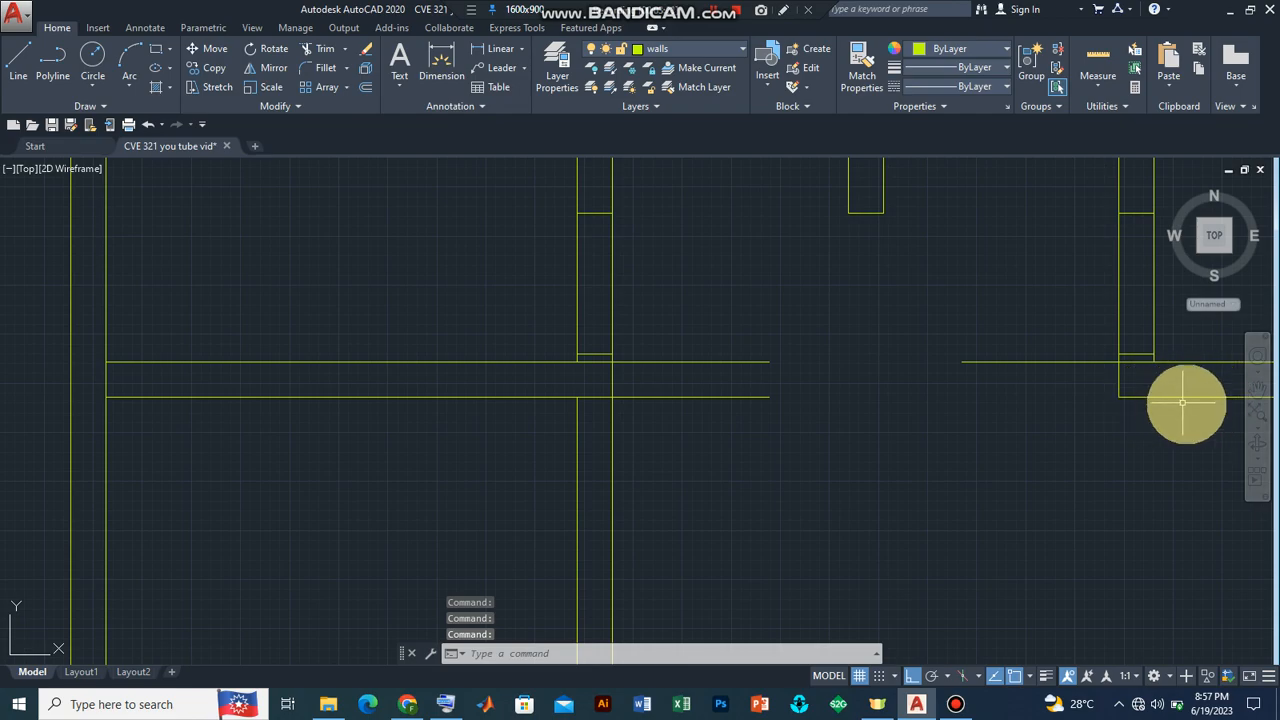
mouse_move(1144, 400)
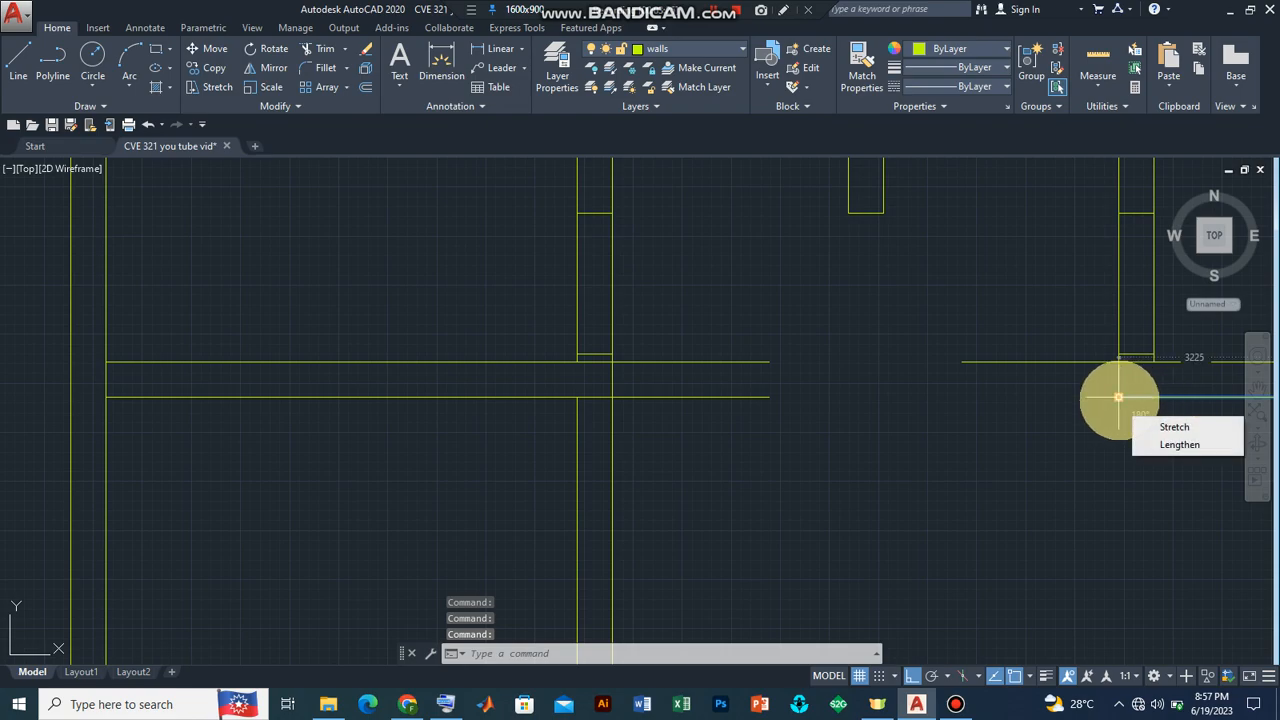
mouse_move(1180, 444)
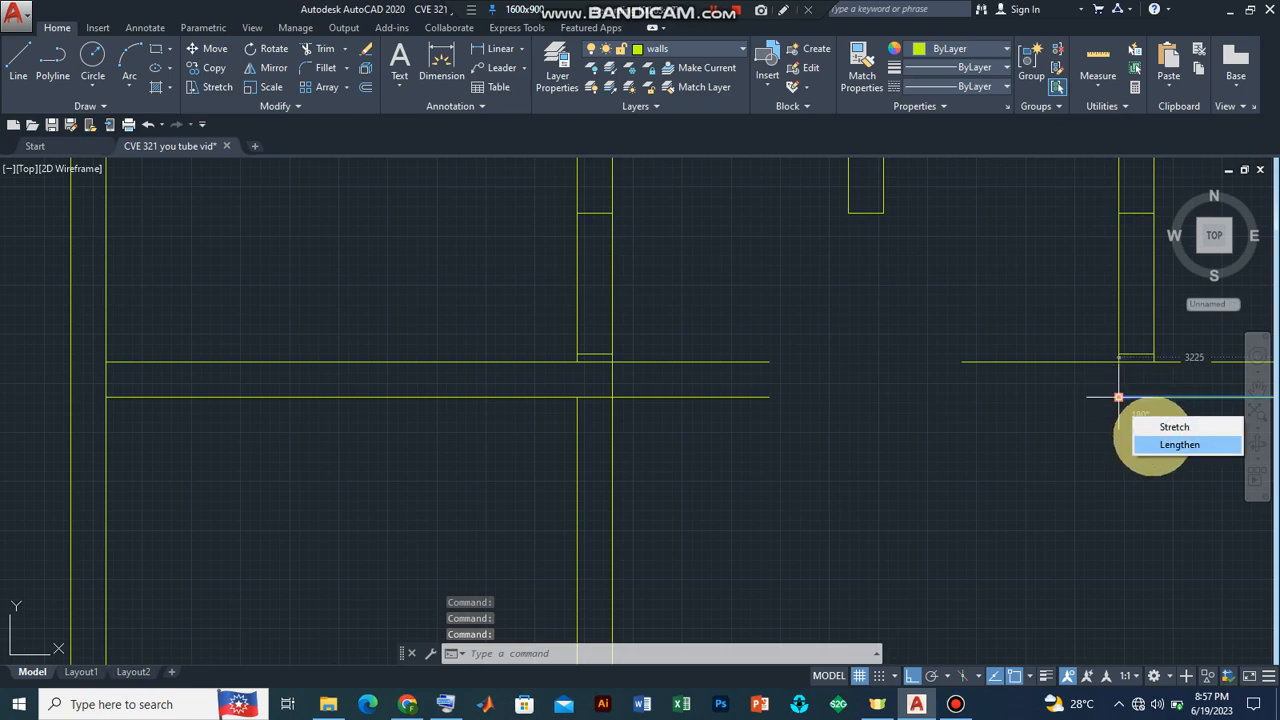
left_click(1180, 444)
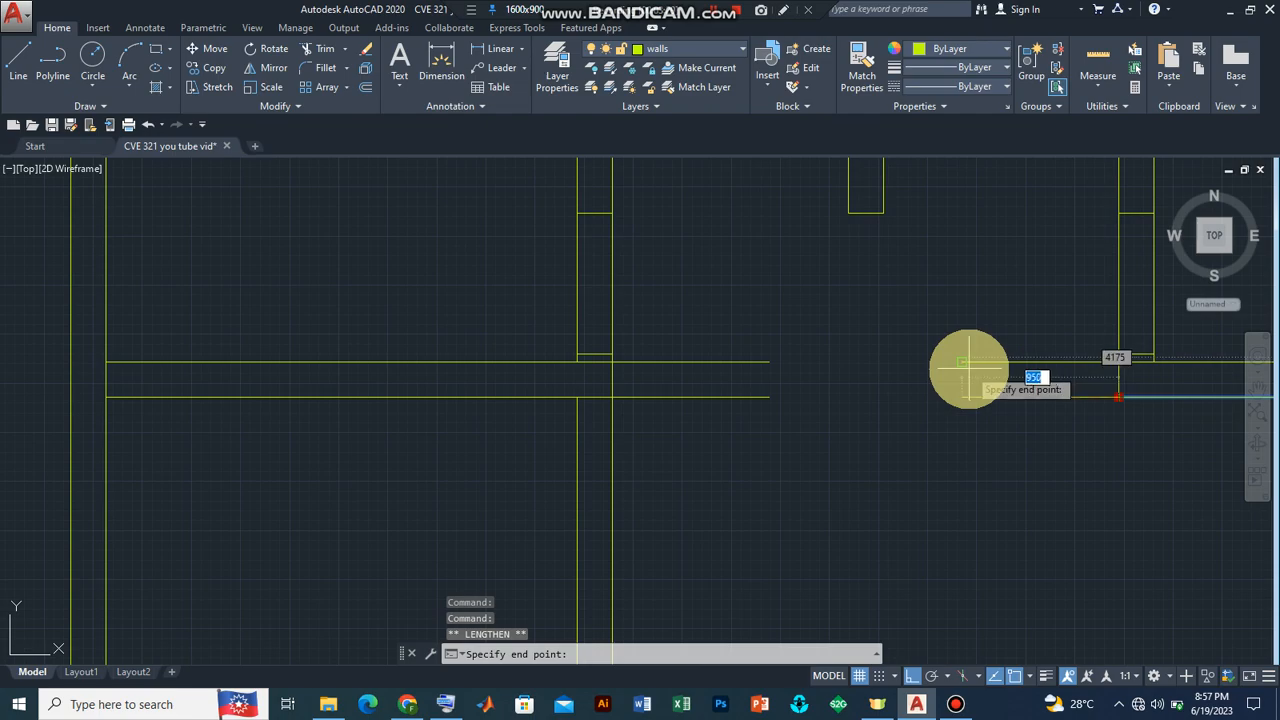
mouse_move(964, 376)
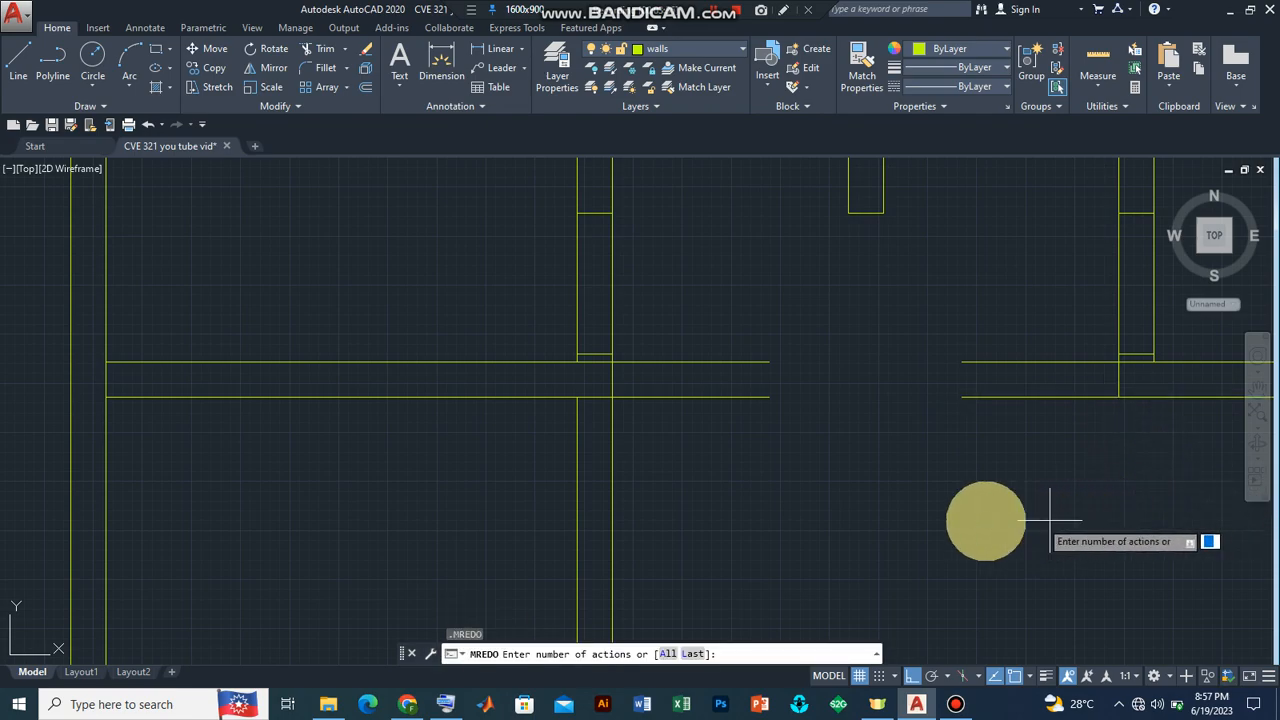
mouse_move(978, 498)
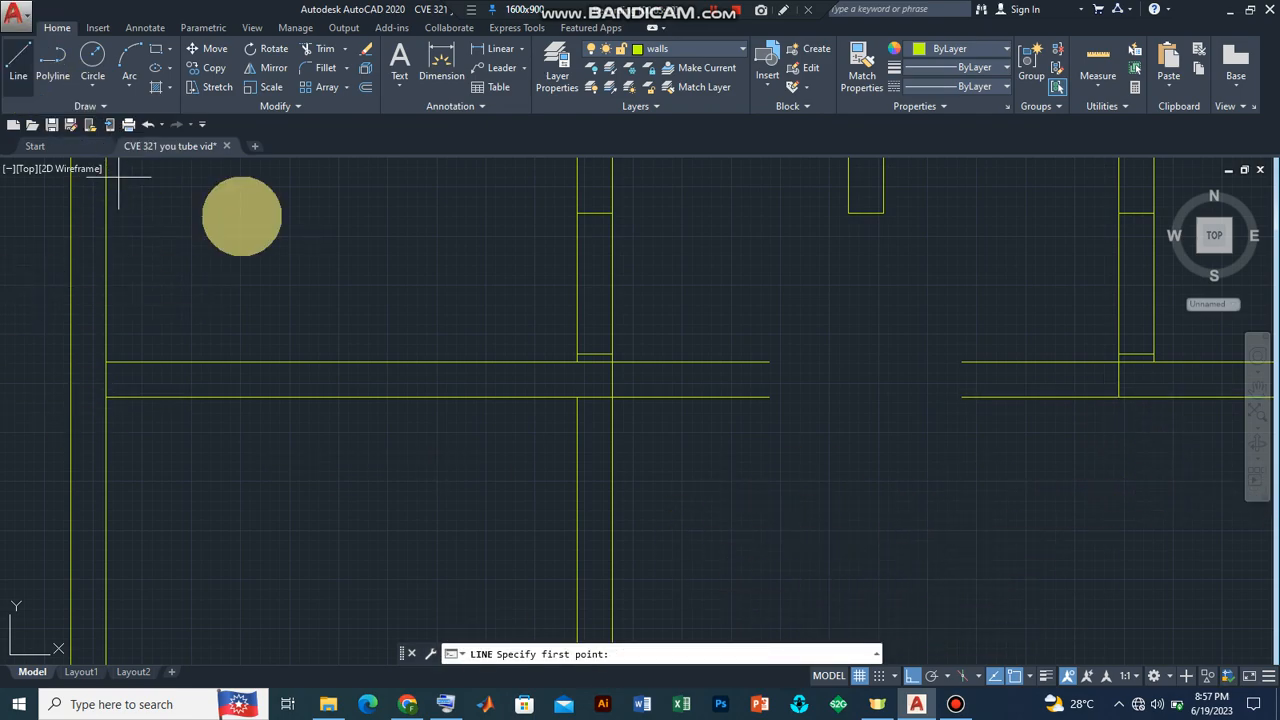
mouse_move(764, 360)
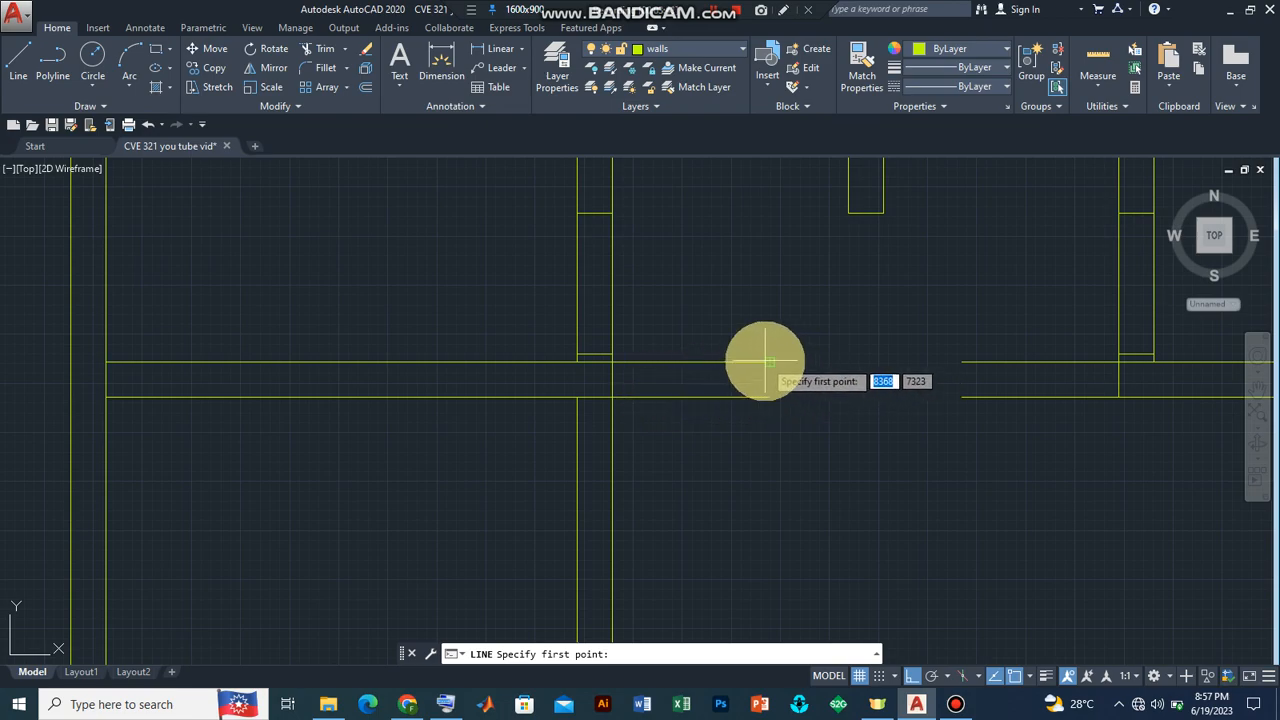
Draw short closing lines capping the left and right wall ends beside the opening.
left_click(764, 360)
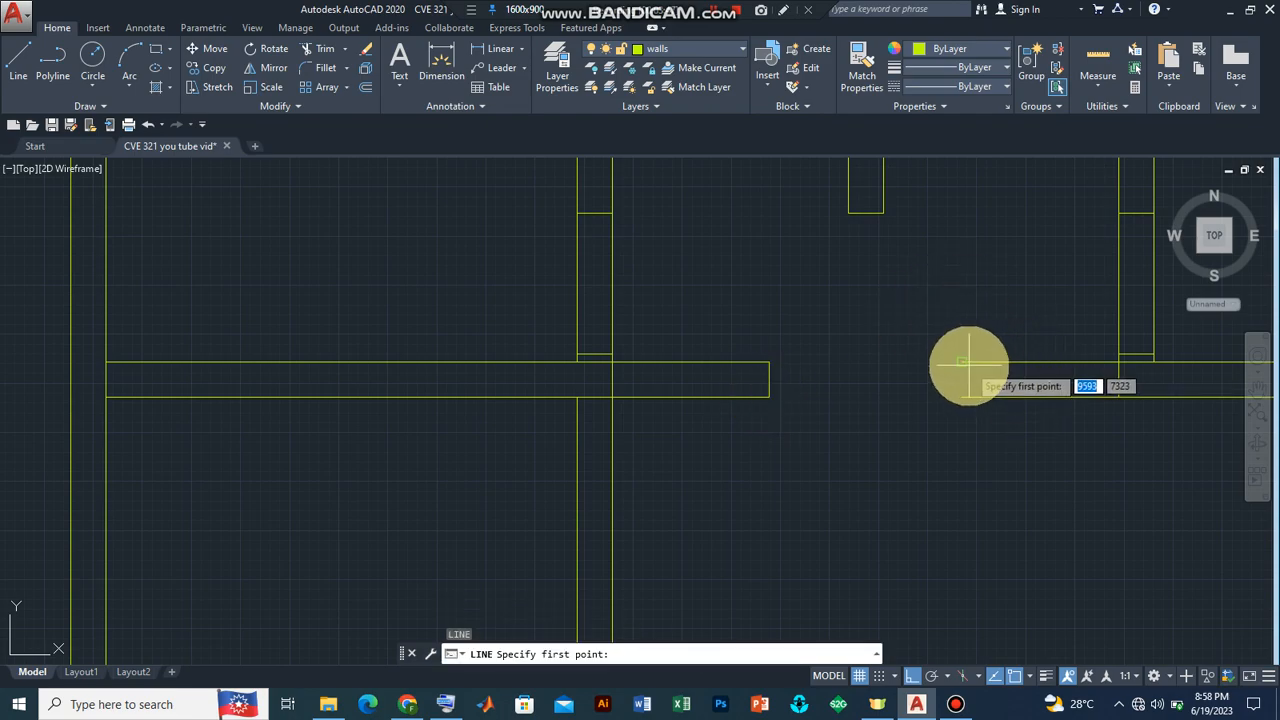
left_click(964, 362)
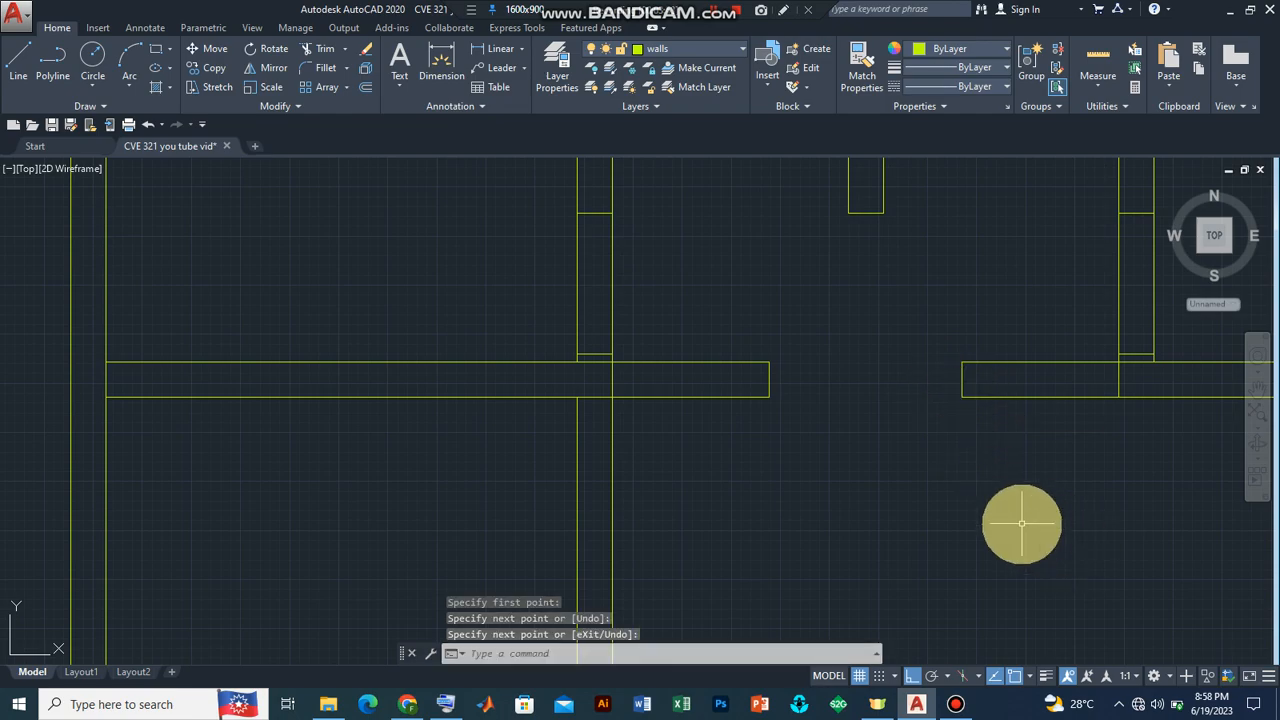
mouse_move(1044, 558)
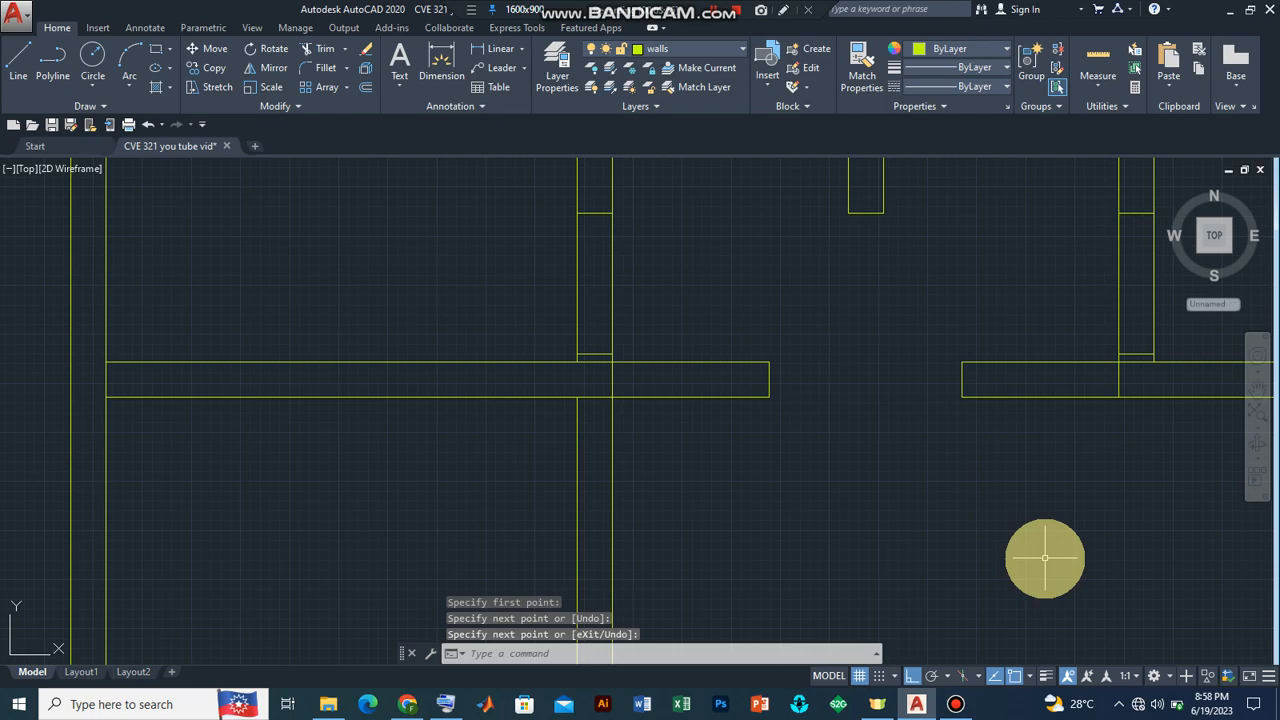
mouse_move(1256, 410)
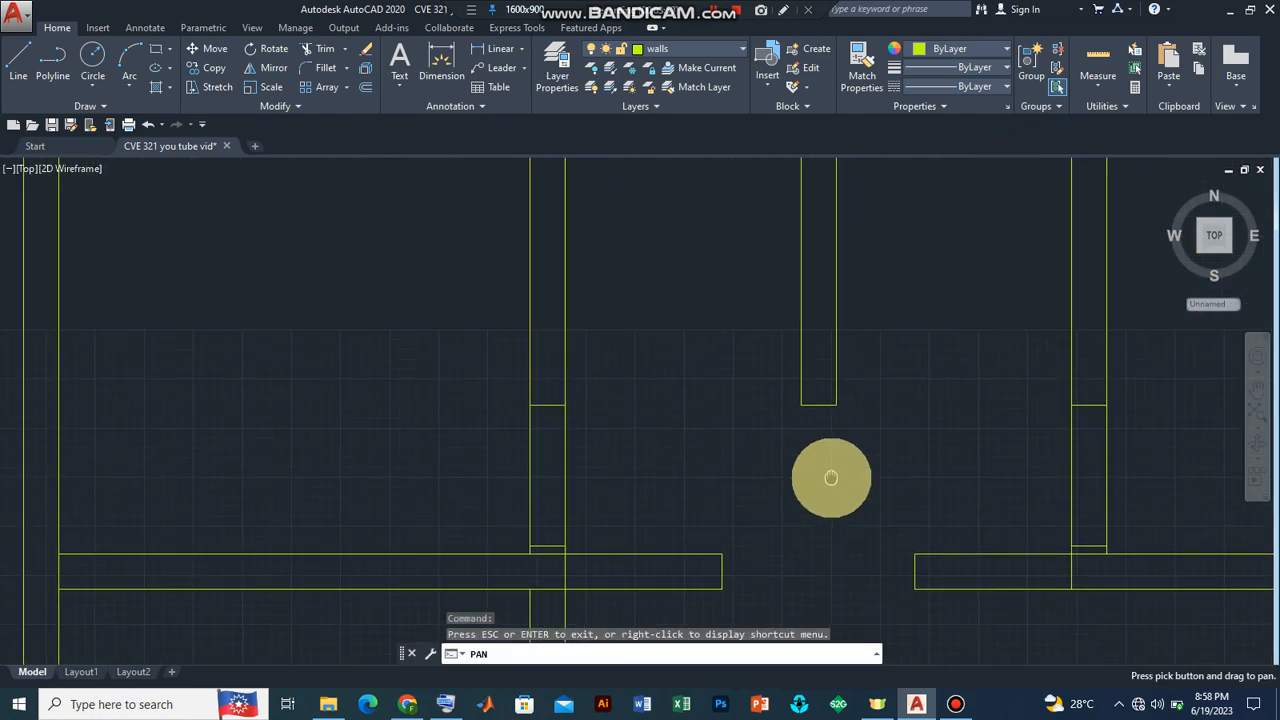
Draw a 400-unit stub line from the central vertical wall's bottom corner.
left_click_drag(832, 478, 774, 360)
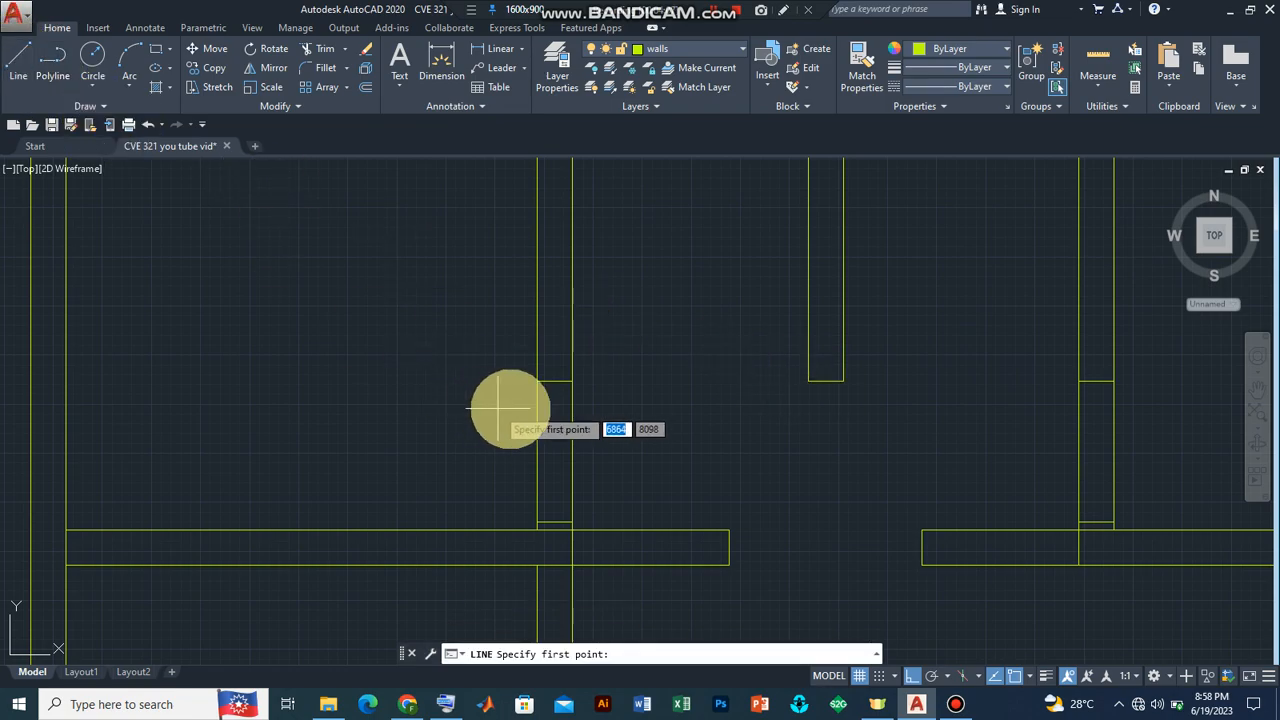
mouse_move(572, 384)
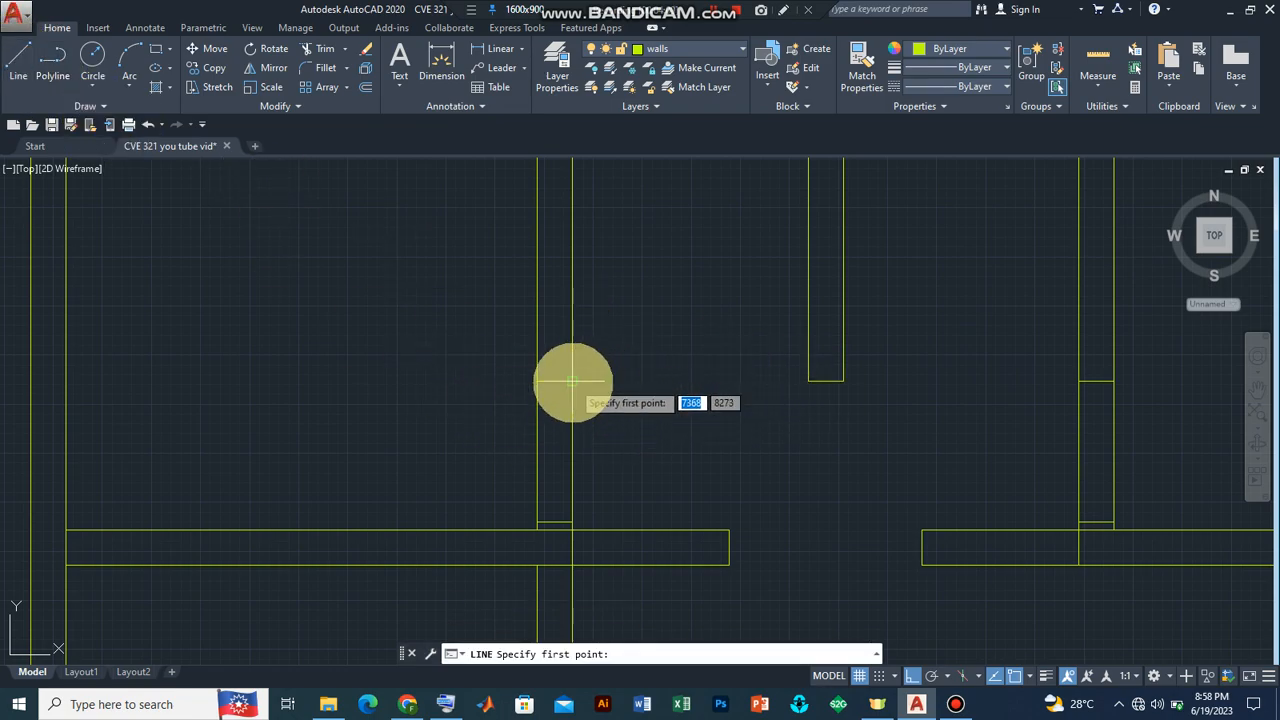
mouse_move(800, 384)
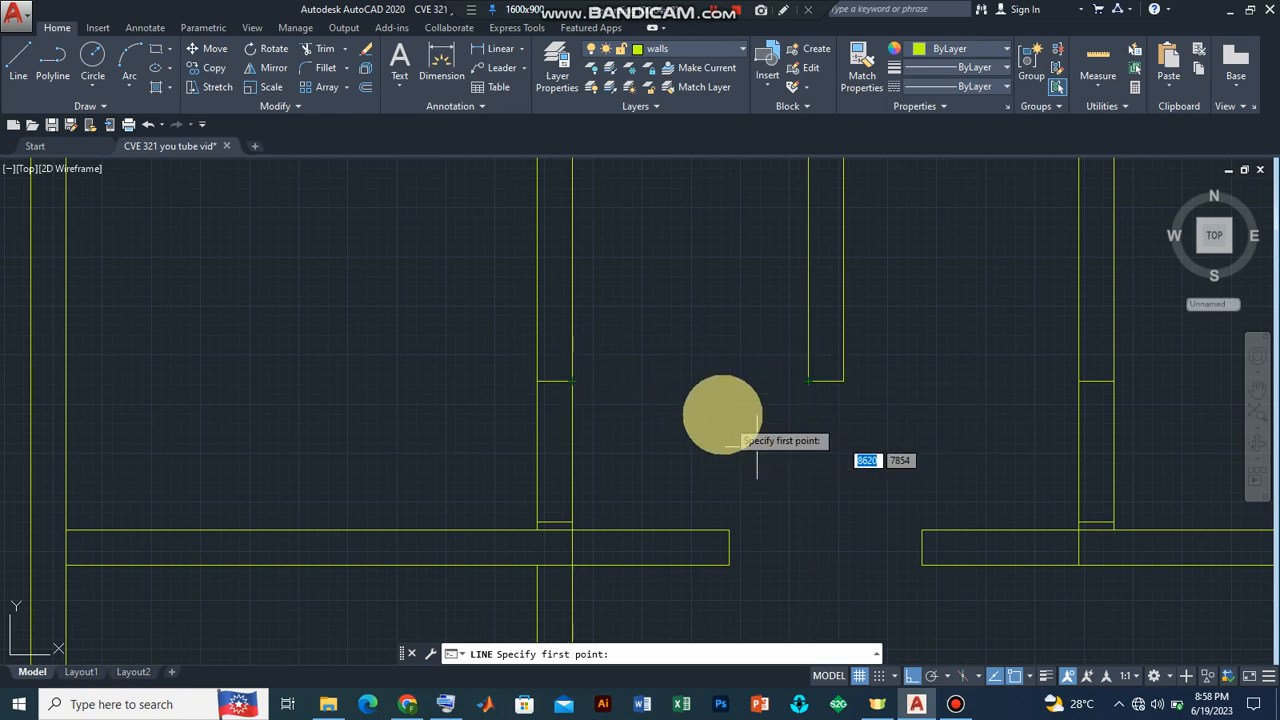
mouse_move(804, 380)
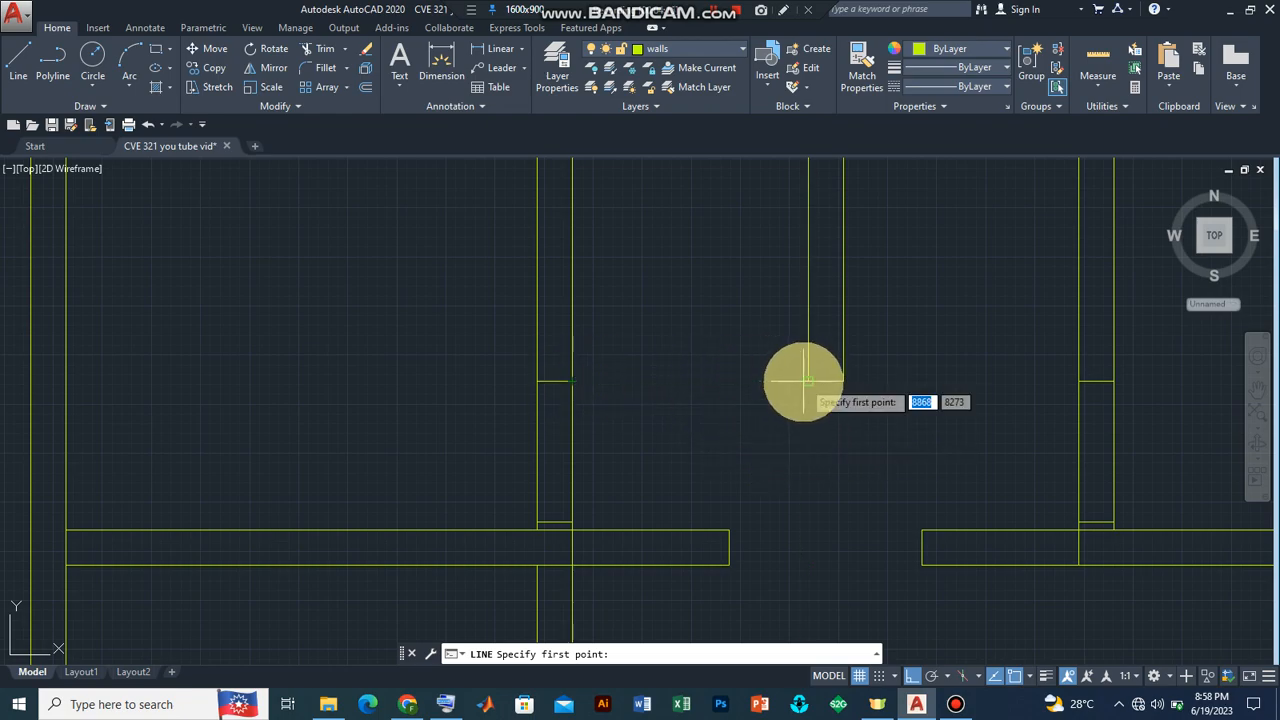
left_click(804, 384)
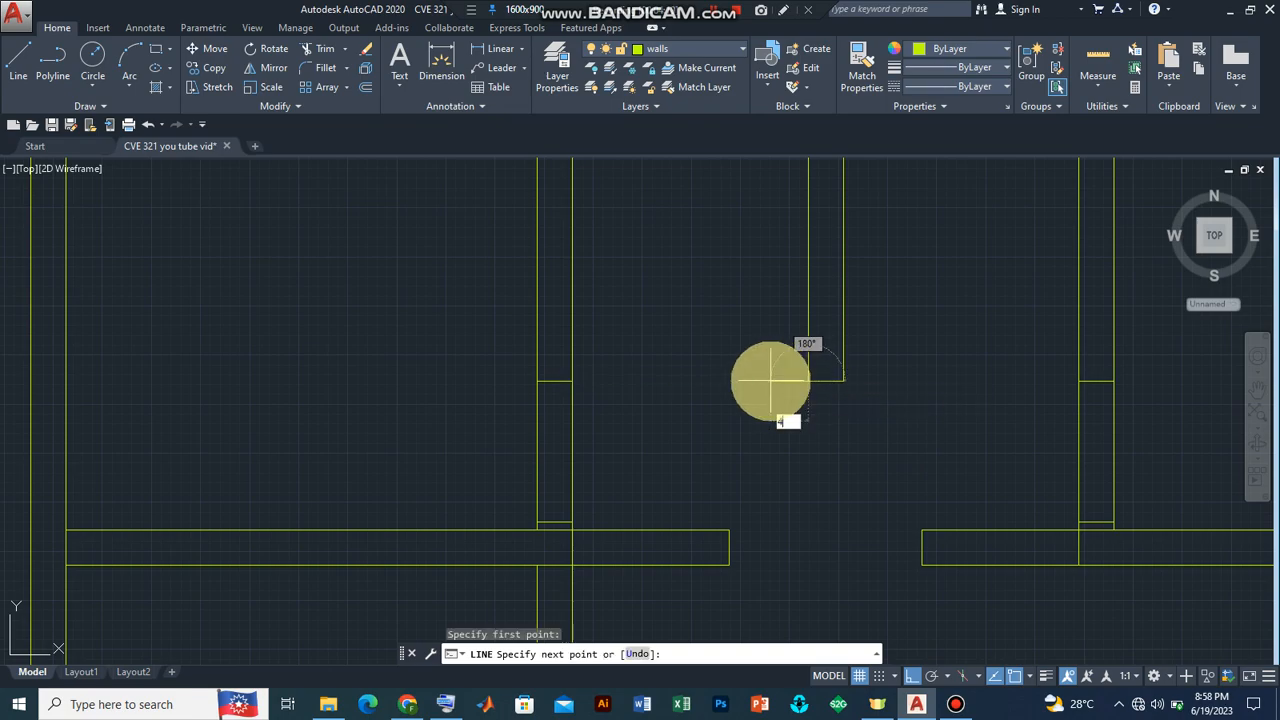
type("400")
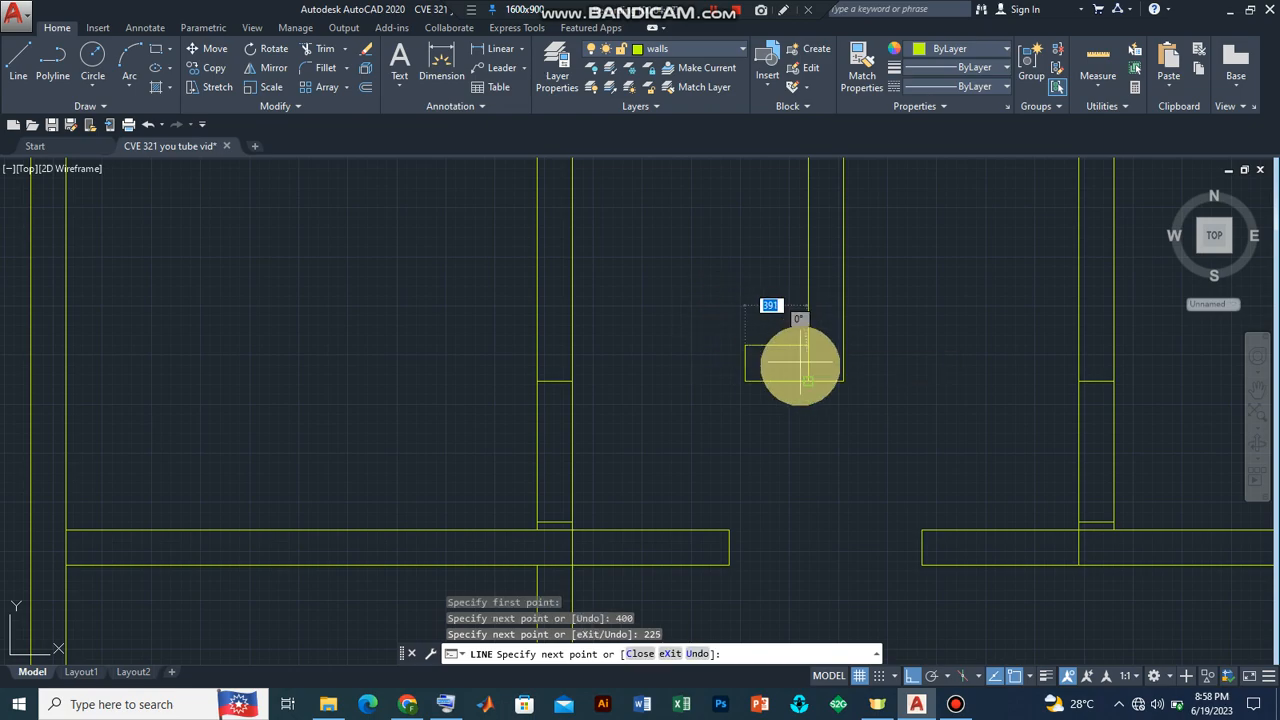
mouse_move(810, 344)
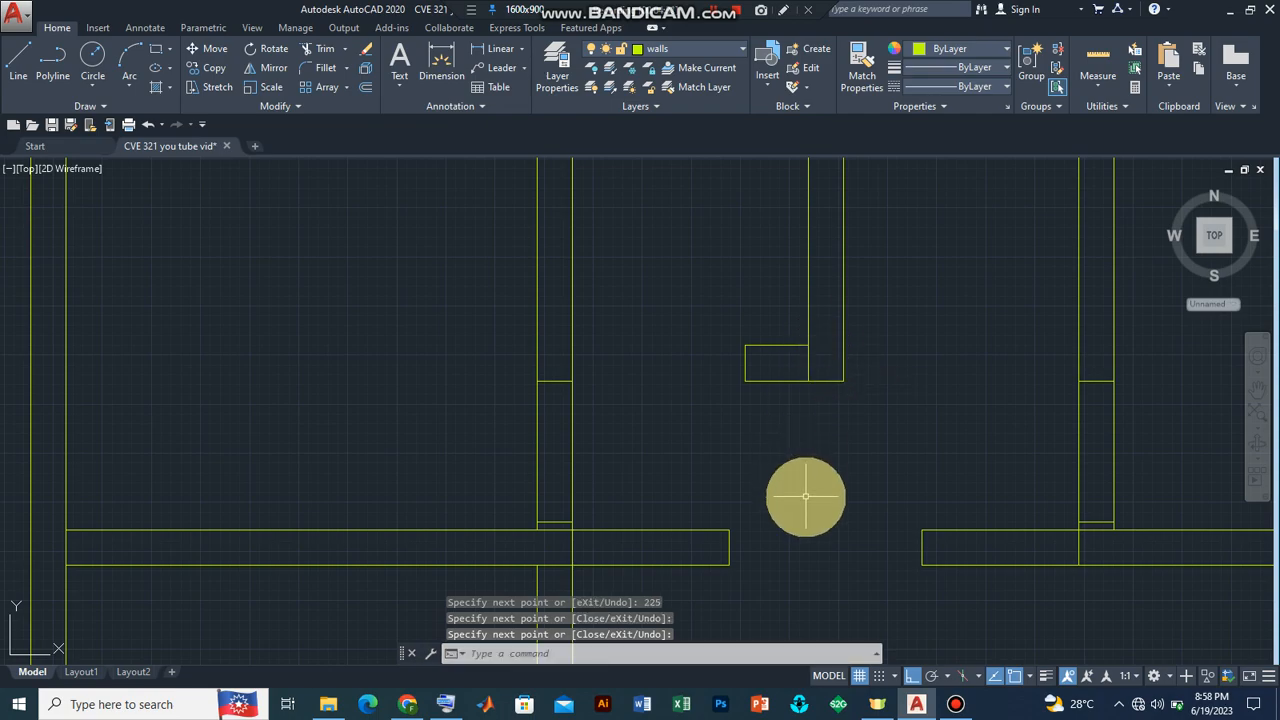
mouse_move(1018, 340)
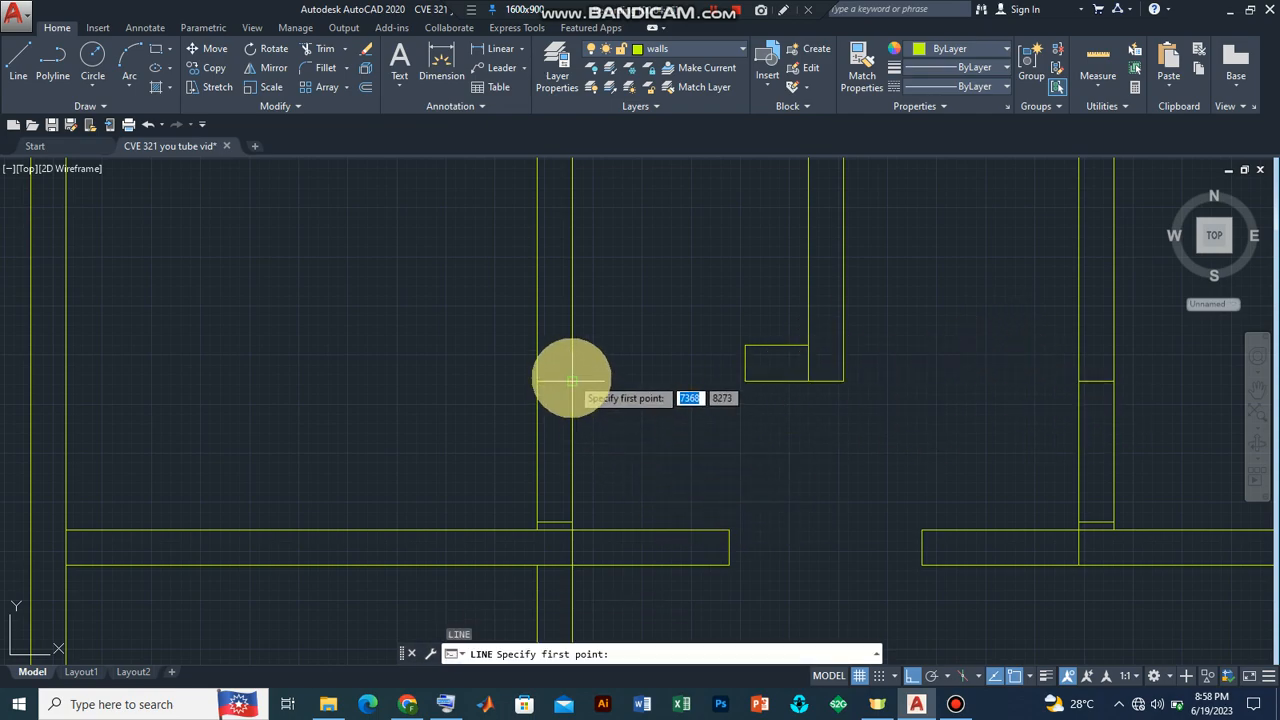
mouse_move(744, 358)
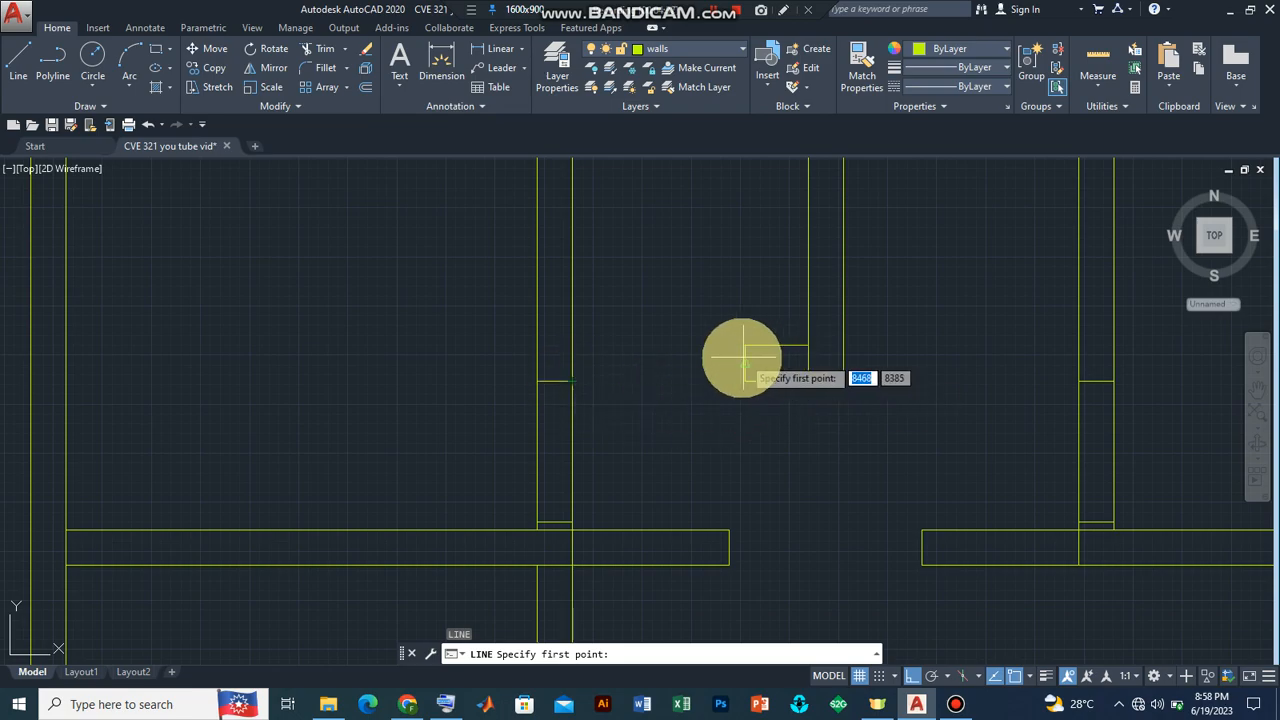
mouse_move(748, 370)
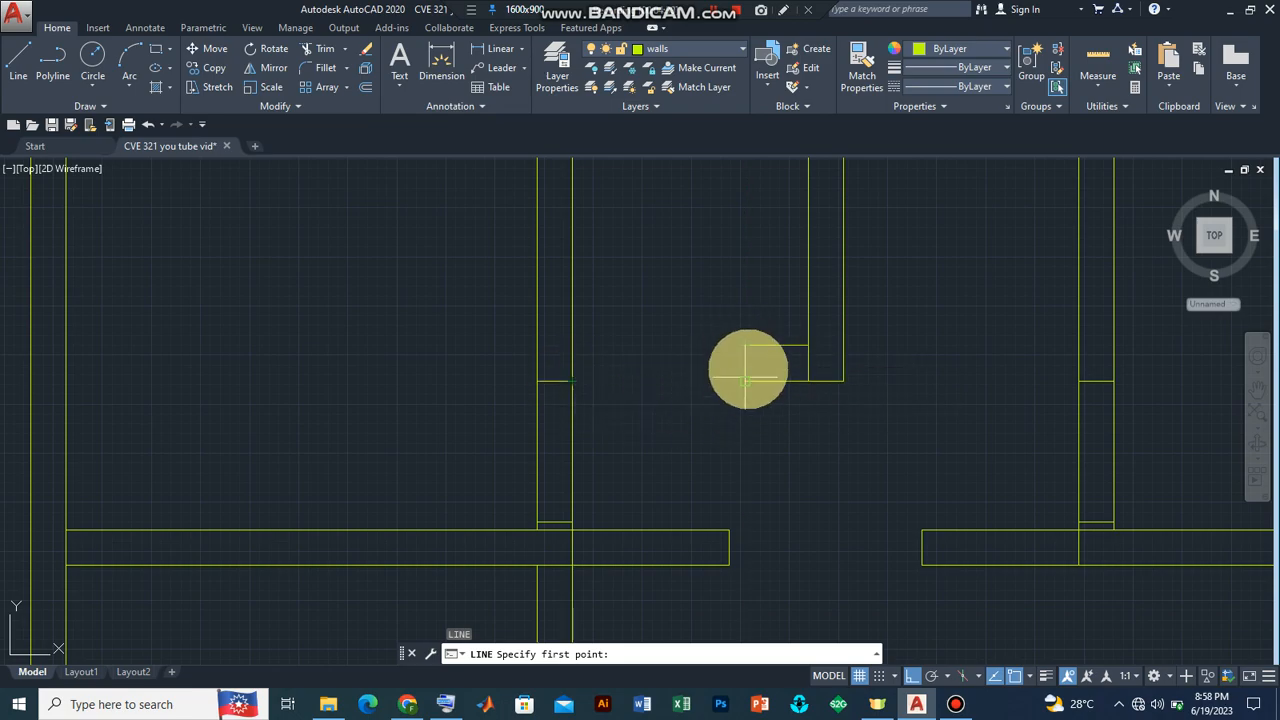
mouse_move(724, 348)
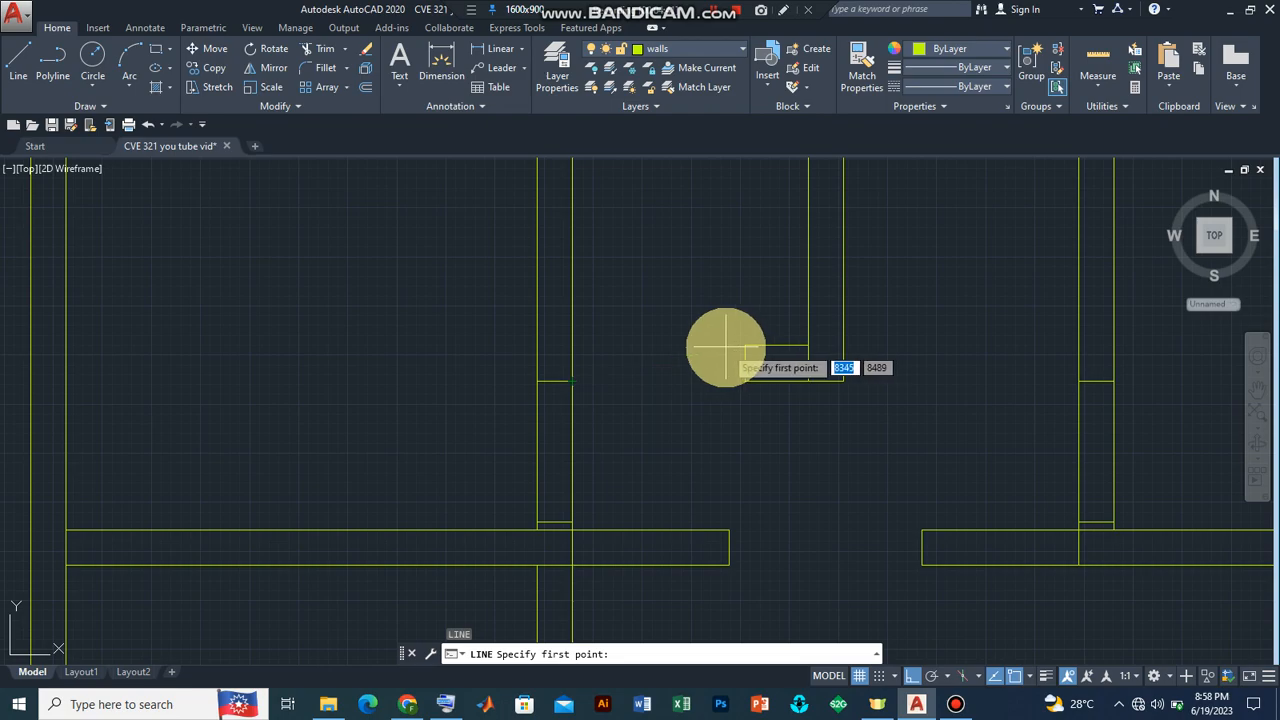
mouse_move(640, 330)
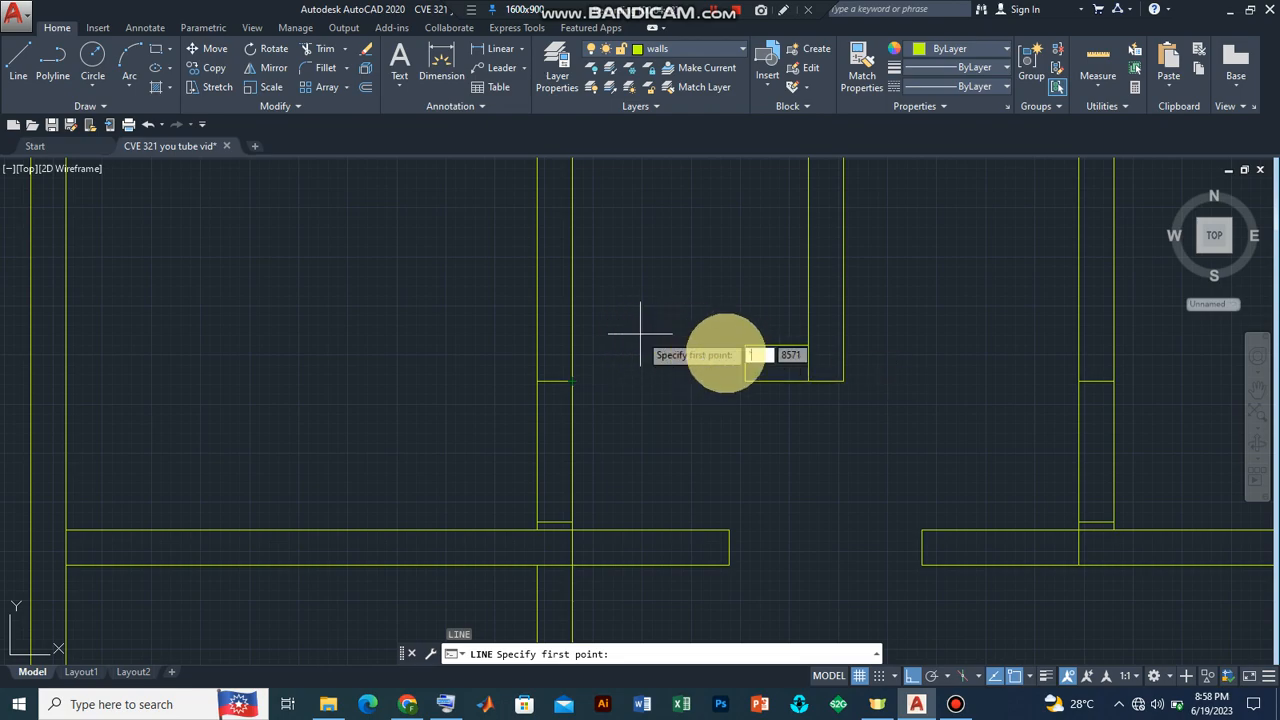
key("Escape")
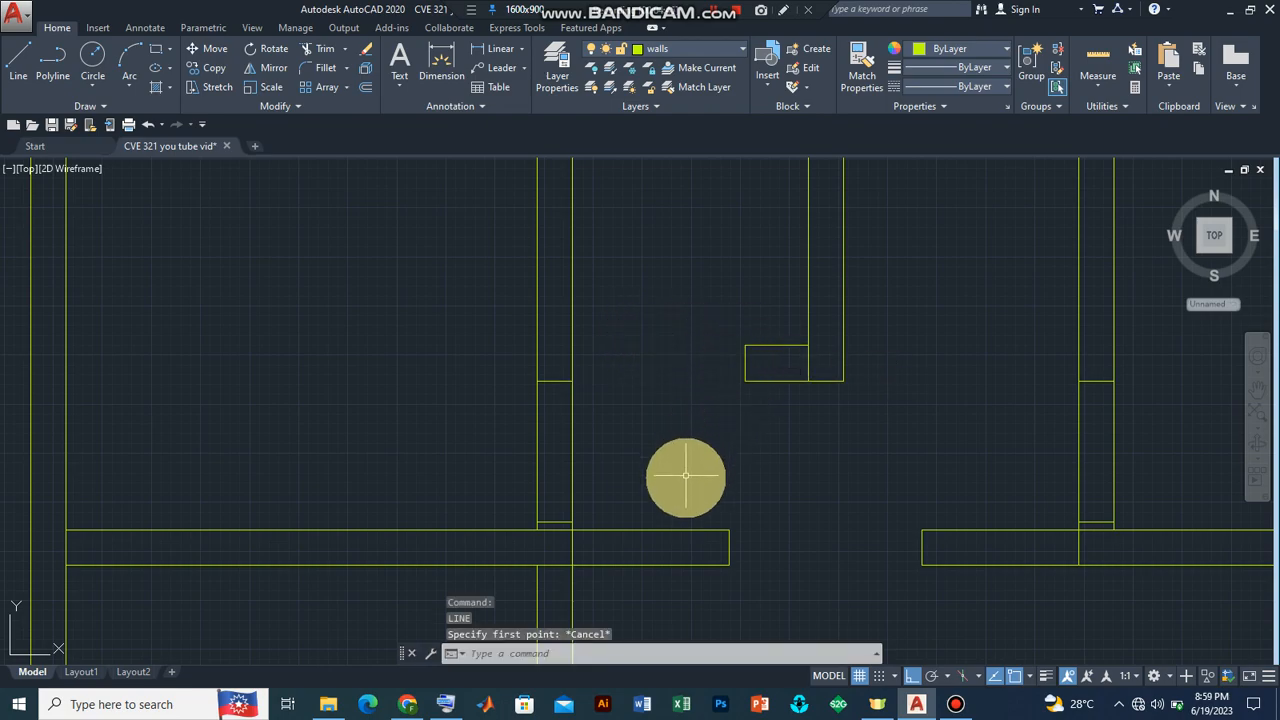
mouse_move(330, 180)
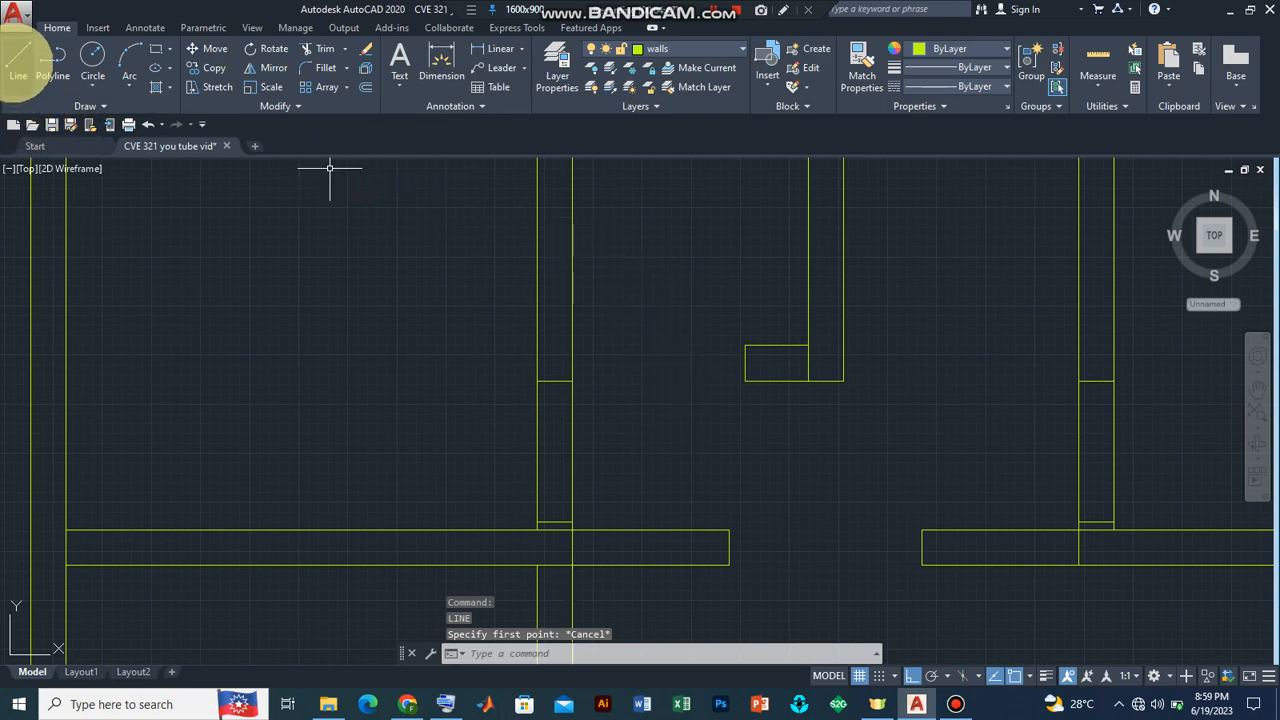
mouse_move(748, 344)
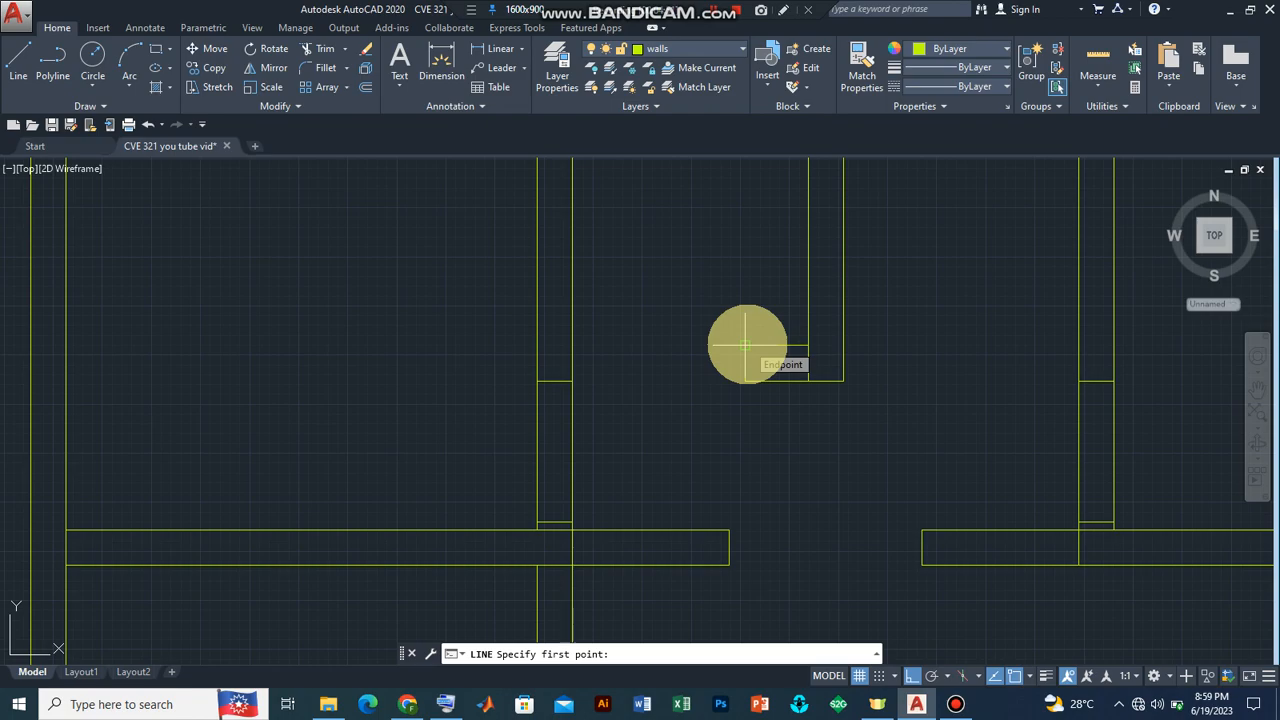
mouse_move(716, 344)
type("900")
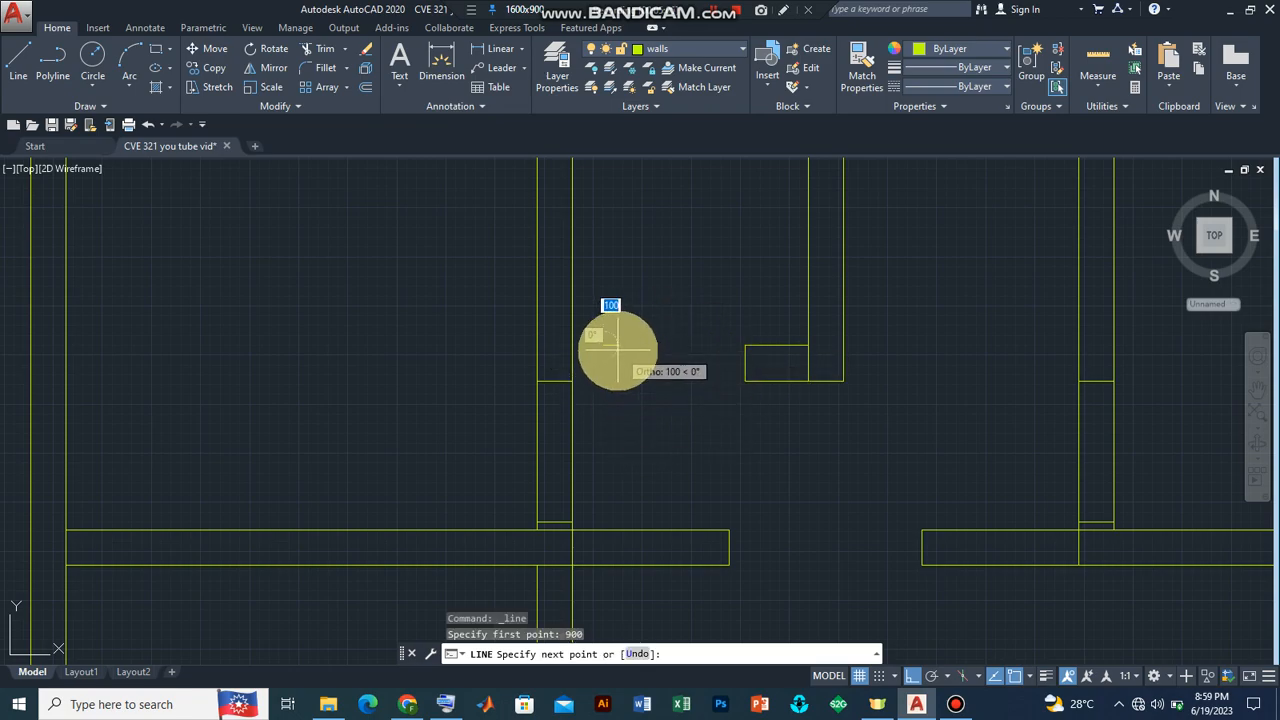
mouse_move(698, 358)
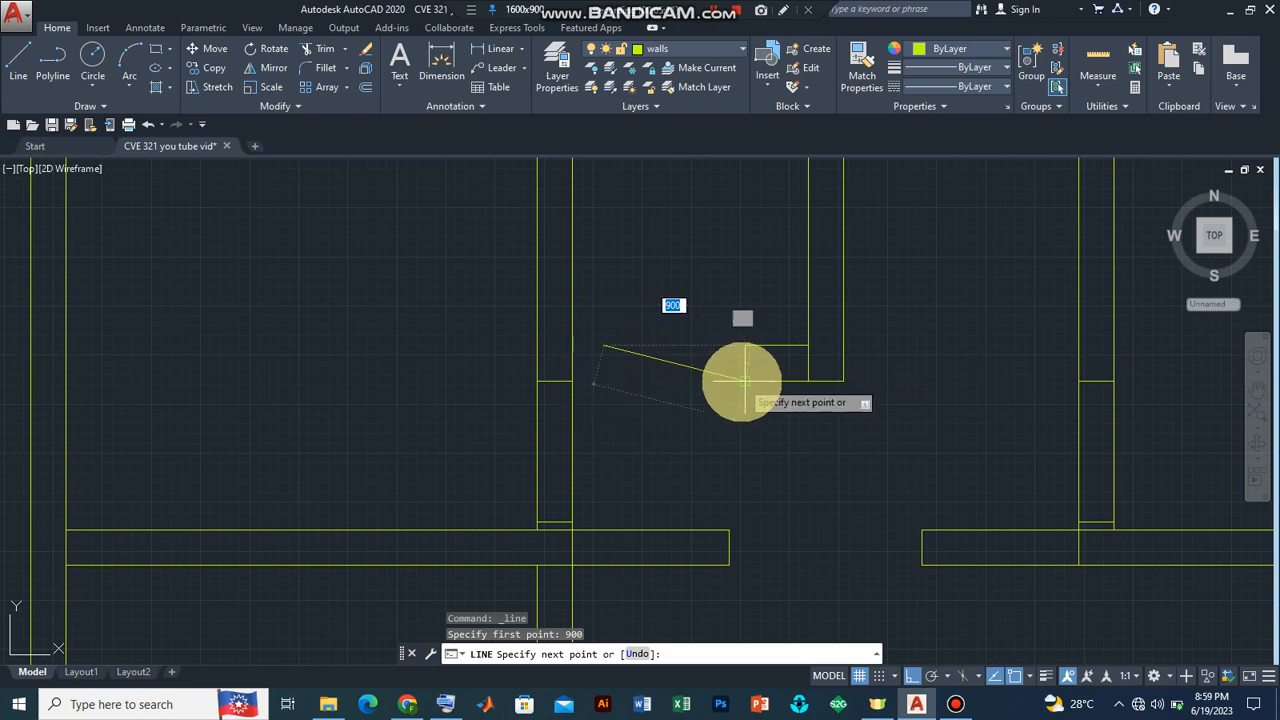
mouse_move(688, 378)
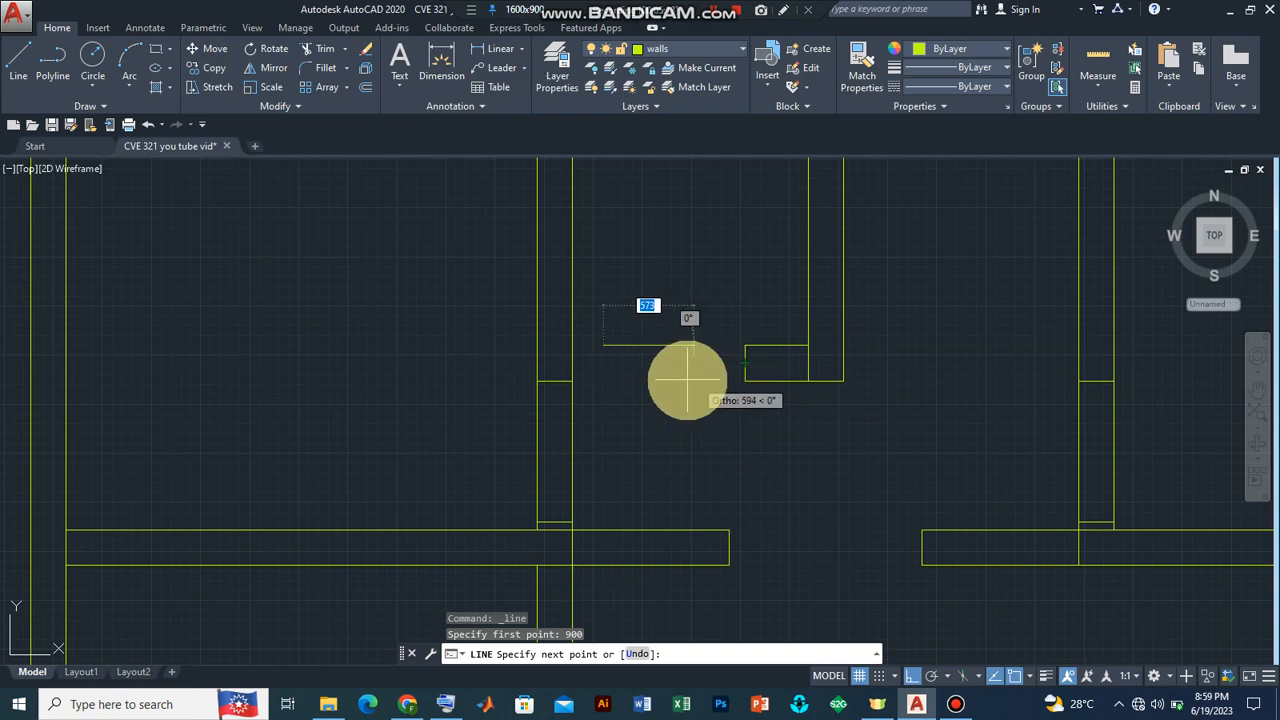
mouse_move(620, 384)
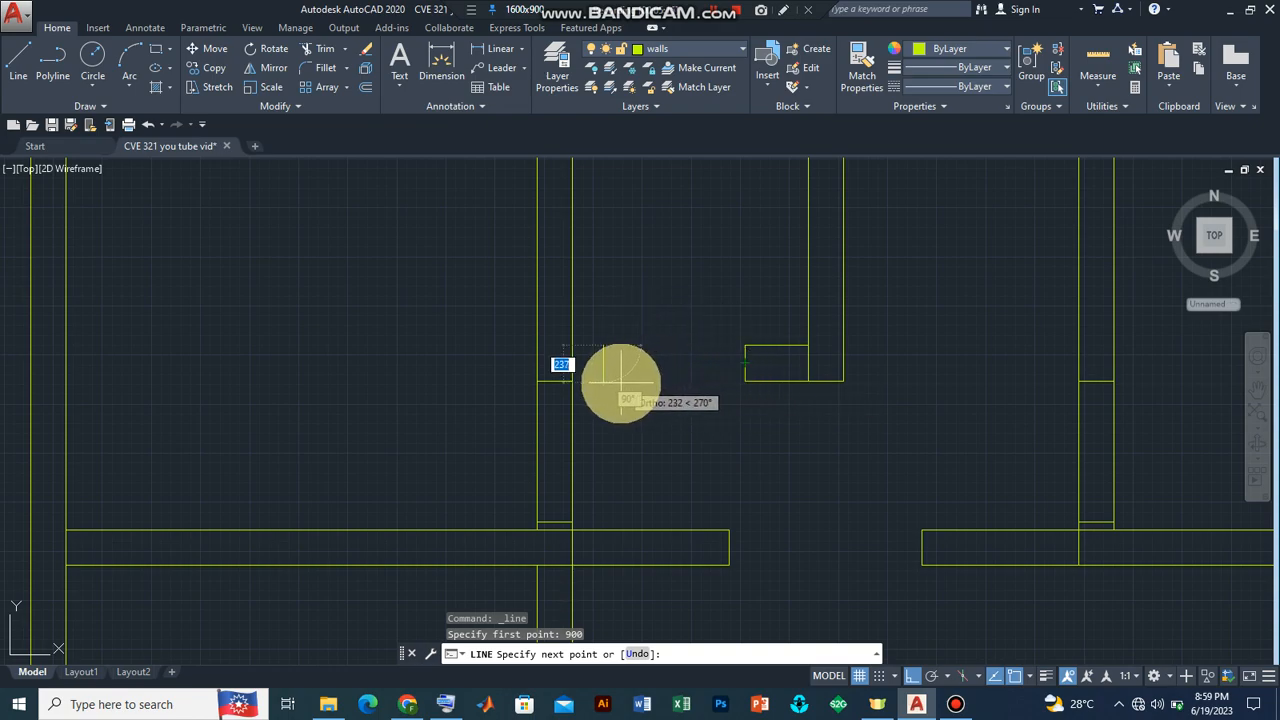
mouse_move(740, 380)
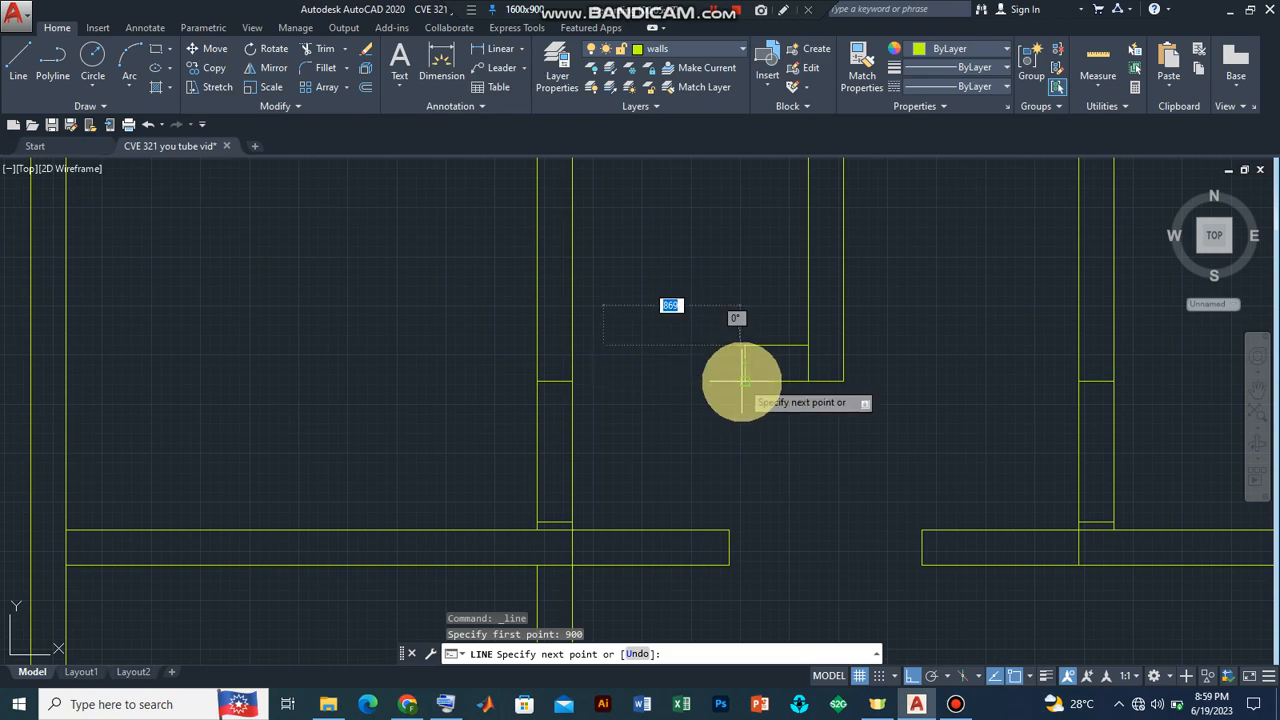
mouse_move(630, 390)
type("225")
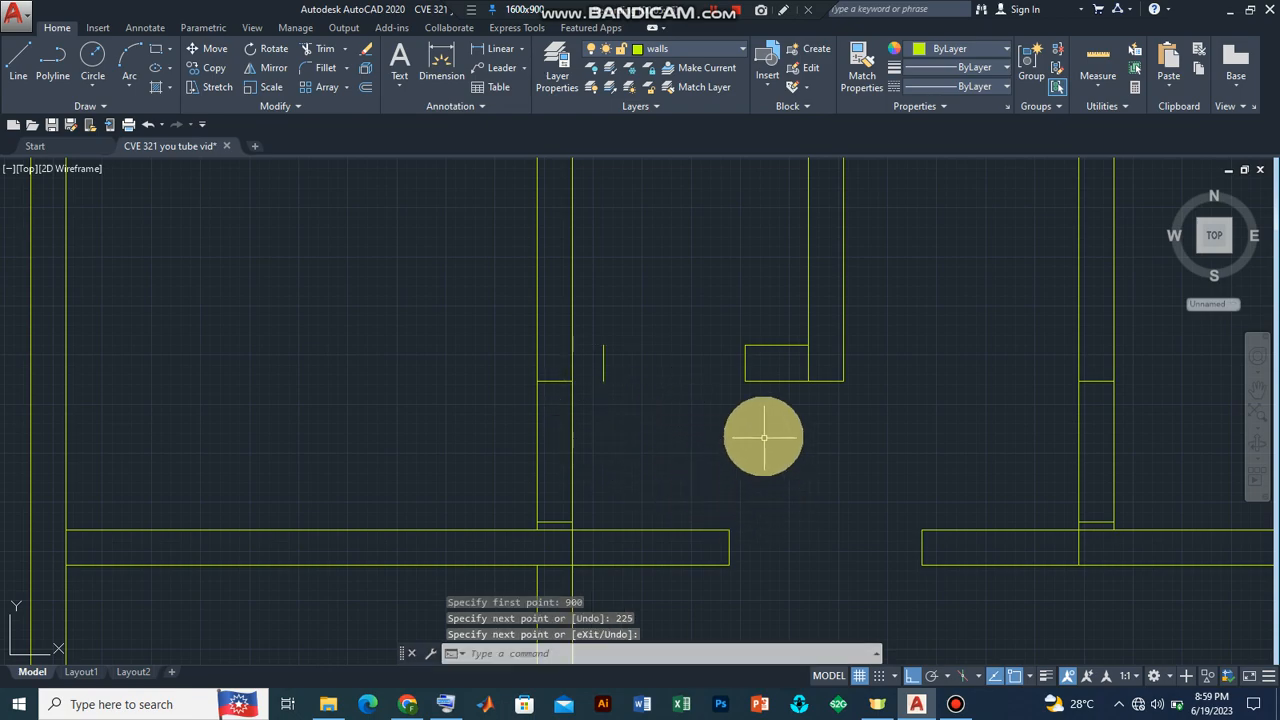
mouse_move(678, 396)
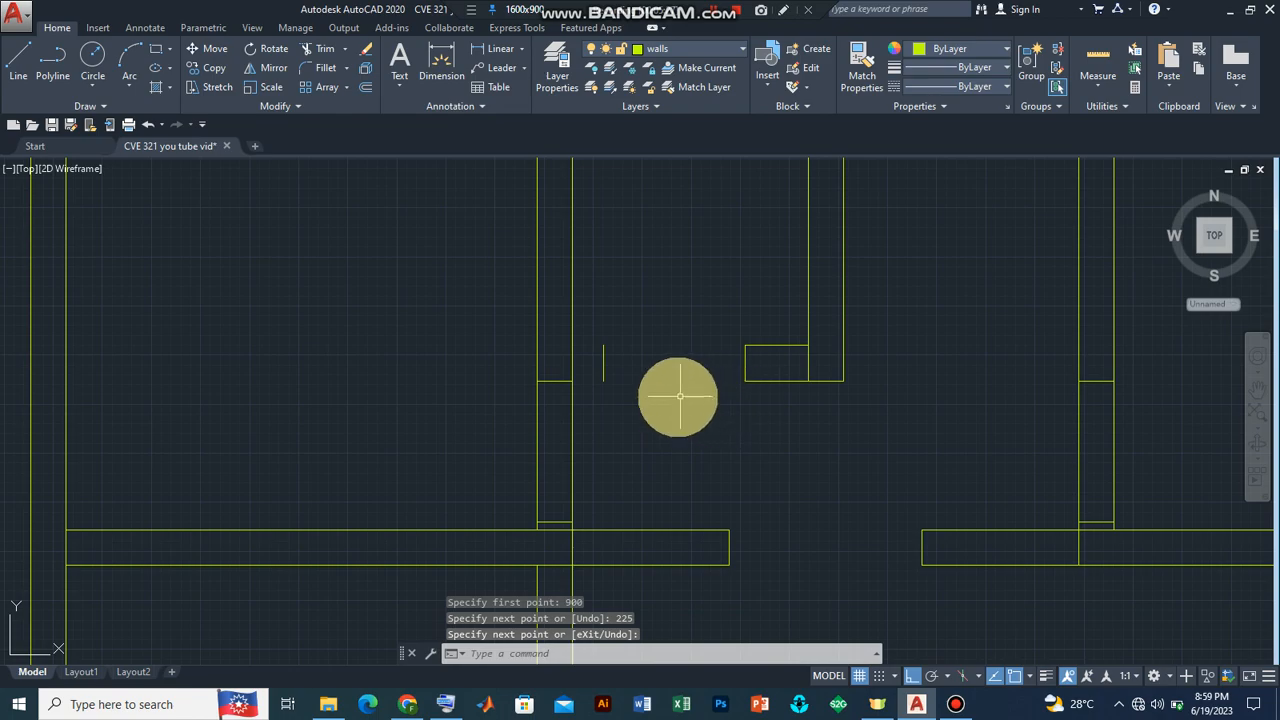
mouse_move(668, 368)
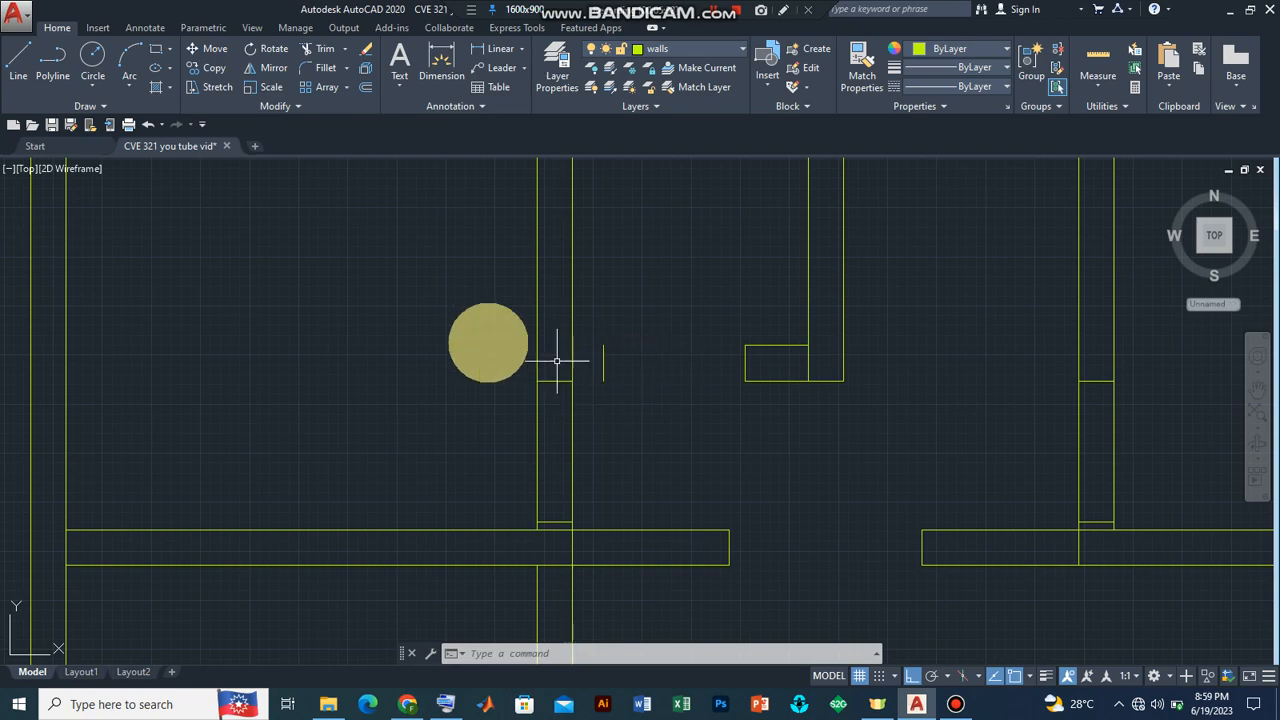
Adjust the view around the new 225-unit stub beside the inner left wall.
left_click_drag(488, 344, 622, 536)
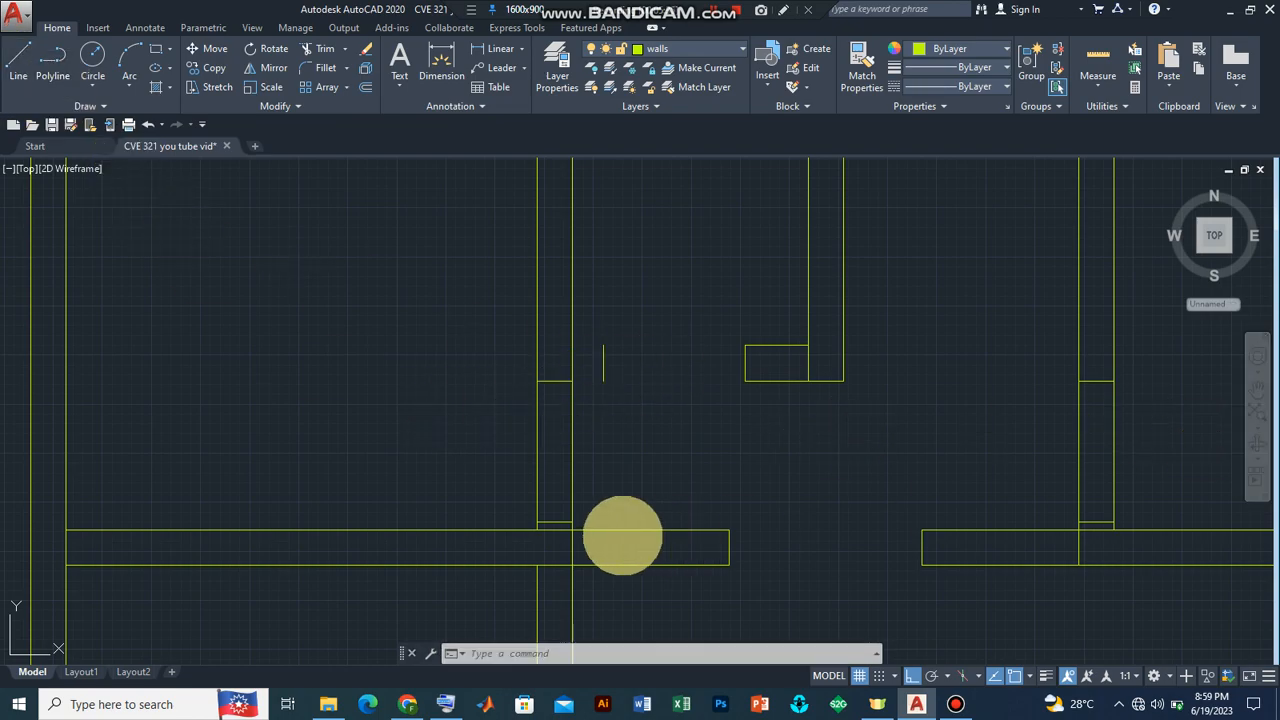
Start a closing line from the inner left wall corner toward the stub's end.
left_click(16, 76)
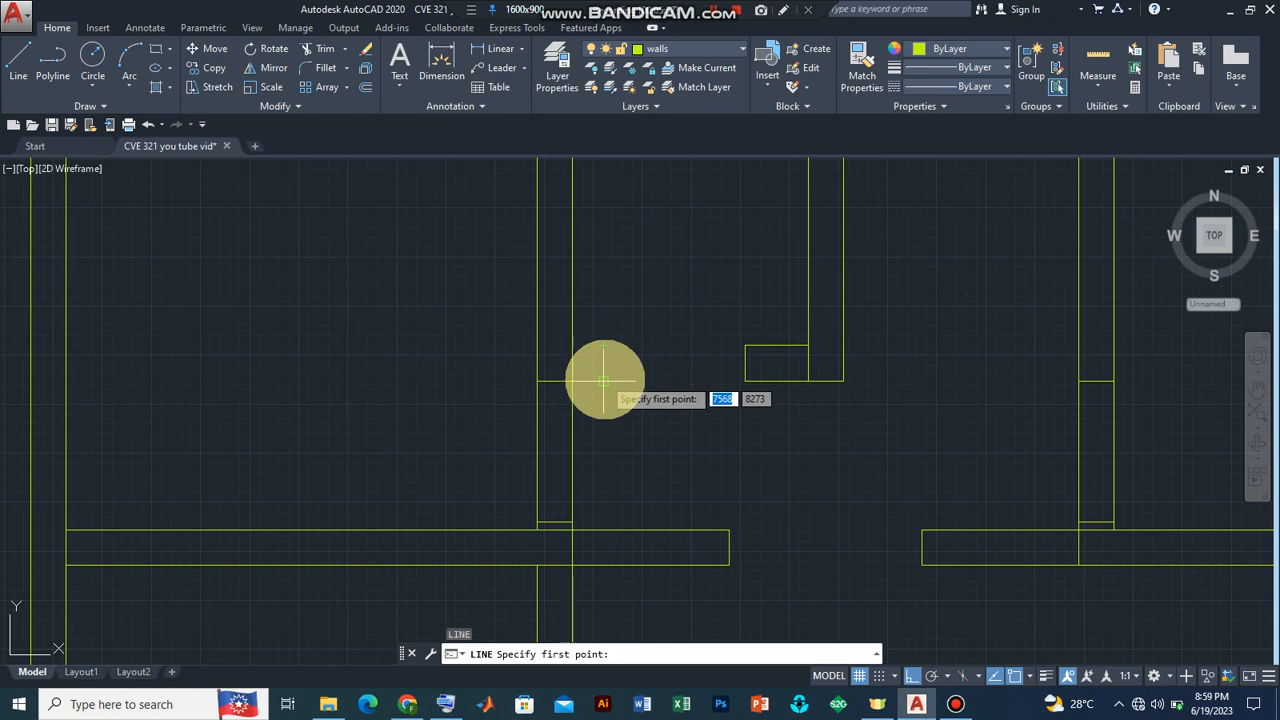
left_click(604, 382)
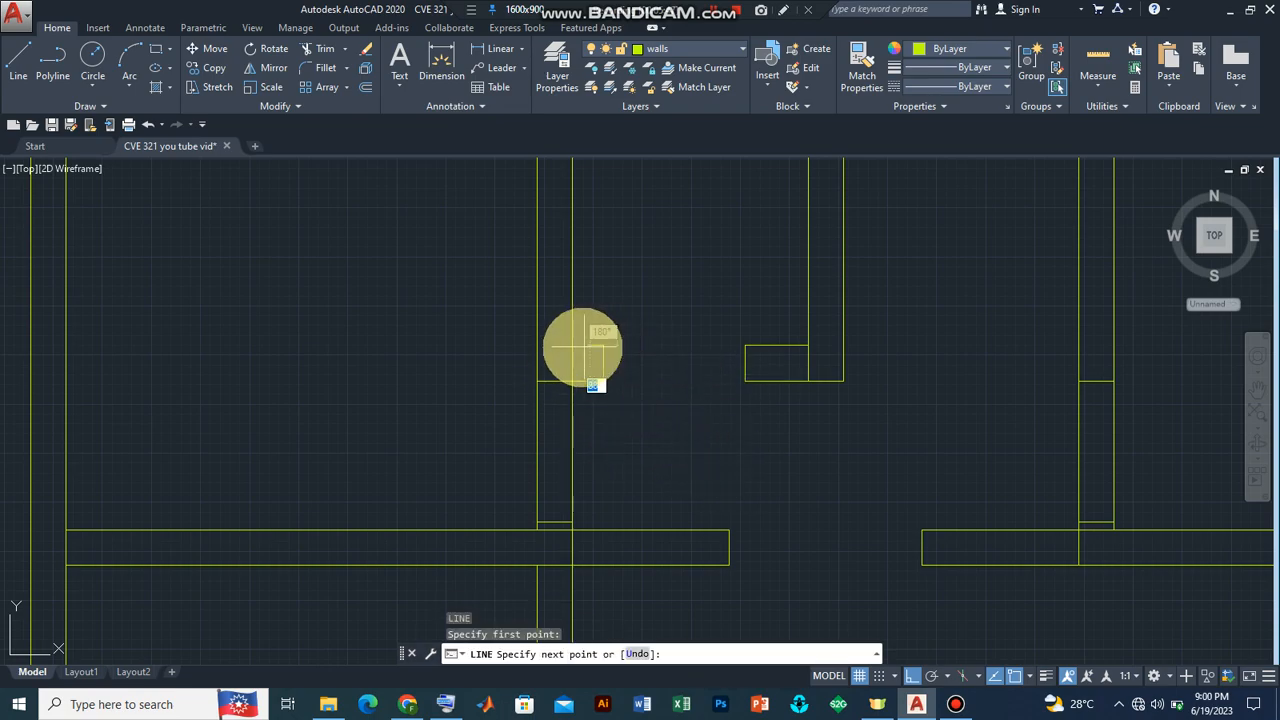
mouse_move(572, 350)
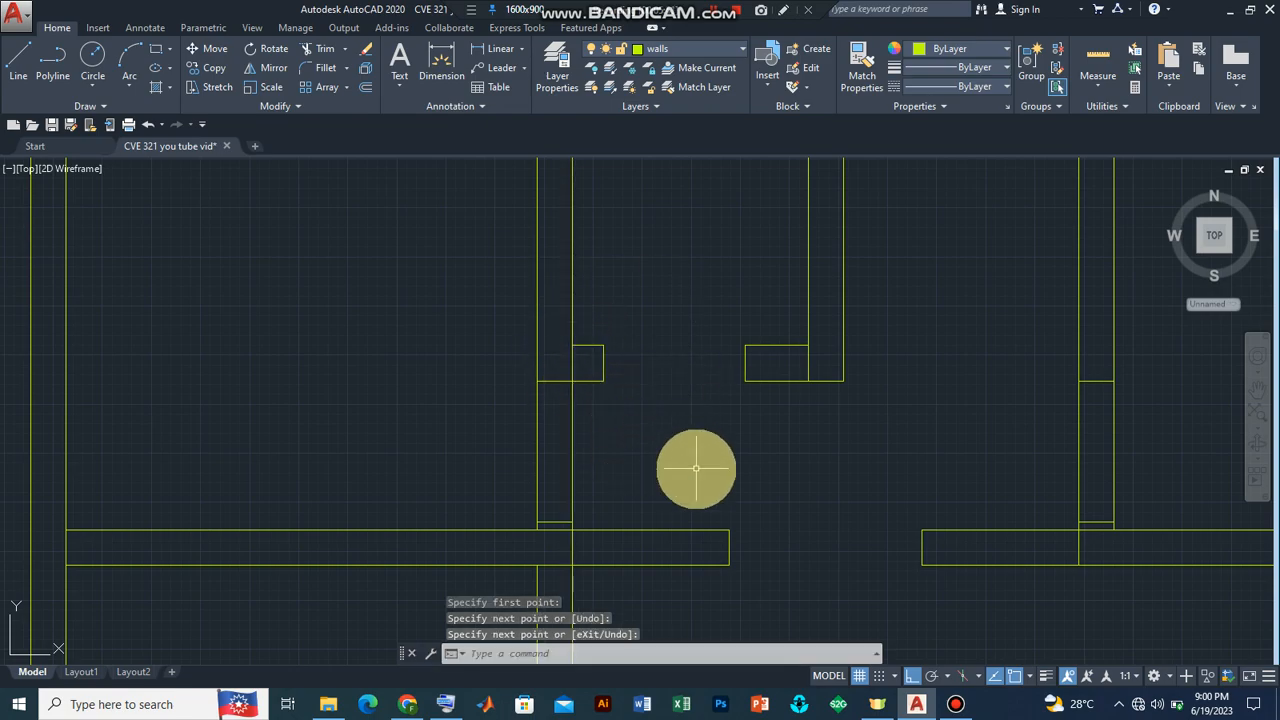
mouse_move(784, 458)
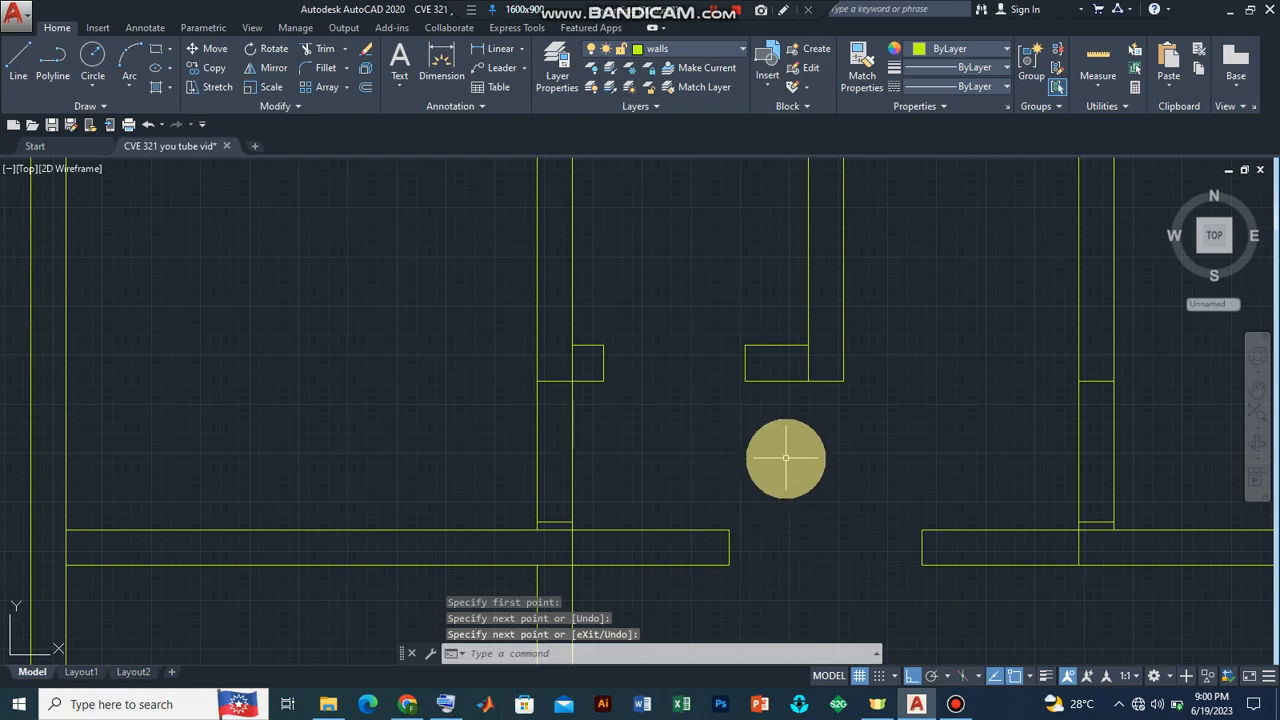
mouse_move(612, 414)
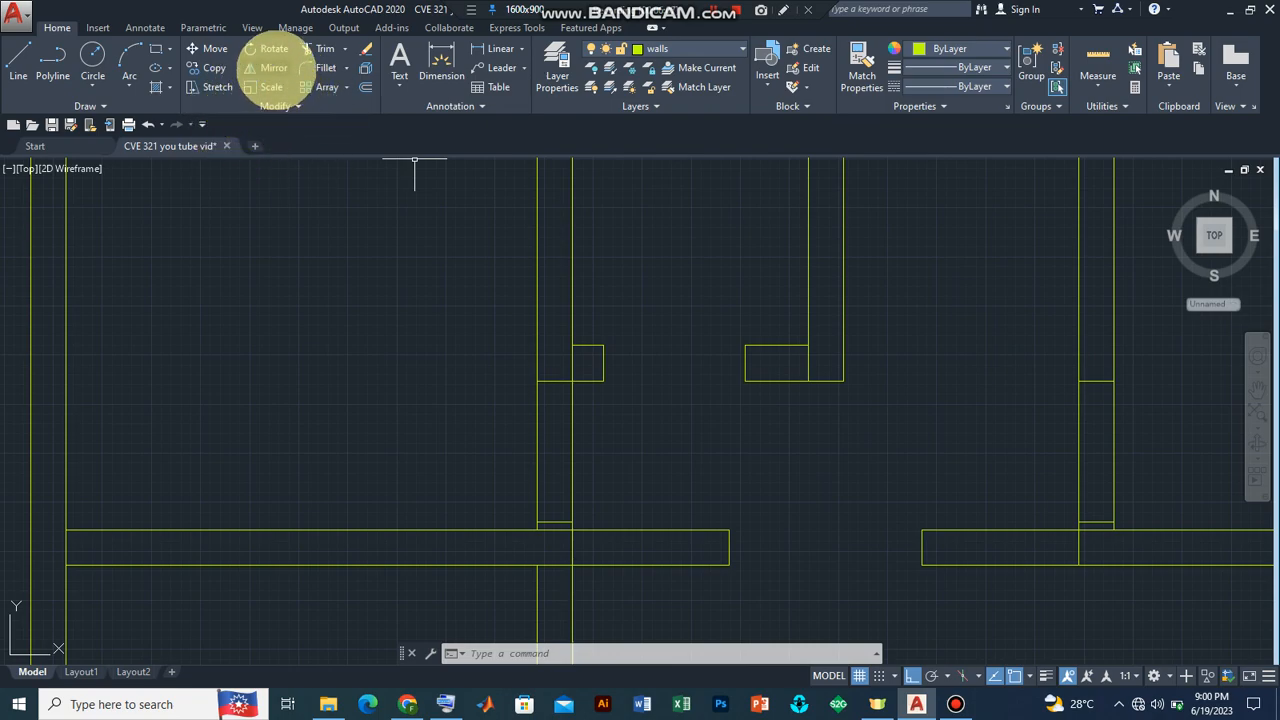
Mirror the small toilet wall stubs across a line picked at the wall, keeping the originals.
left_click(272, 68)
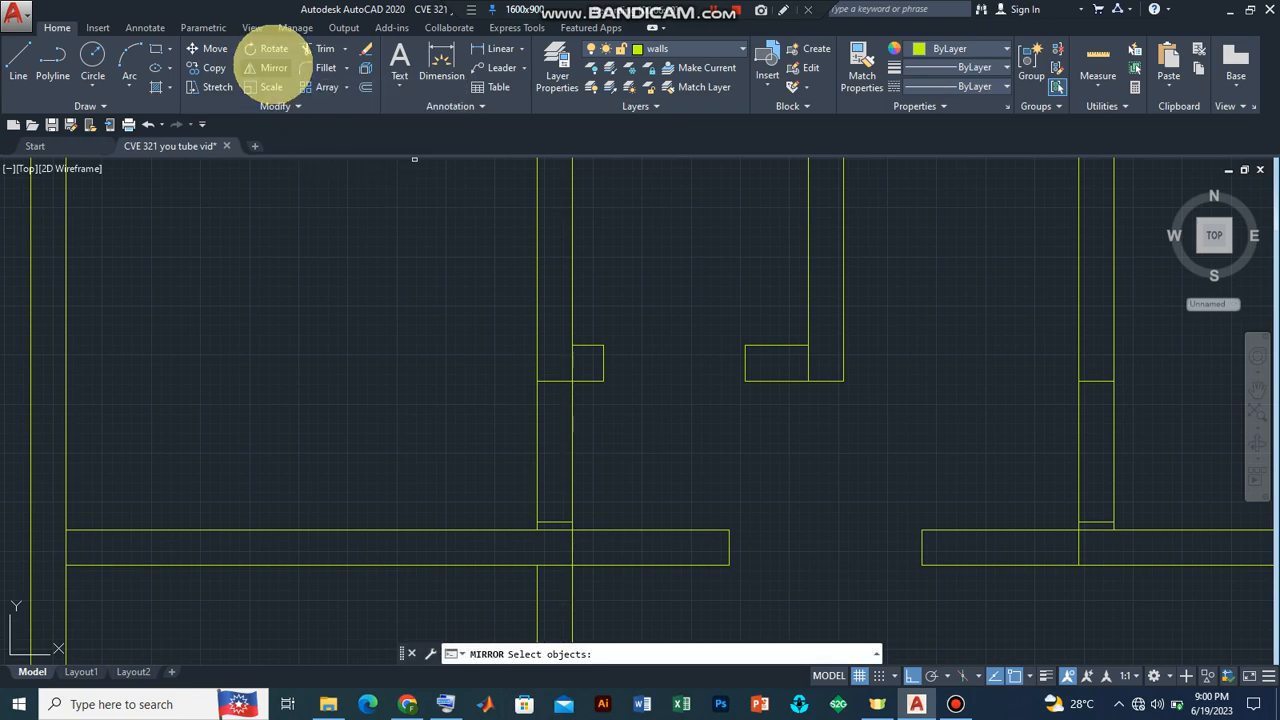
mouse_move(780, 424)
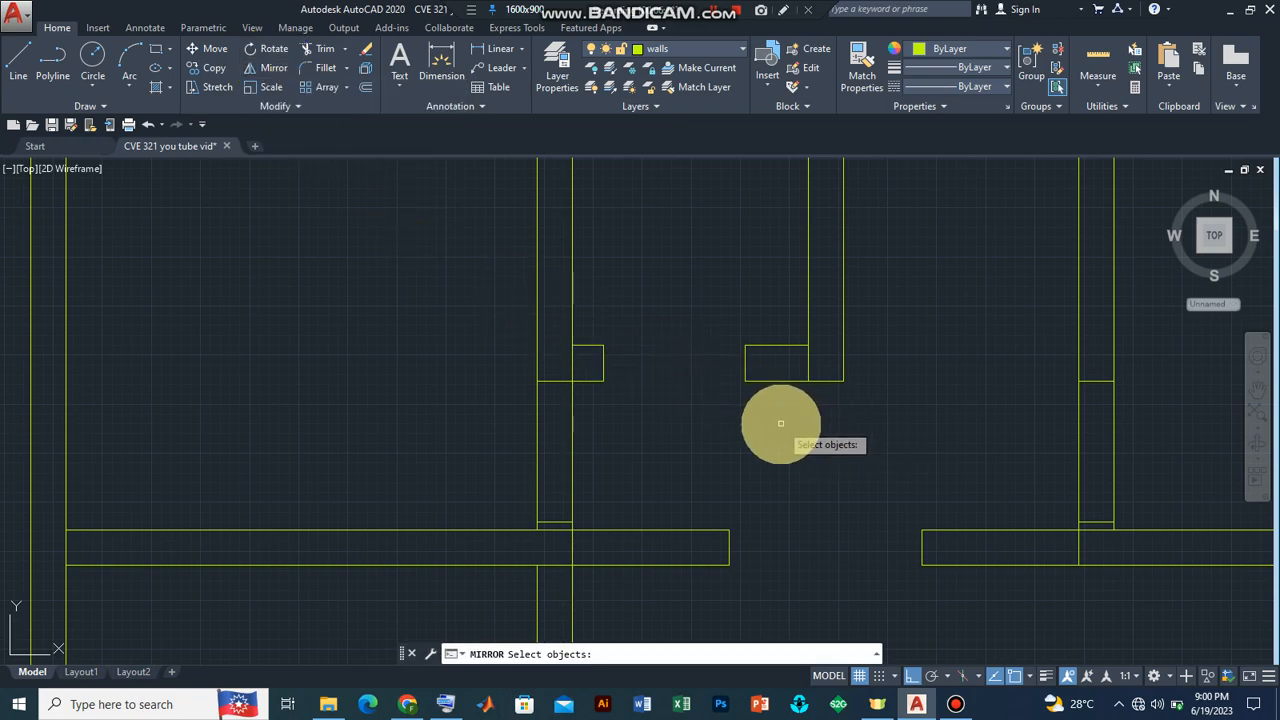
left_click(780, 424)
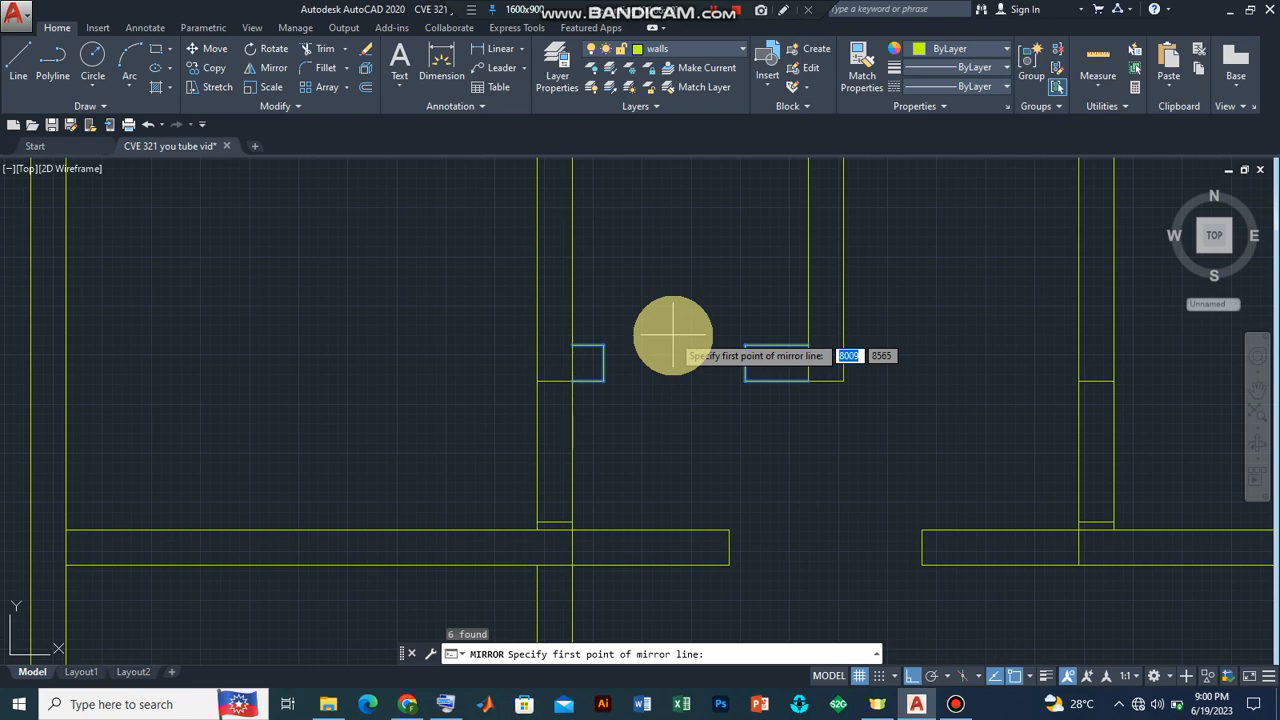
mouse_move(822, 440)
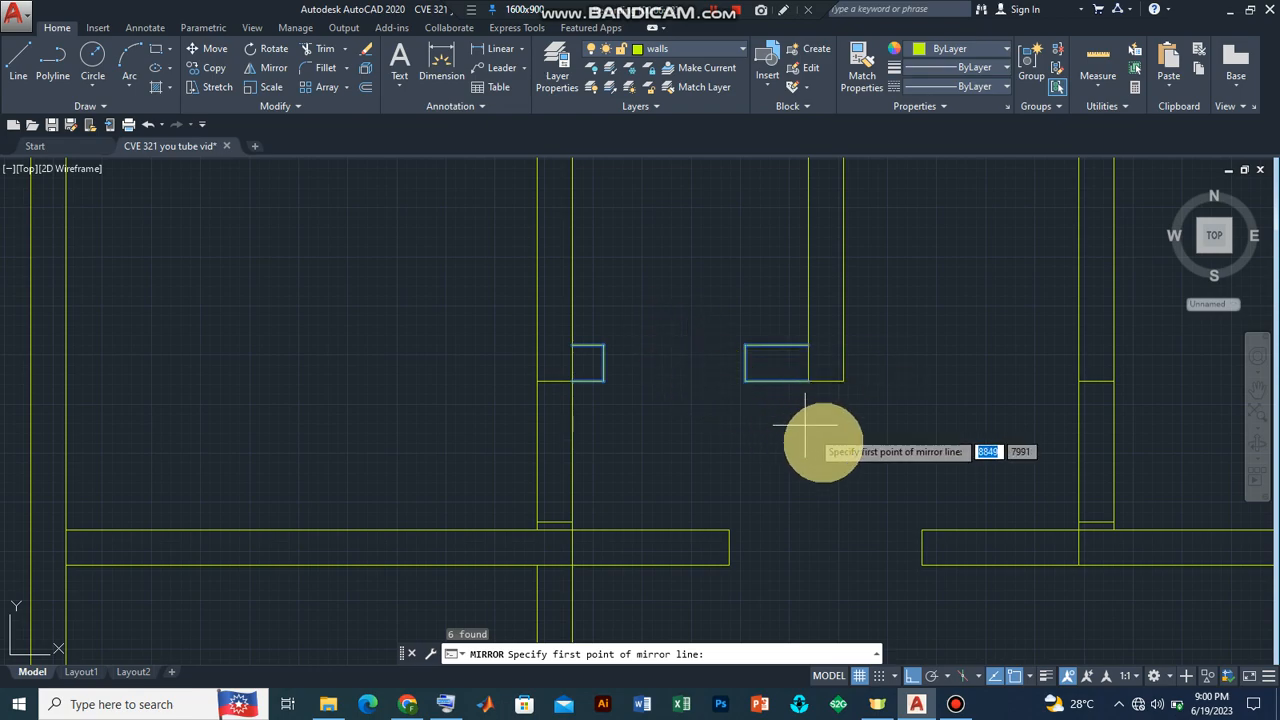
mouse_move(818, 384)
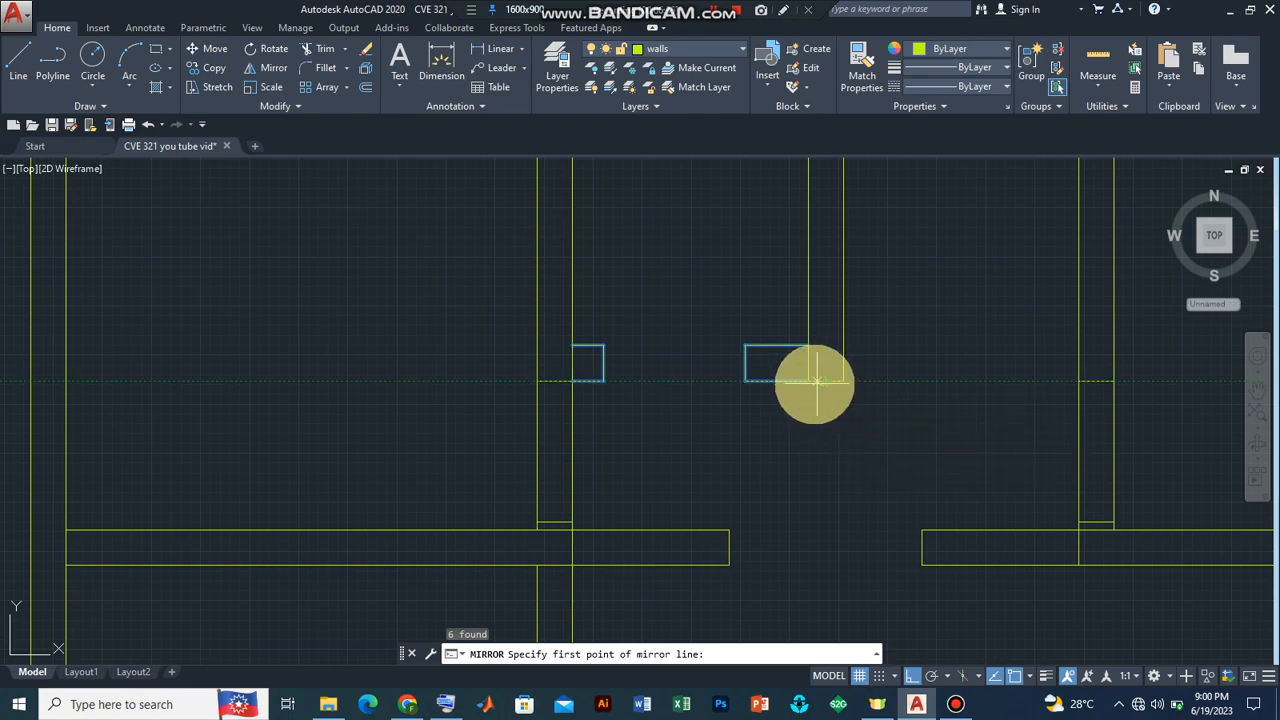
mouse_move(808, 382)
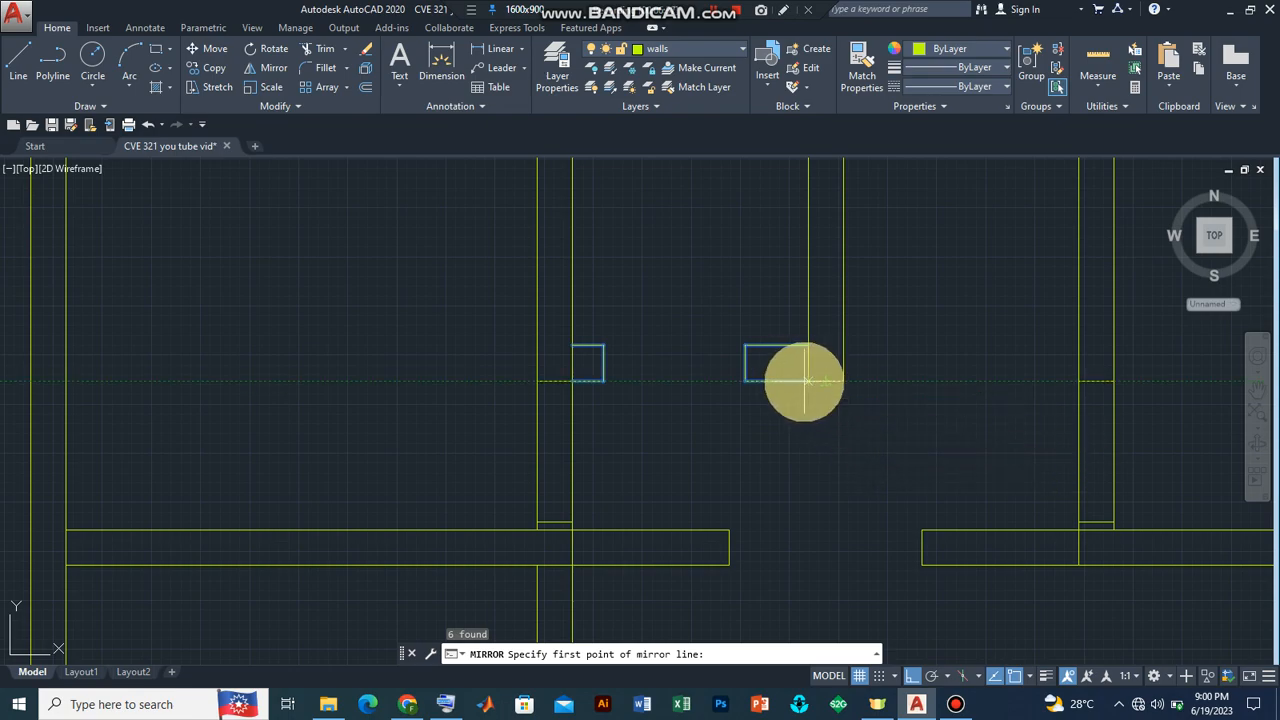
mouse_move(808, 384)
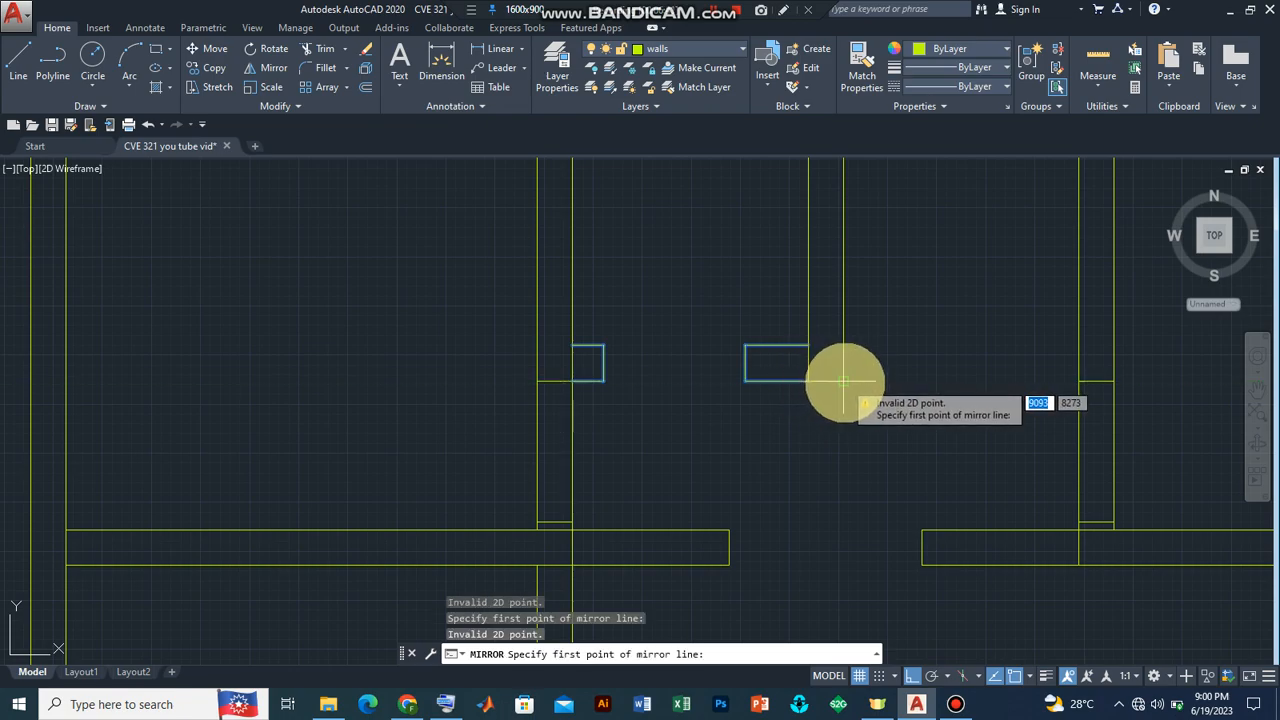
mouse_move(824, 384)
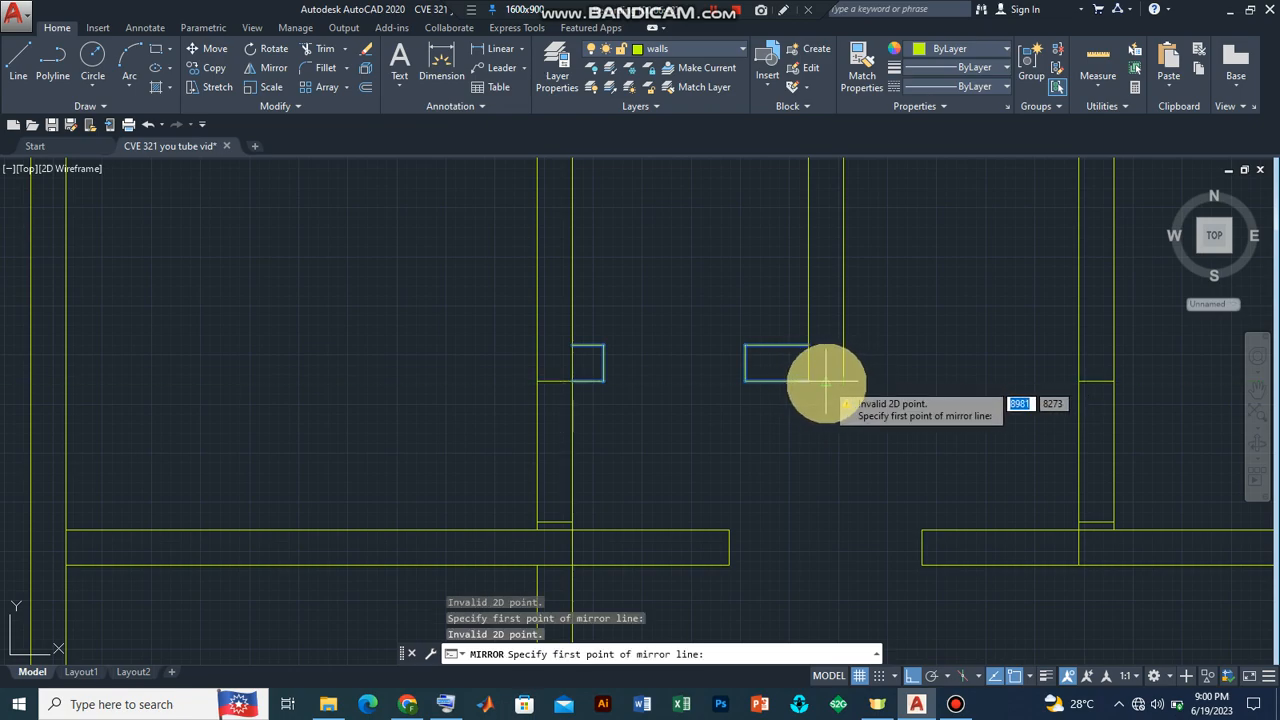
mouse_move(824, 384)
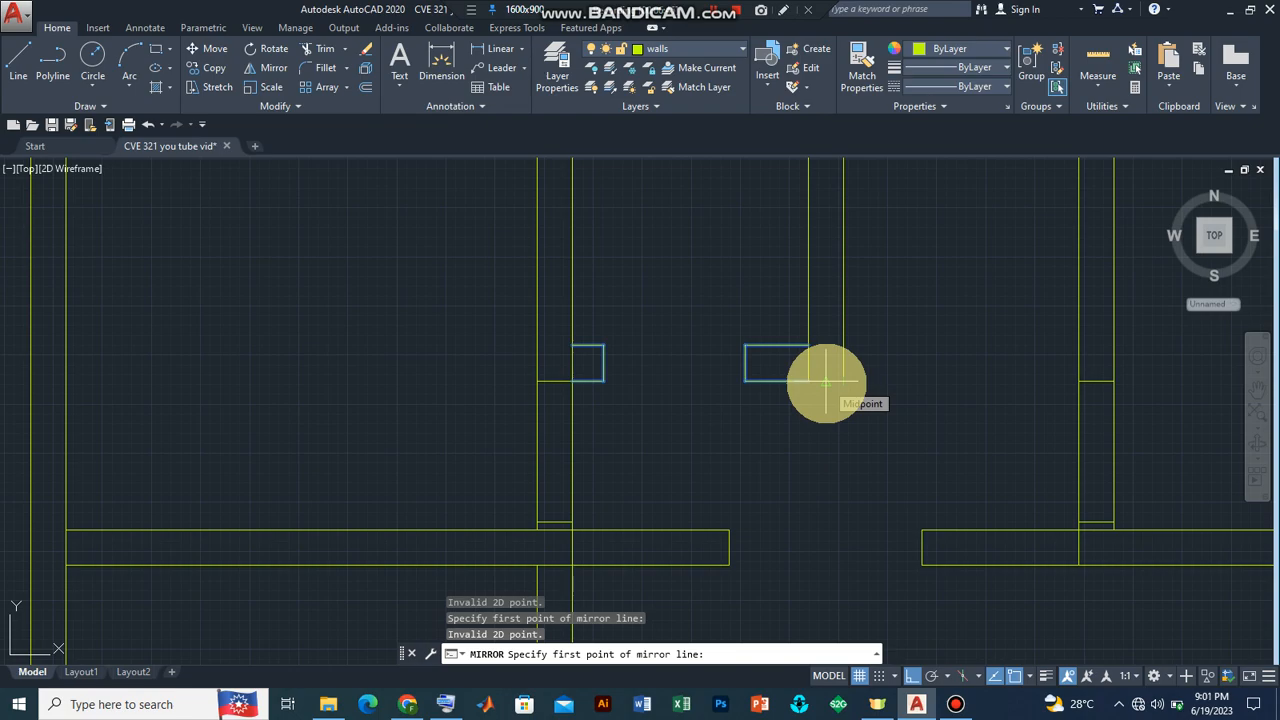
left_click(826, 384)
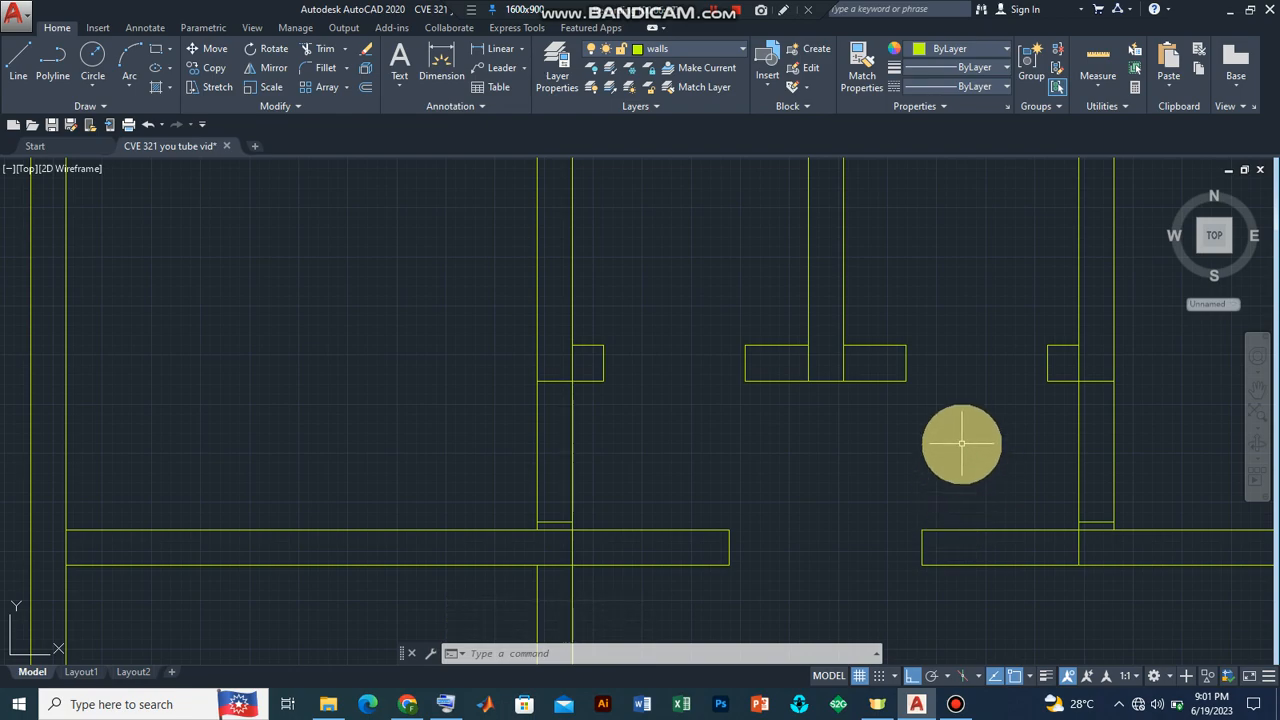
mouse_move(916, 486)
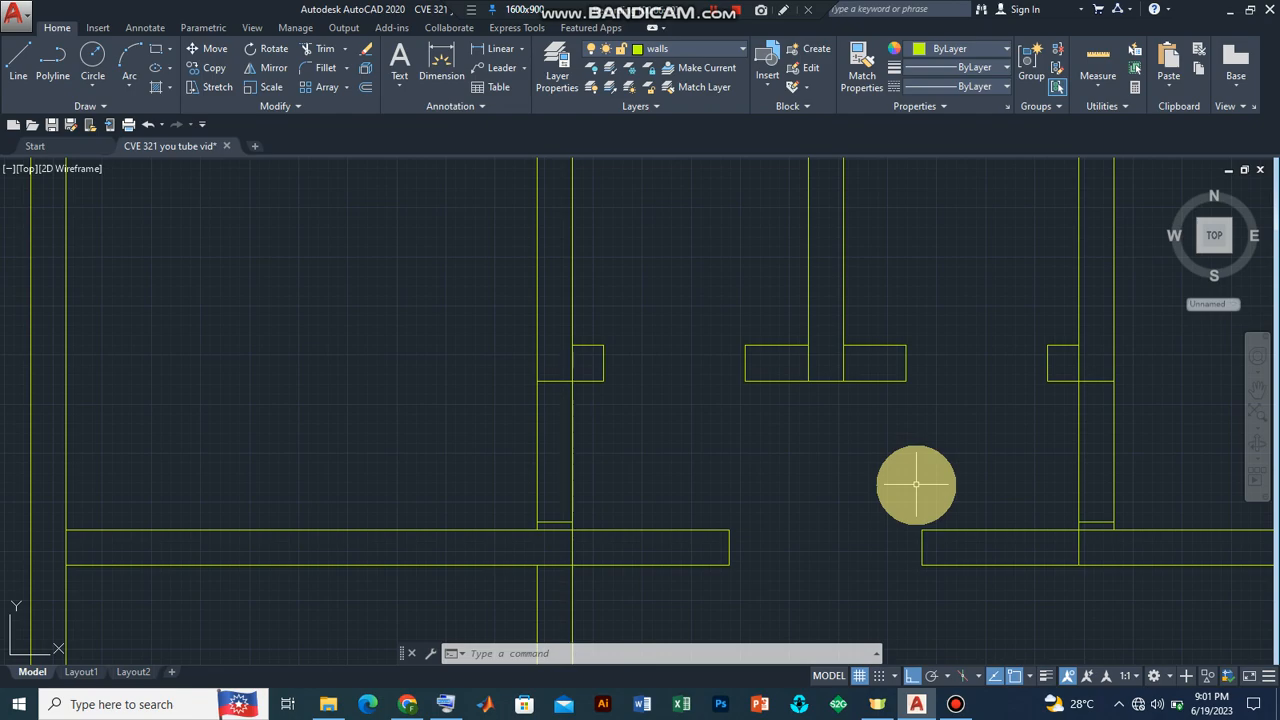
mouse_move(928, 502)
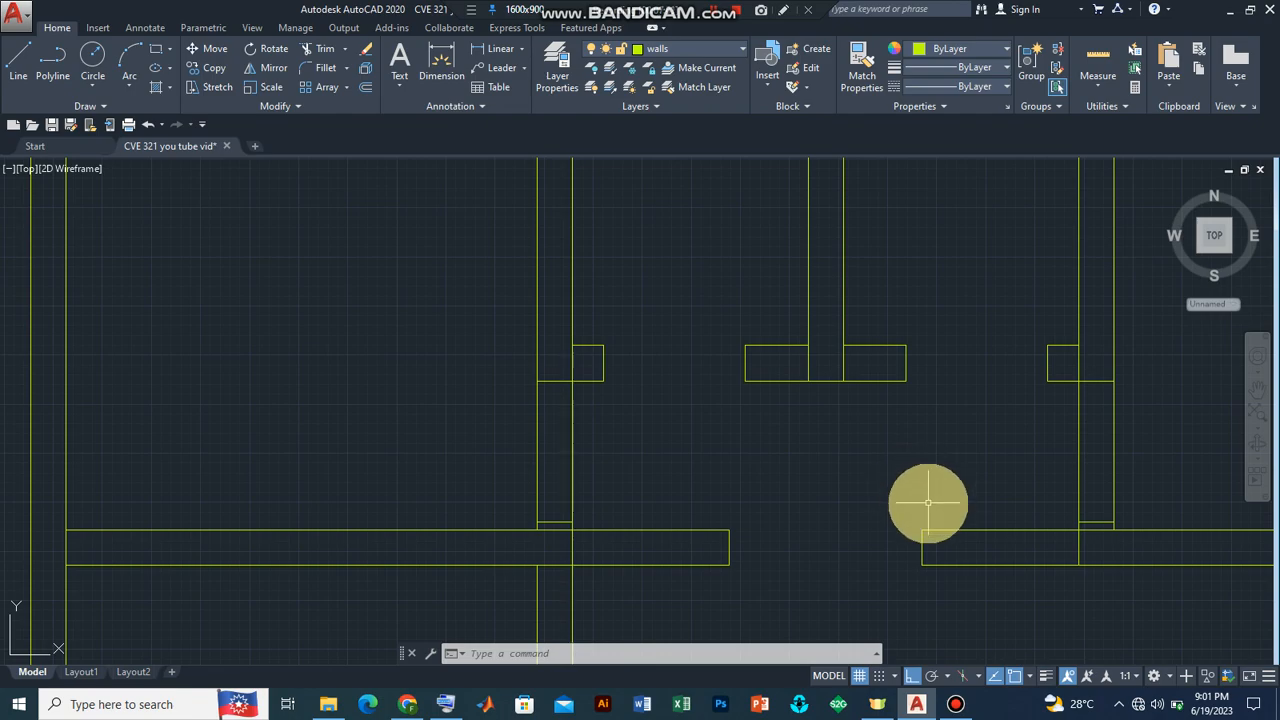
mouse_move(1210, 638)
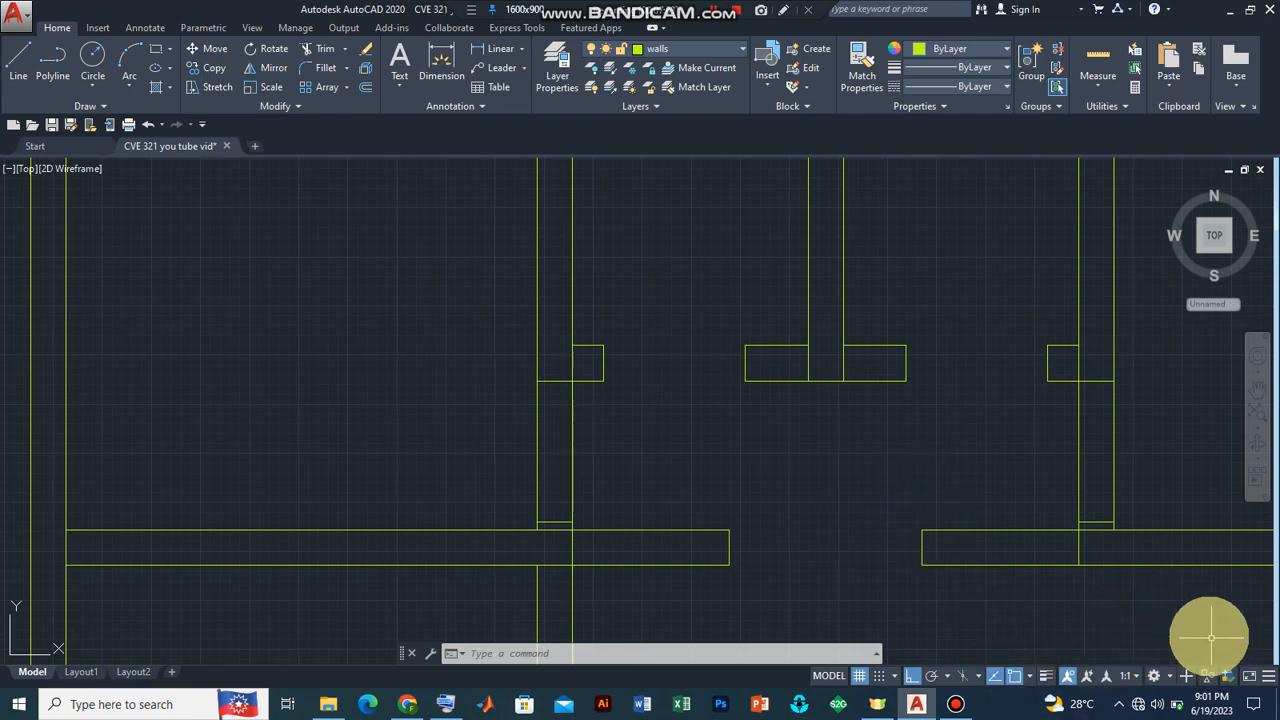
mouse_move(1188, 628)
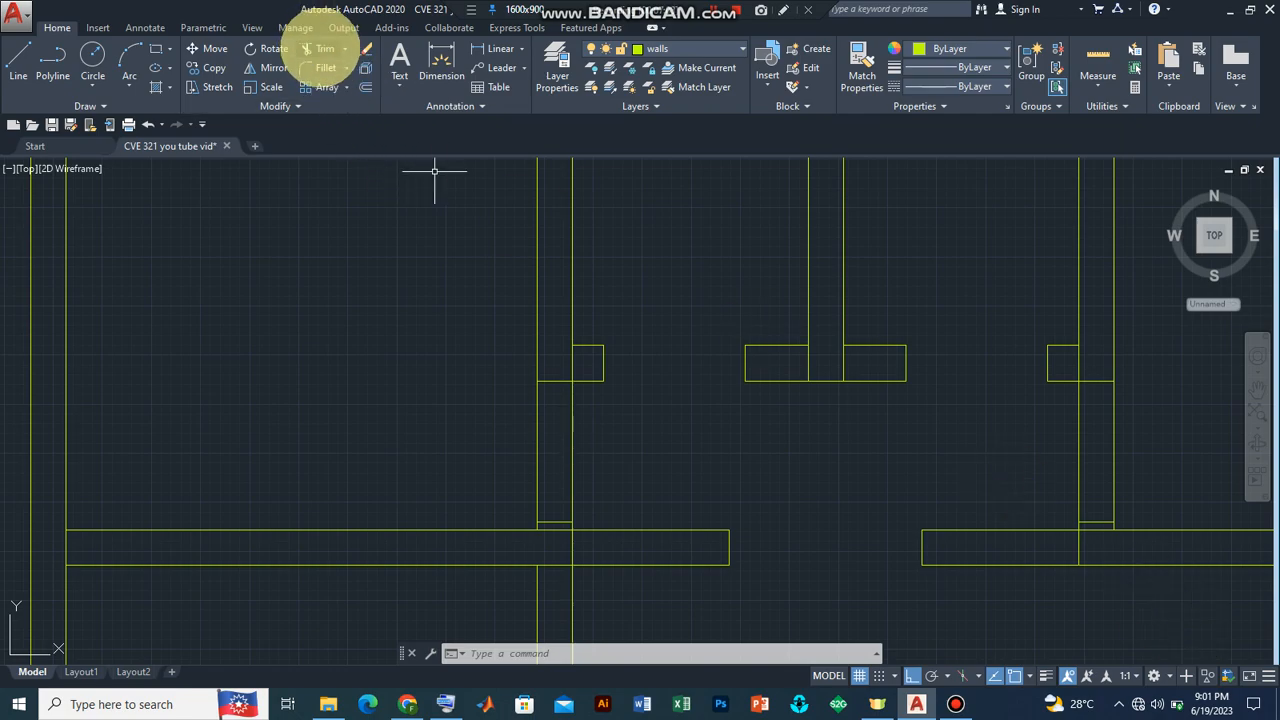
Trim the overlapping line at a wall crossing and the leftover stub at the junction.
left_click(324, 48)
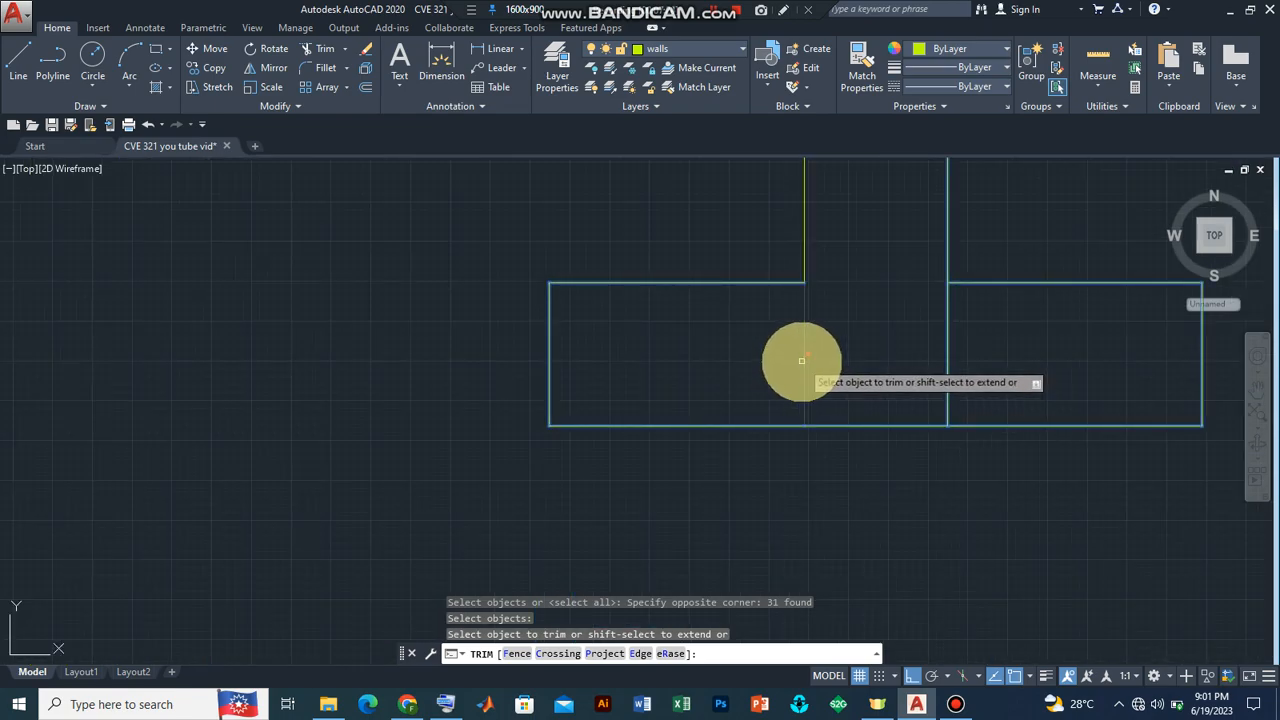
left_click(804, 360)
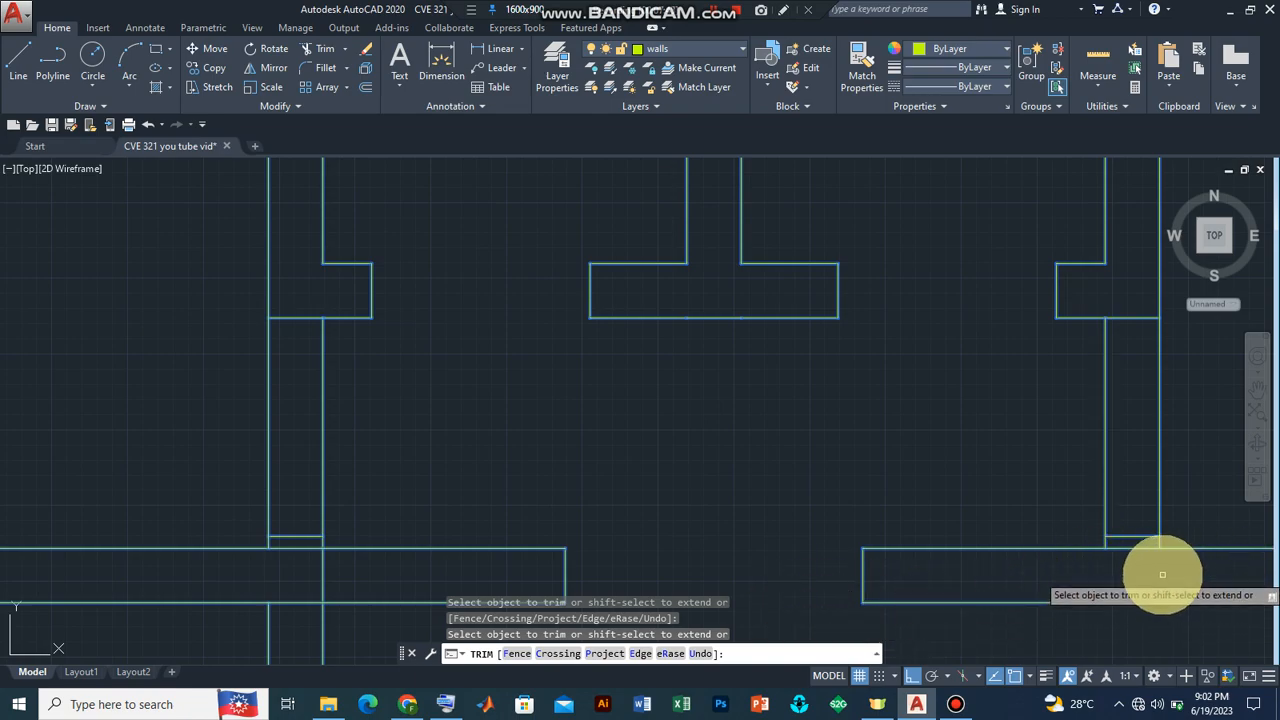
mouse_move(488, 570)
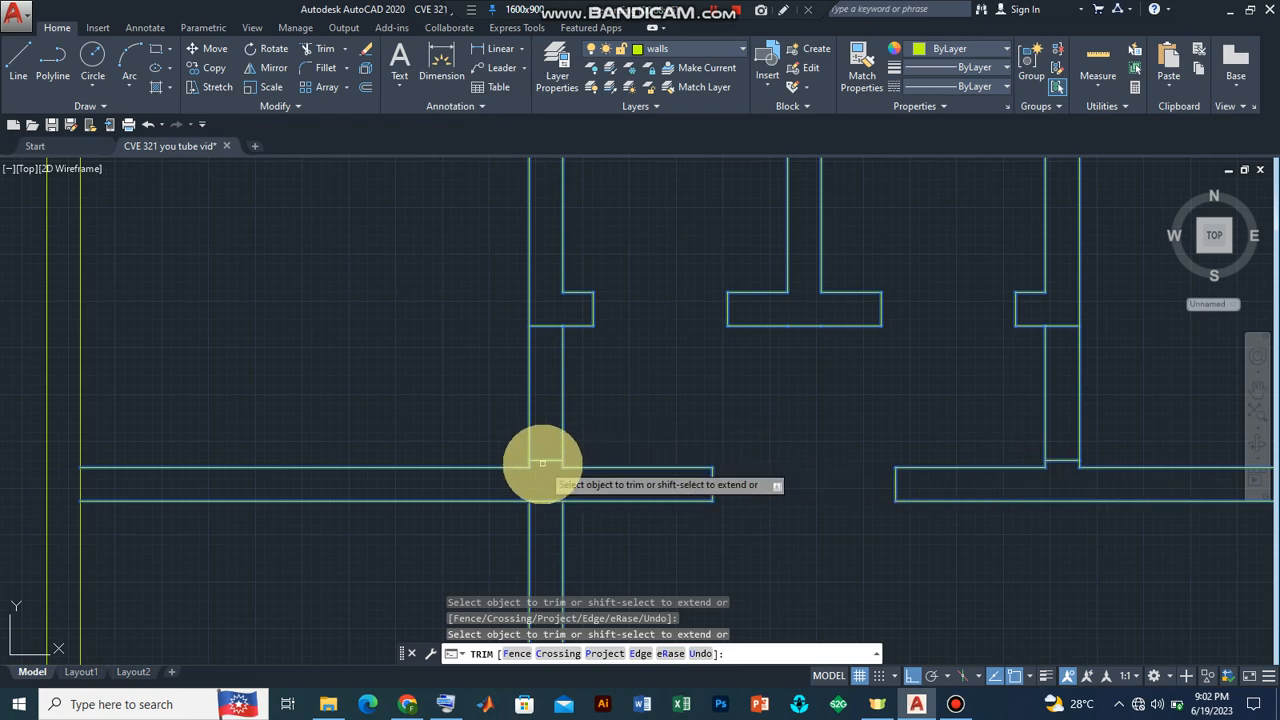
left_click(544, 464)
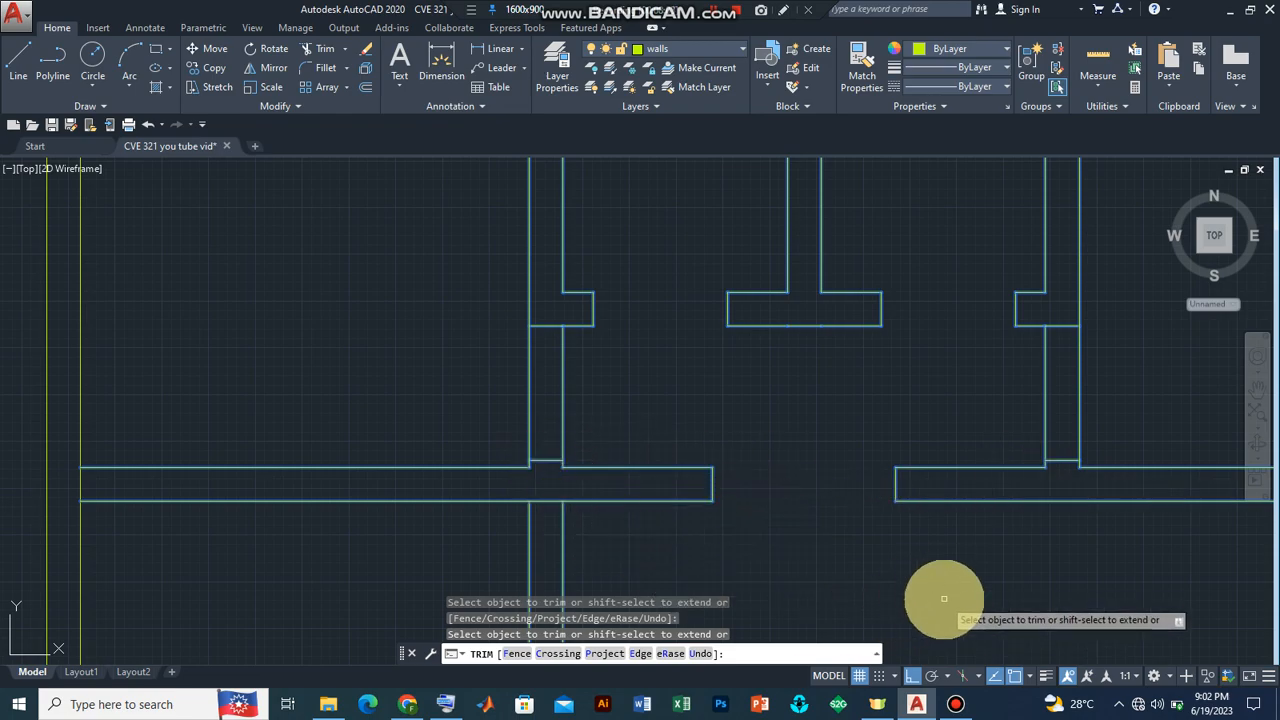
mouse_move(1012, 612)
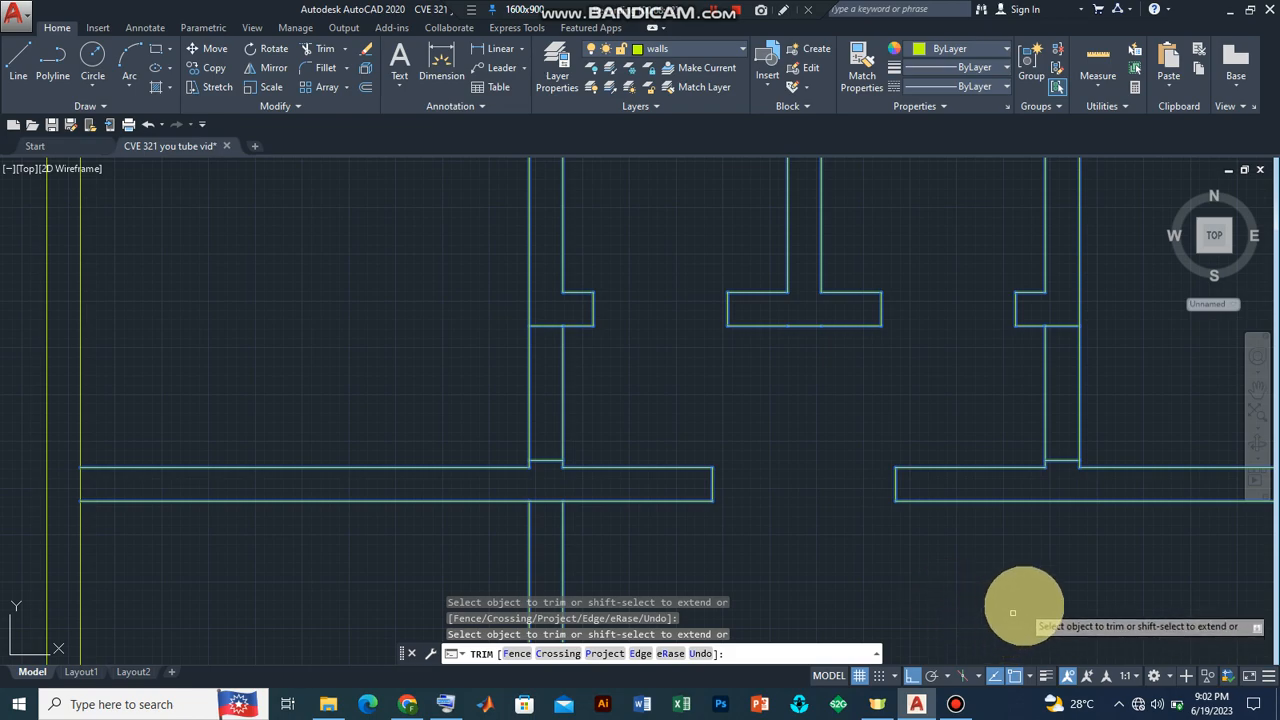
mouse_move(868, 520)
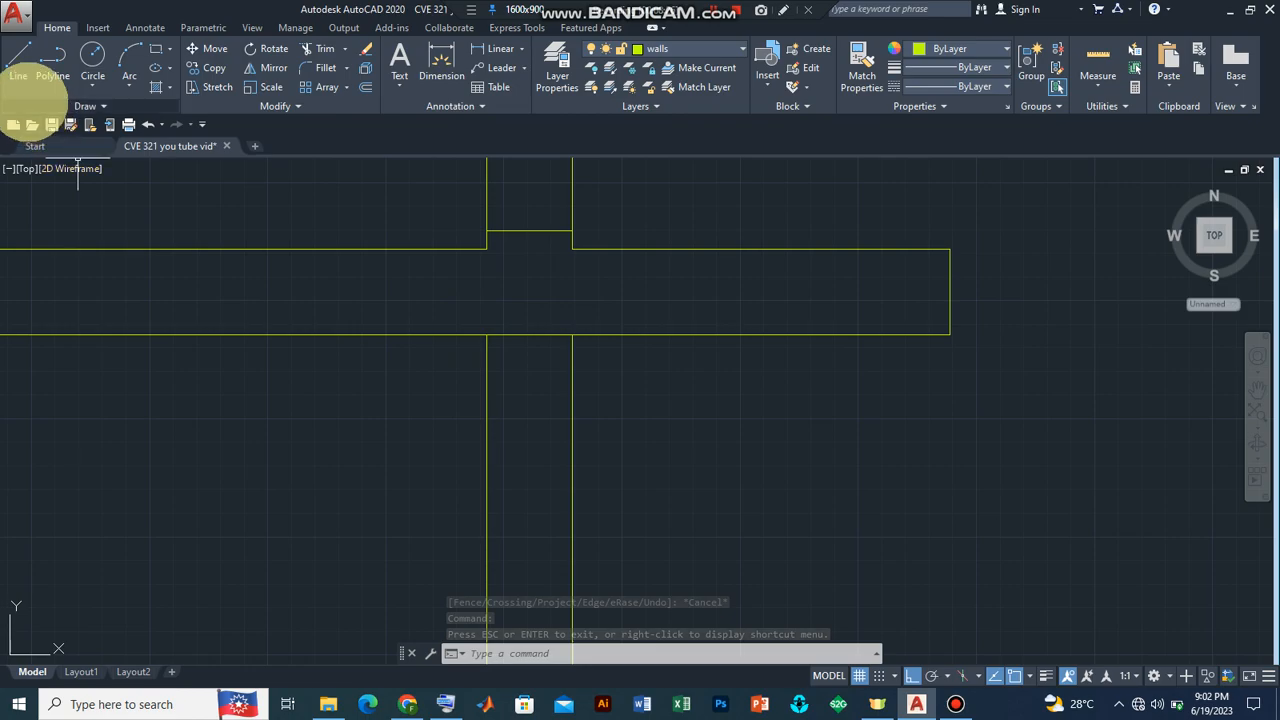
left_click(16, 76)
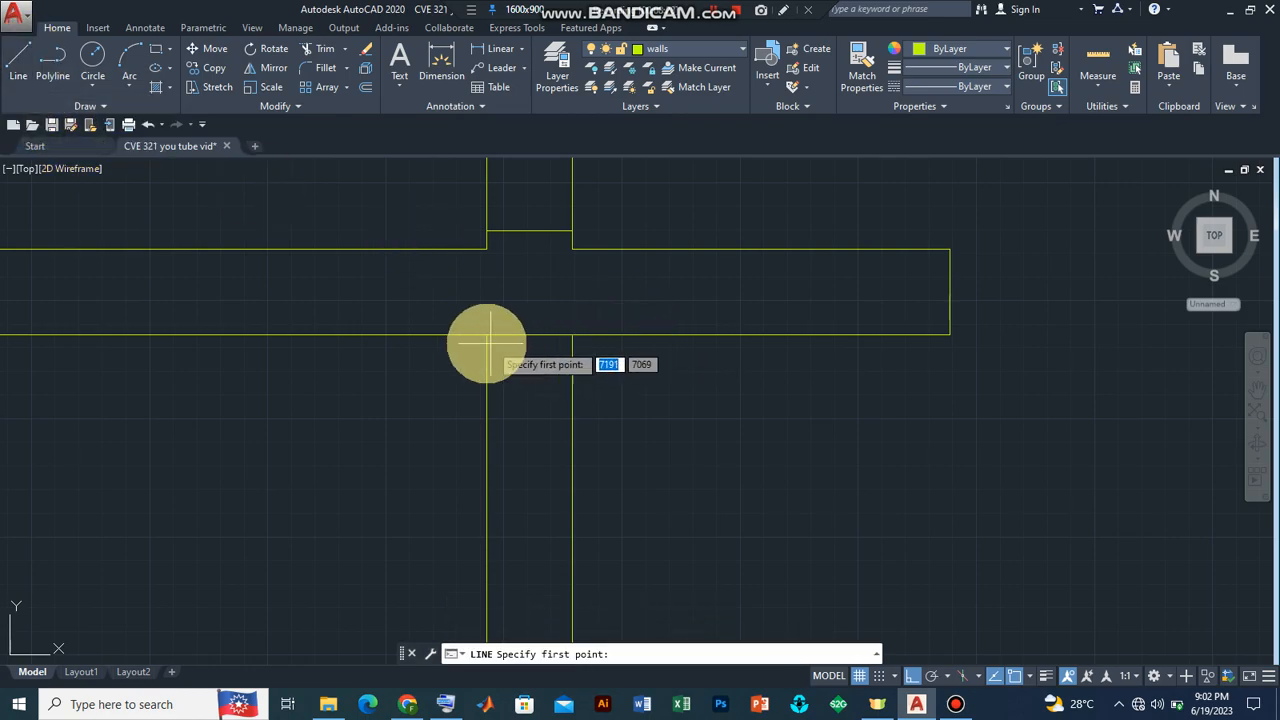
mouse_move(570, 336)
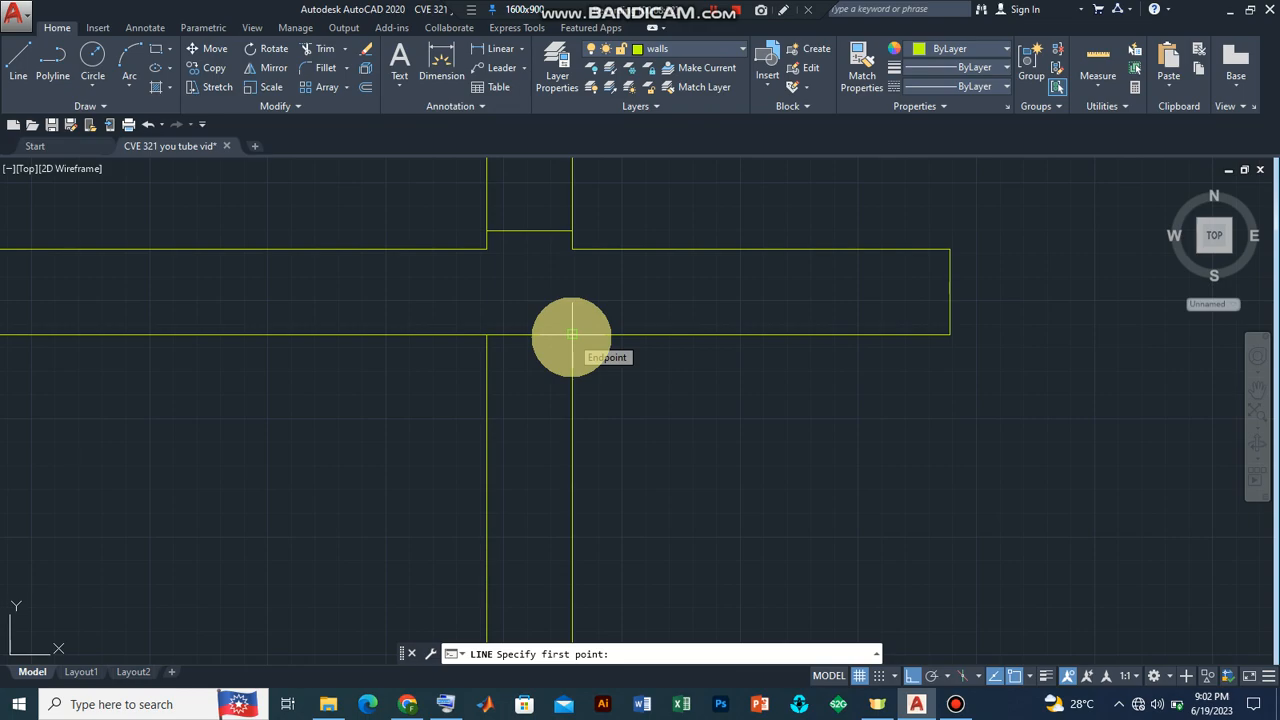
mouse_move(572, 344)
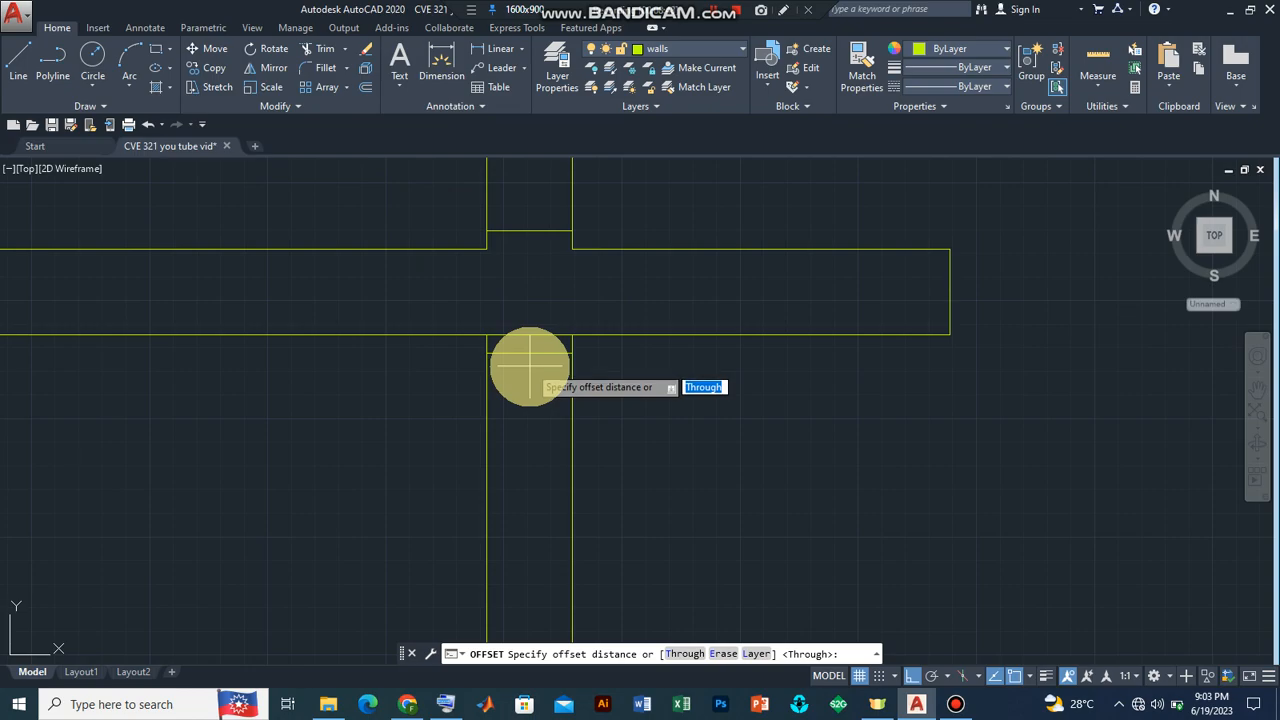
Offset the wall edge line by 900 units to mark the kitchen door opening.
type("9")
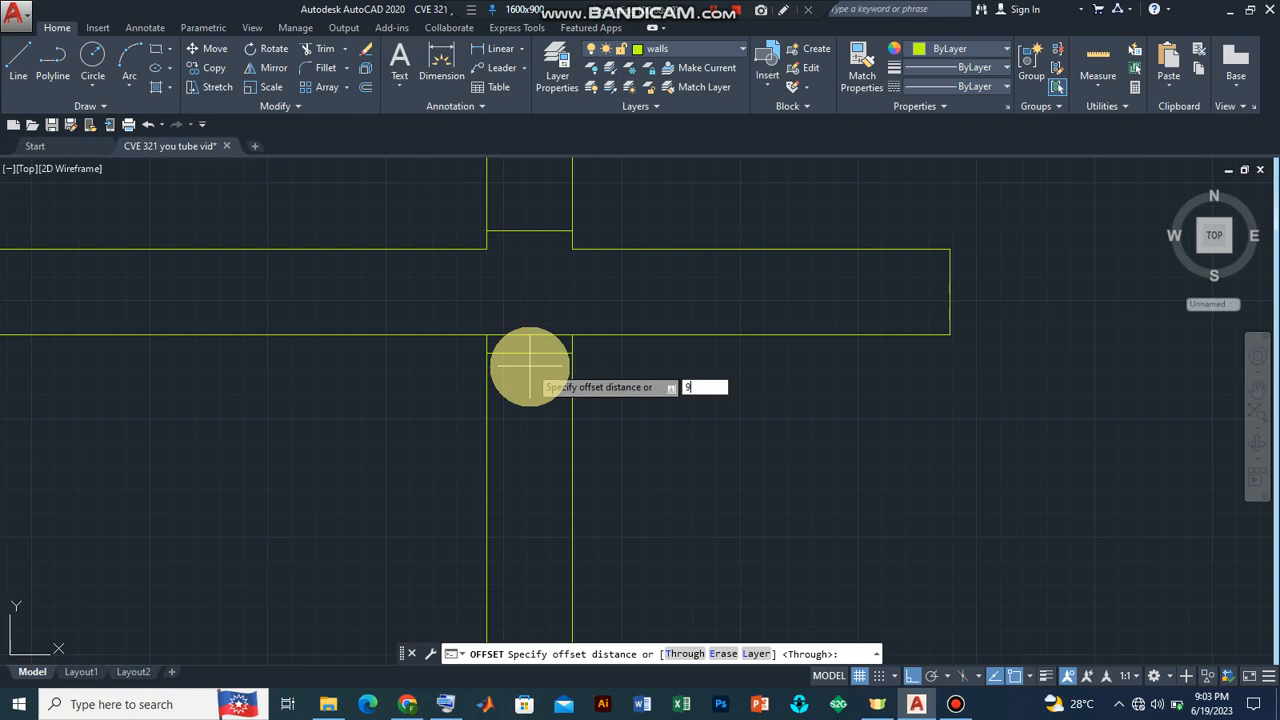
key("Return")
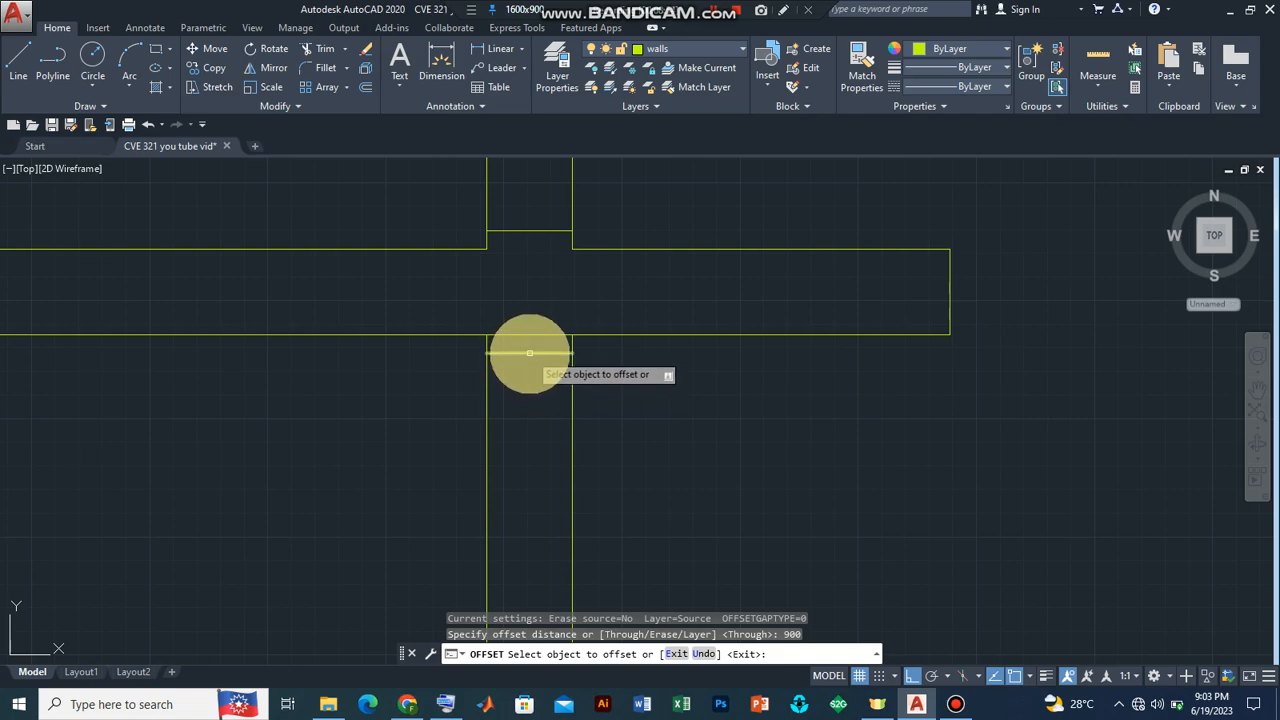
left_click(530, 352)
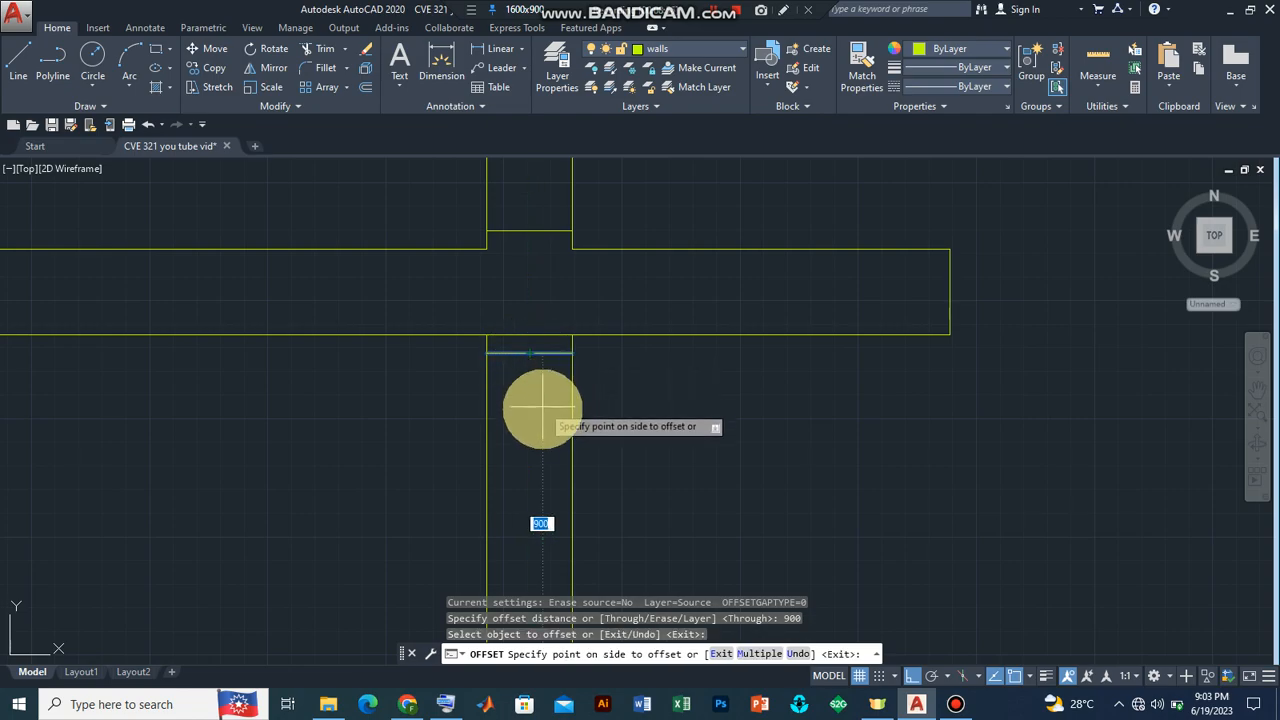
mouse_move(530, 490)
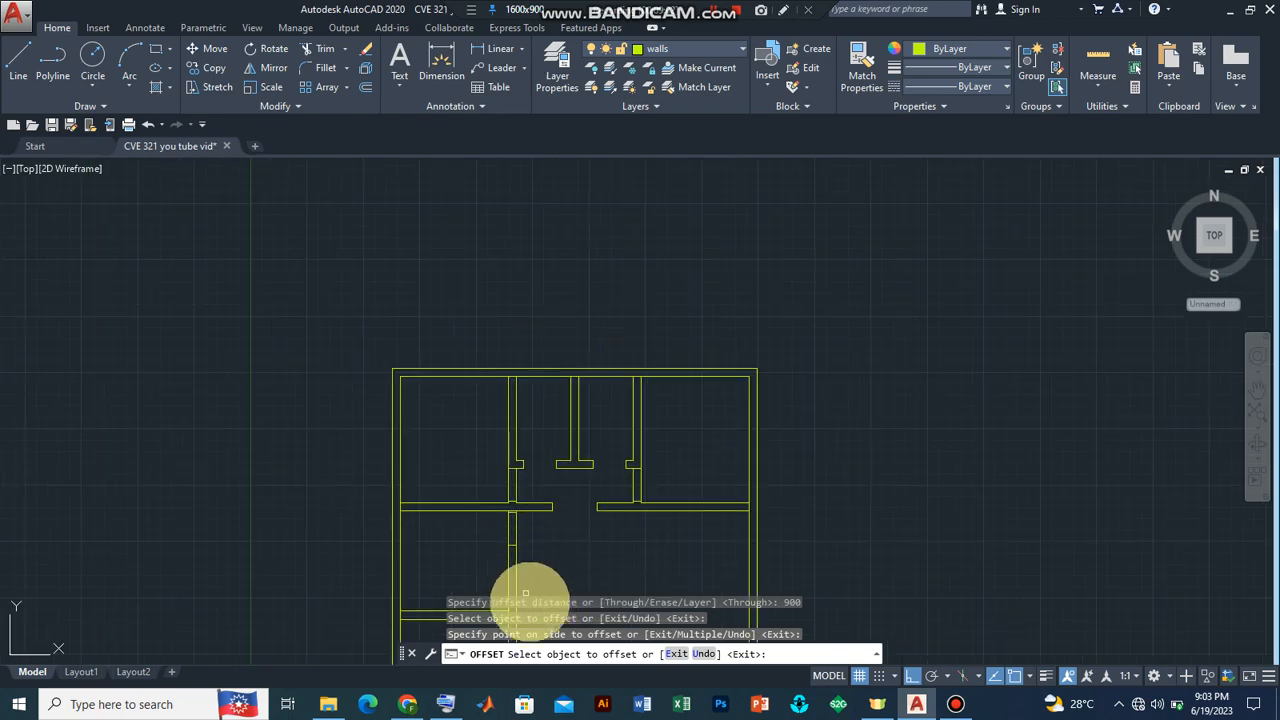
scroll("up", 3)
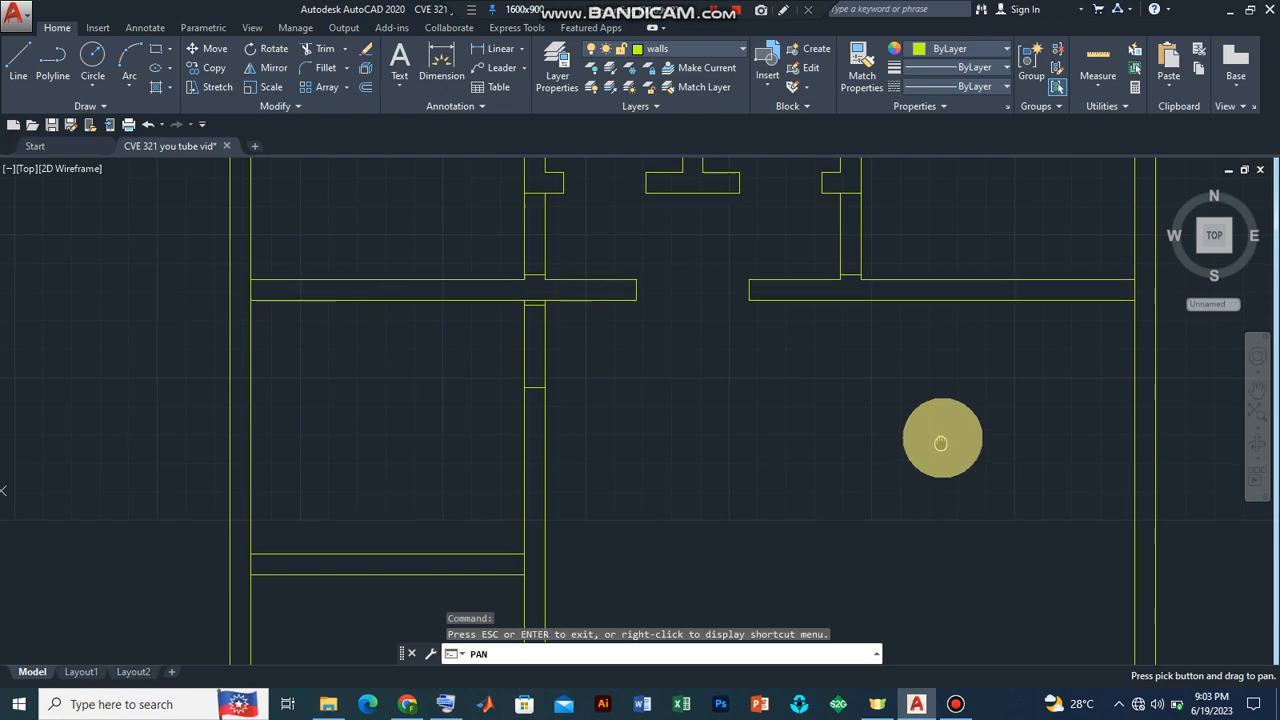
left_click_drag(940, 442, 928, 376)
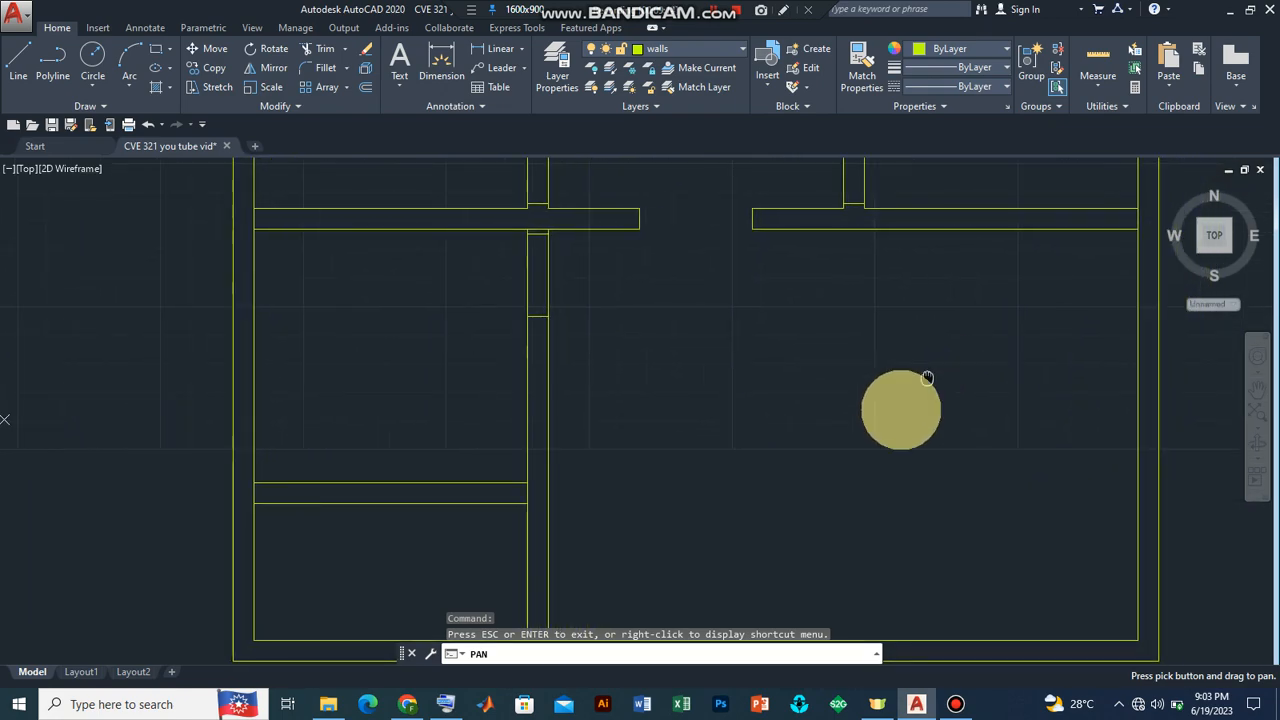
left_click_drag(900, 410, 924, 638)
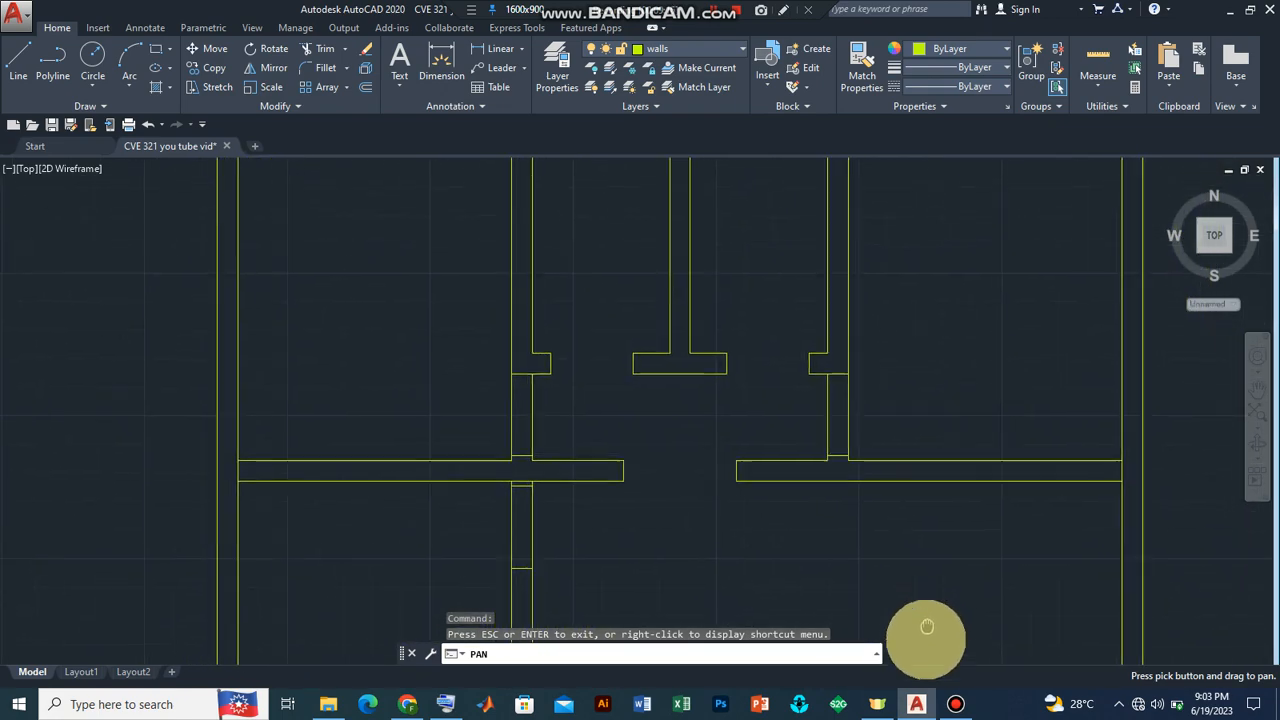
left_click_drag(928, 628, 1006, 516)
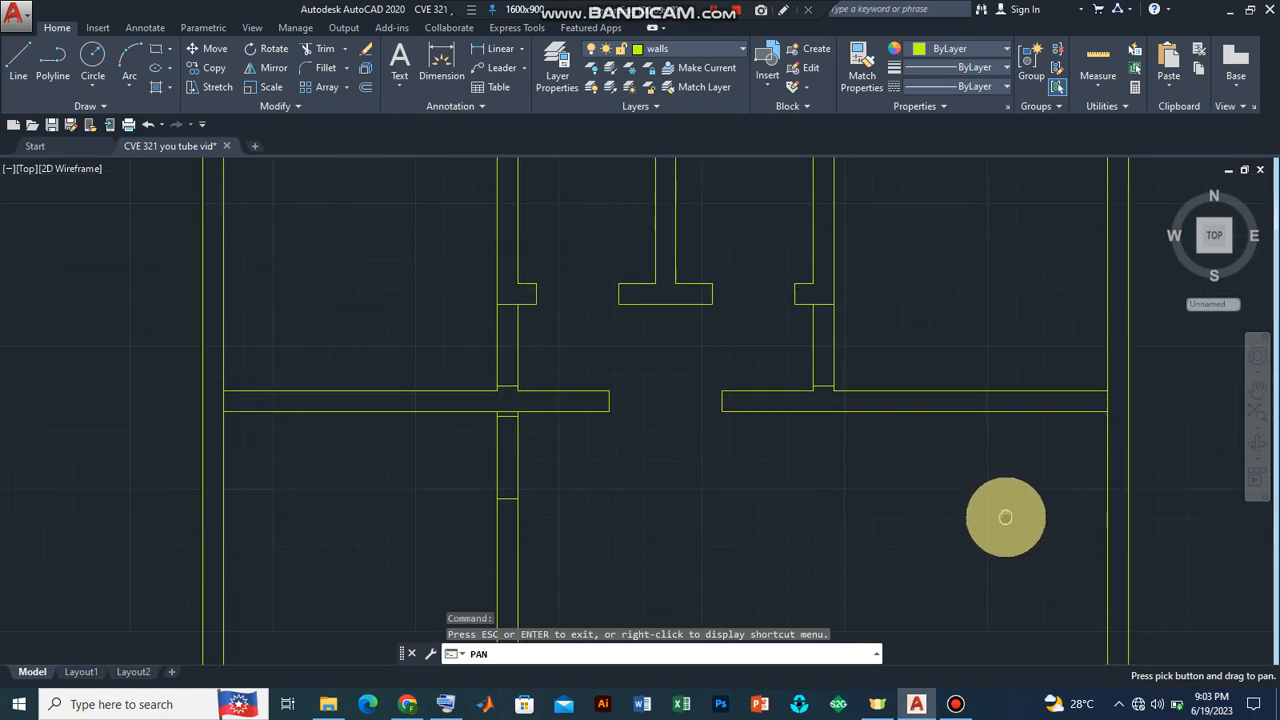
left_click_drag(1004, 516, 1026, 300)
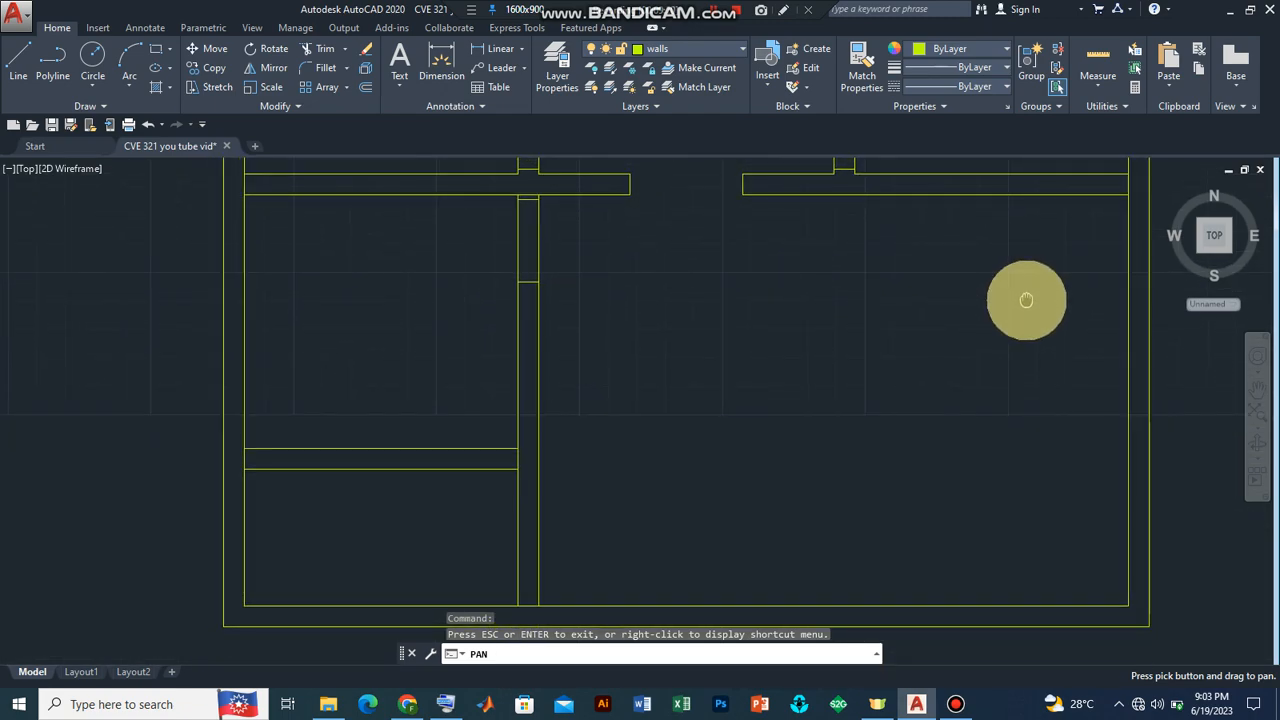
left_click_drag(1026, 300, 1016, 510)
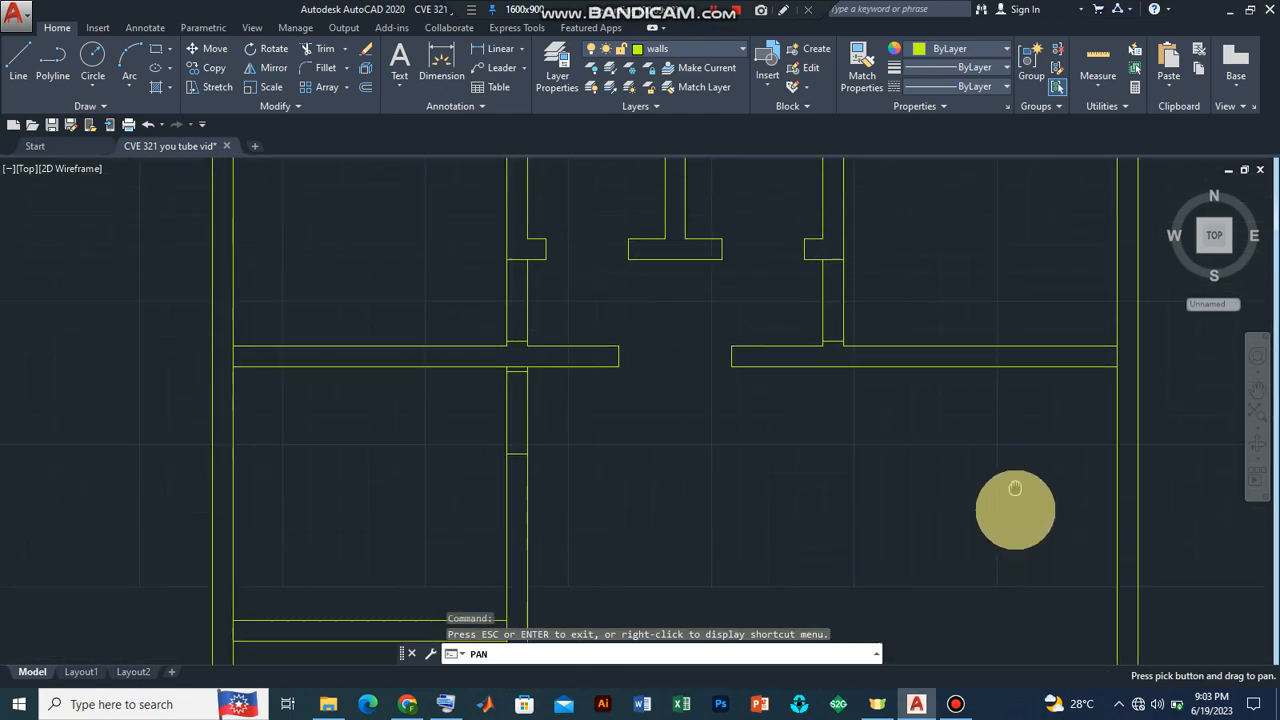
left_click_drag(1016, 488, 1072, 598)
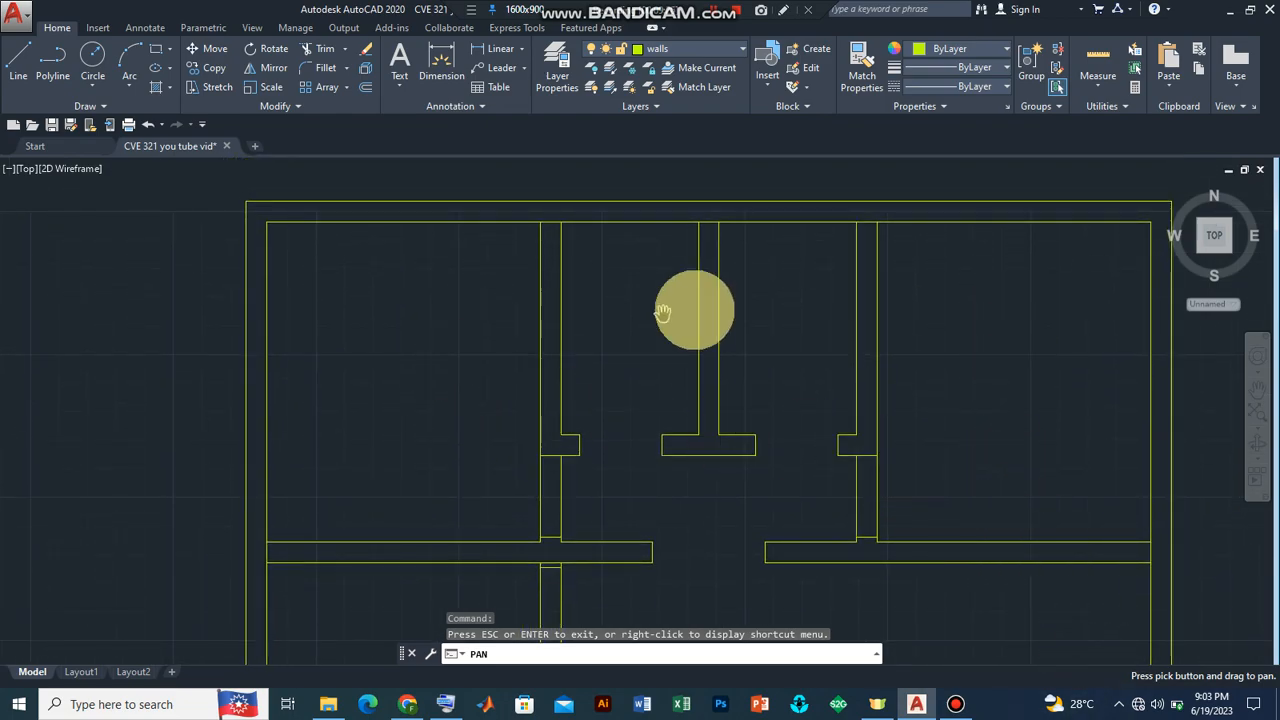
left_click_drag(694, 310, 972, 468)
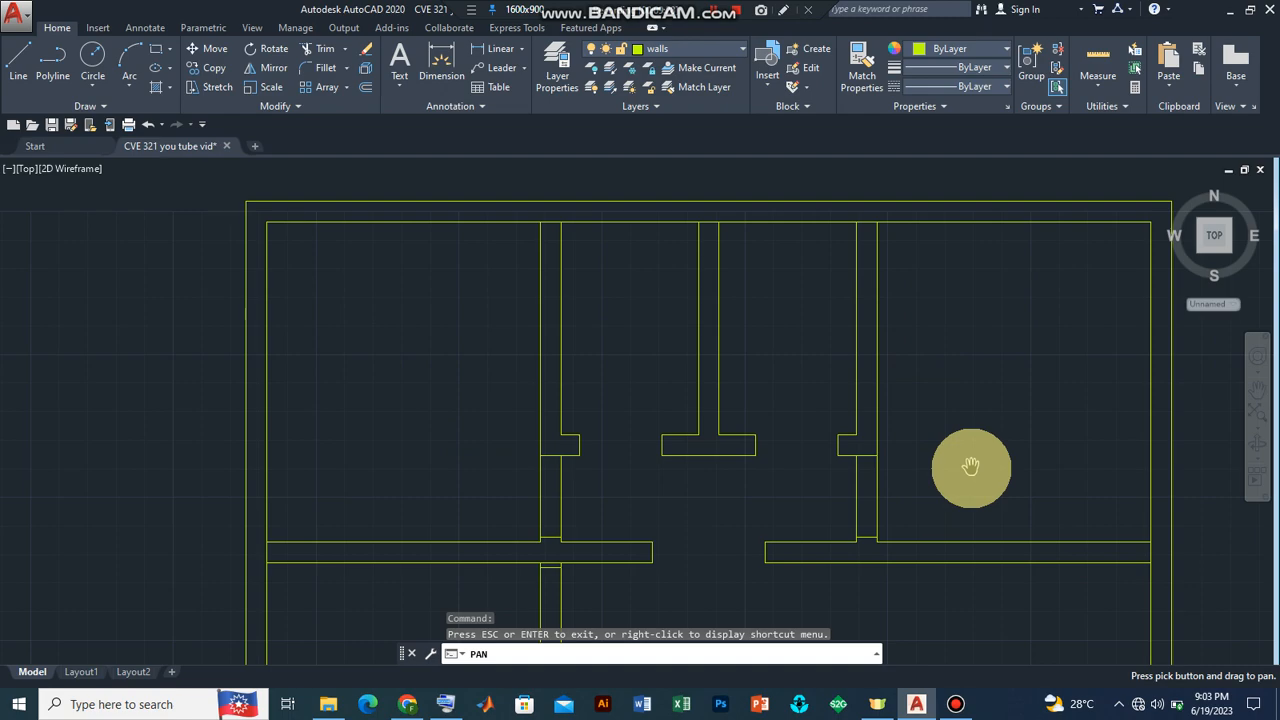